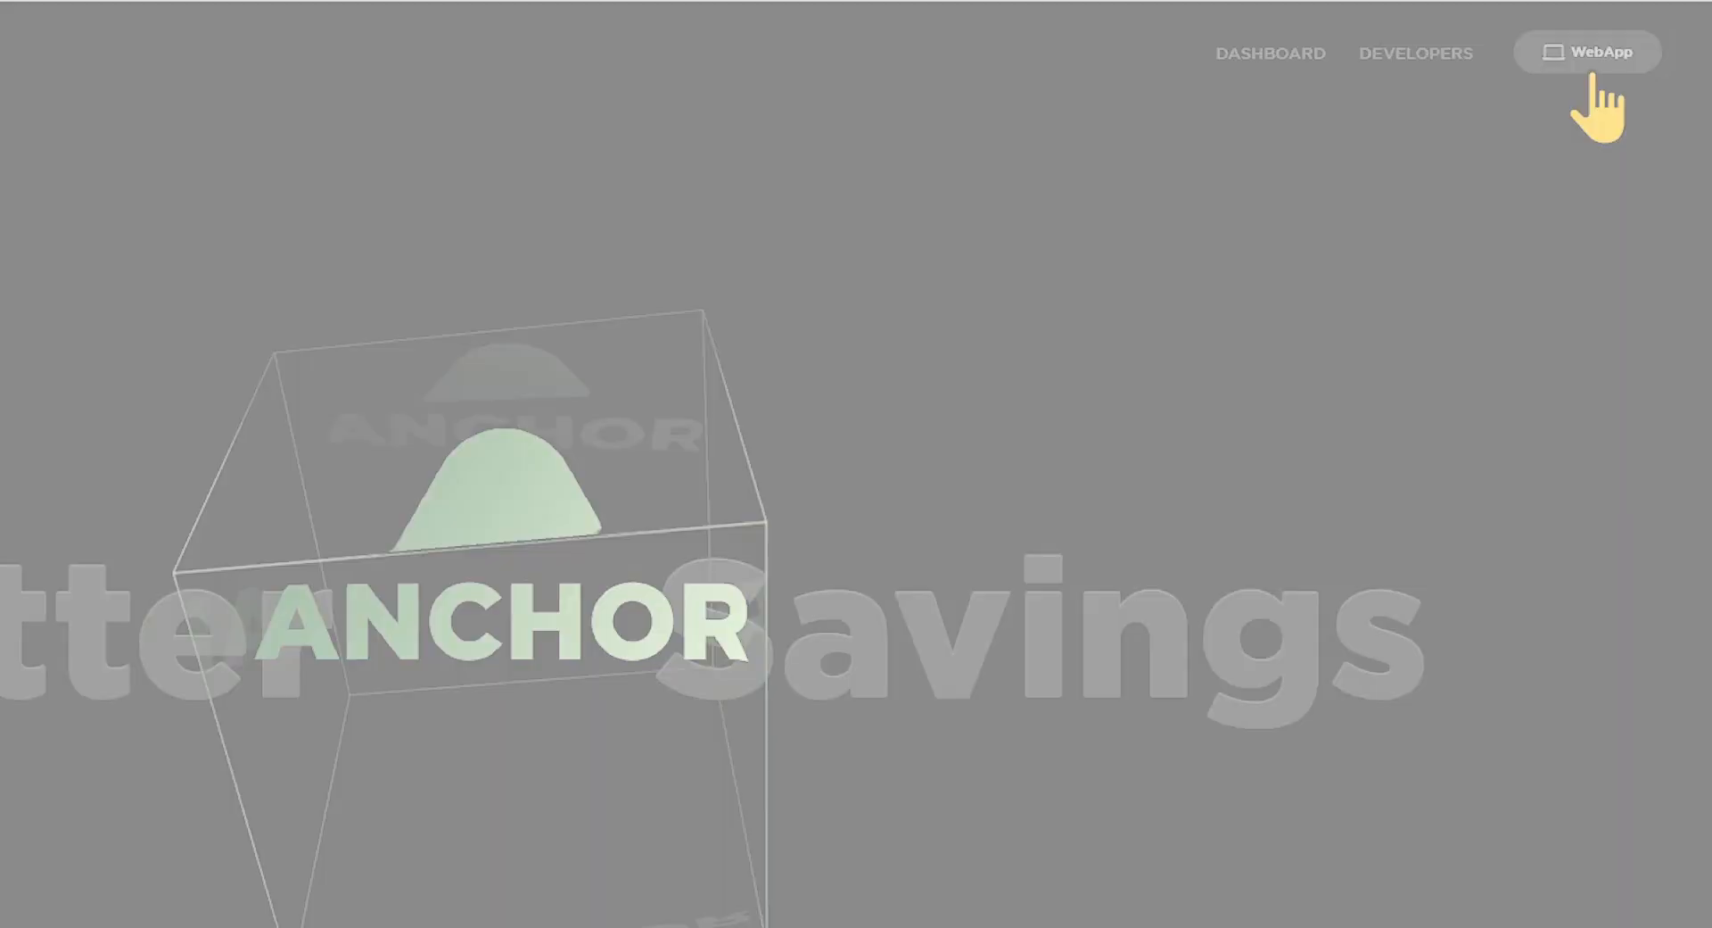
Step: Enter the Anchor web app and review the dashboard's TVL, ANC price, deposit and borrow stats
click(1586, 51)
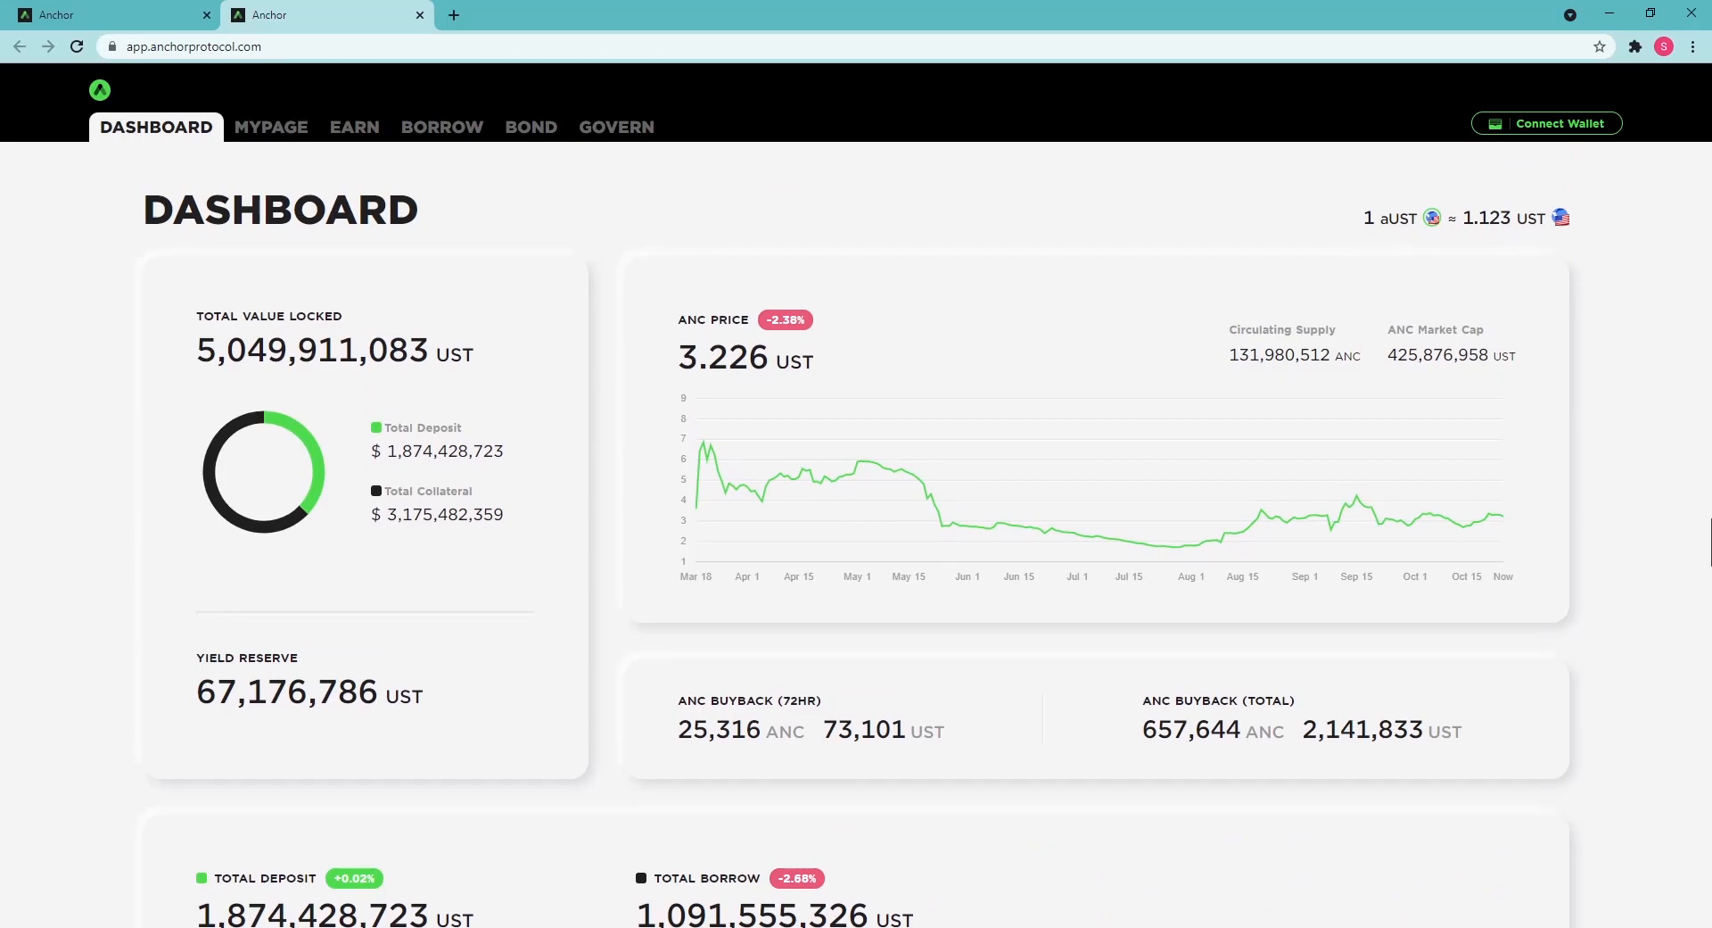
scroll(down, 3)
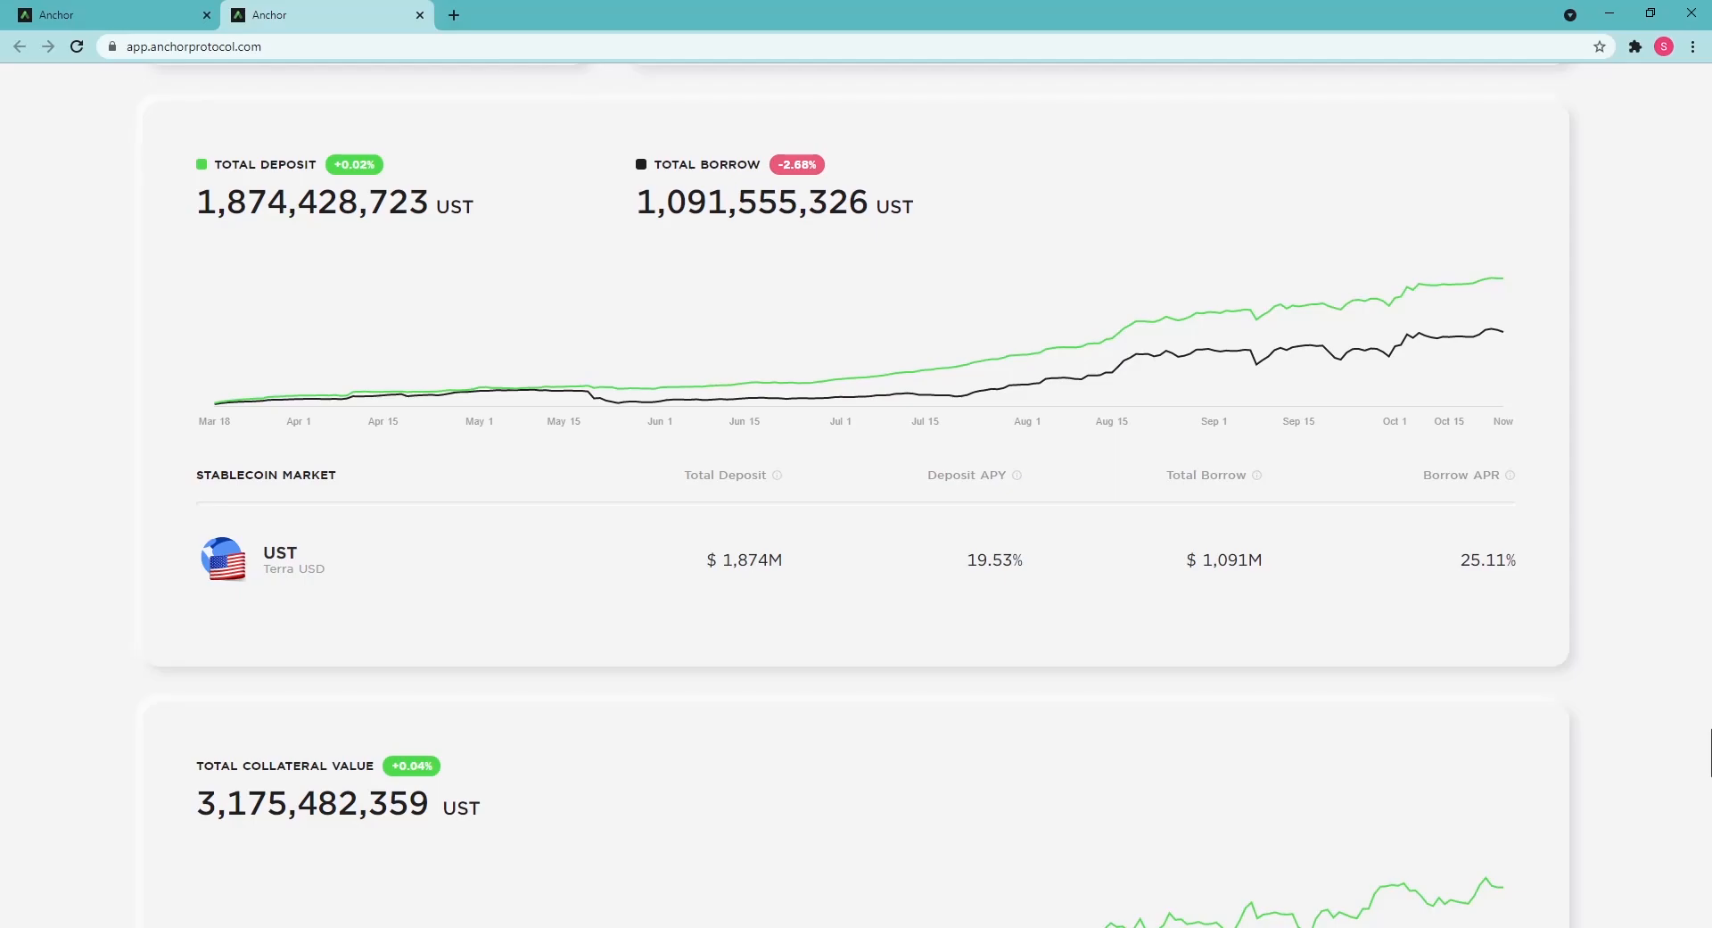
scroll(down, 3)
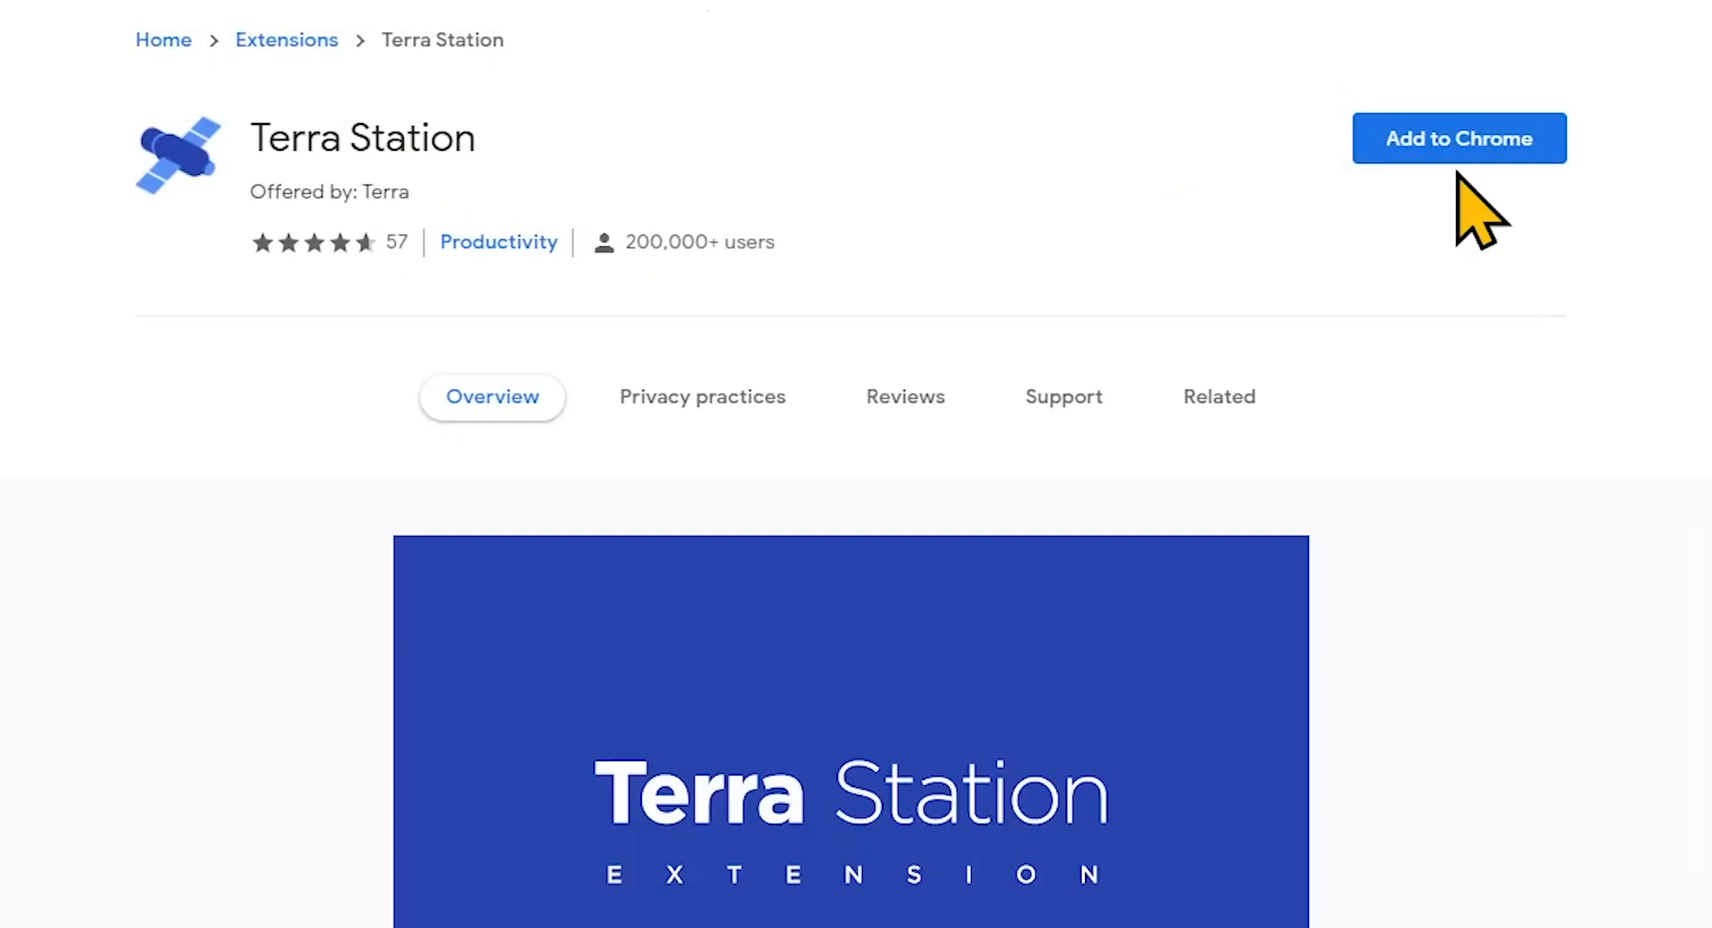
Step: Add Terra Station to Chrome and launch it from the Extensions menu to its welcome screen
click(1460, 137)
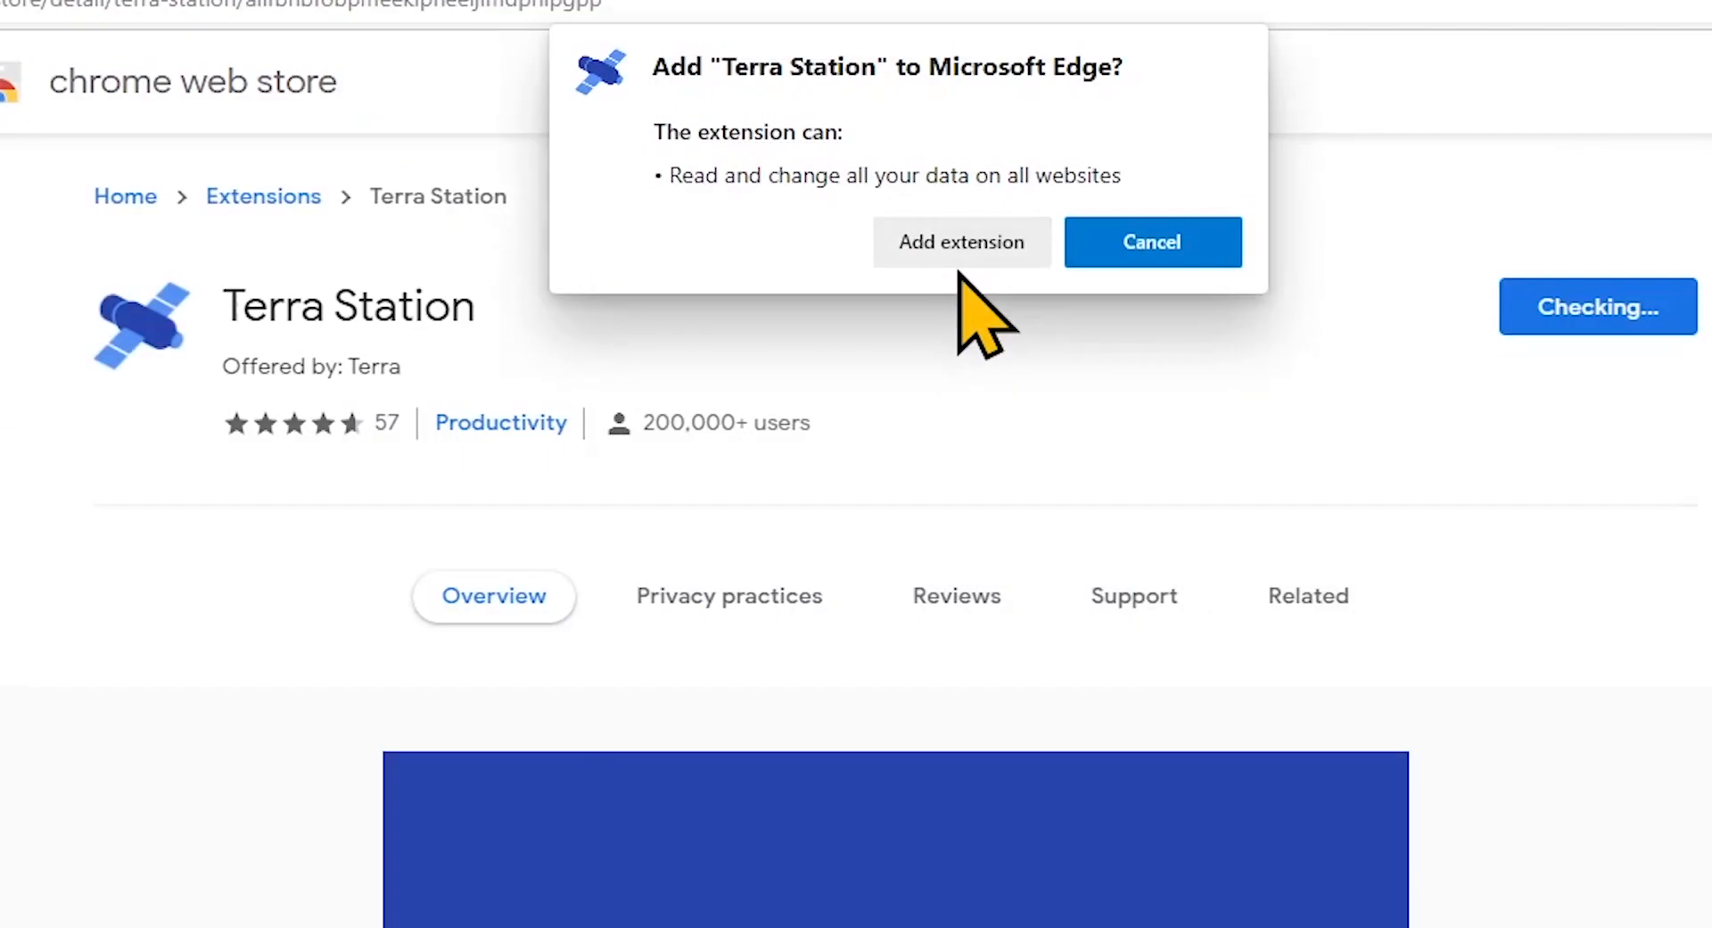
click(961, 242)
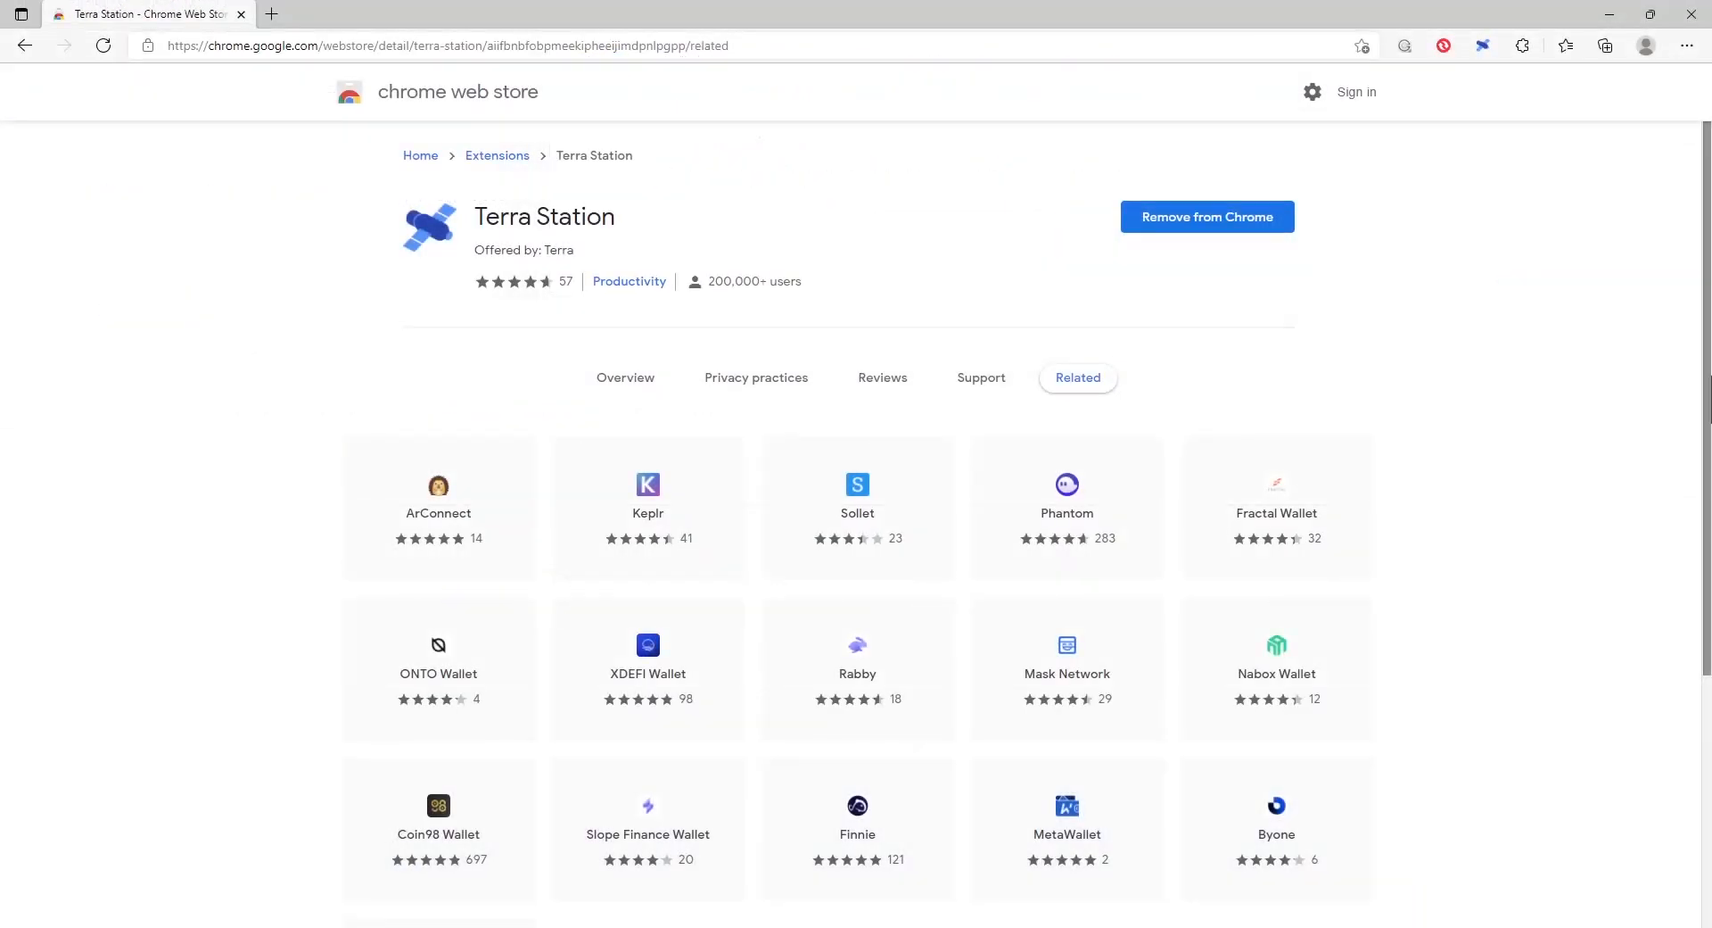
click(1522, 46)
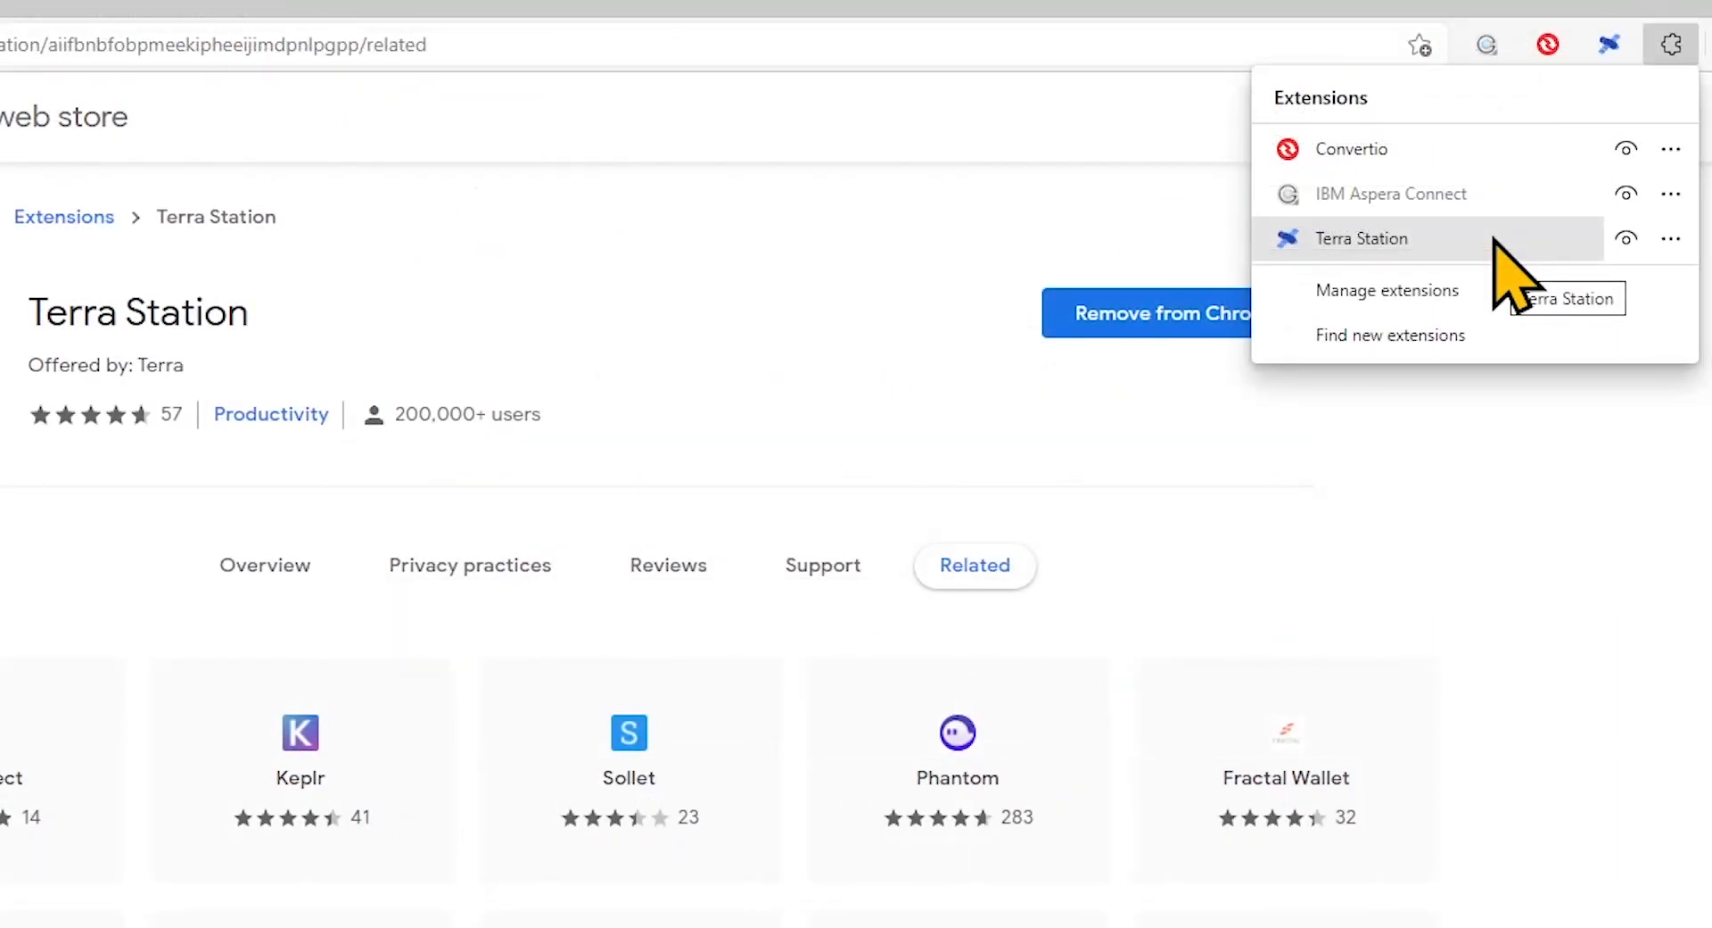
click(1362, 238)
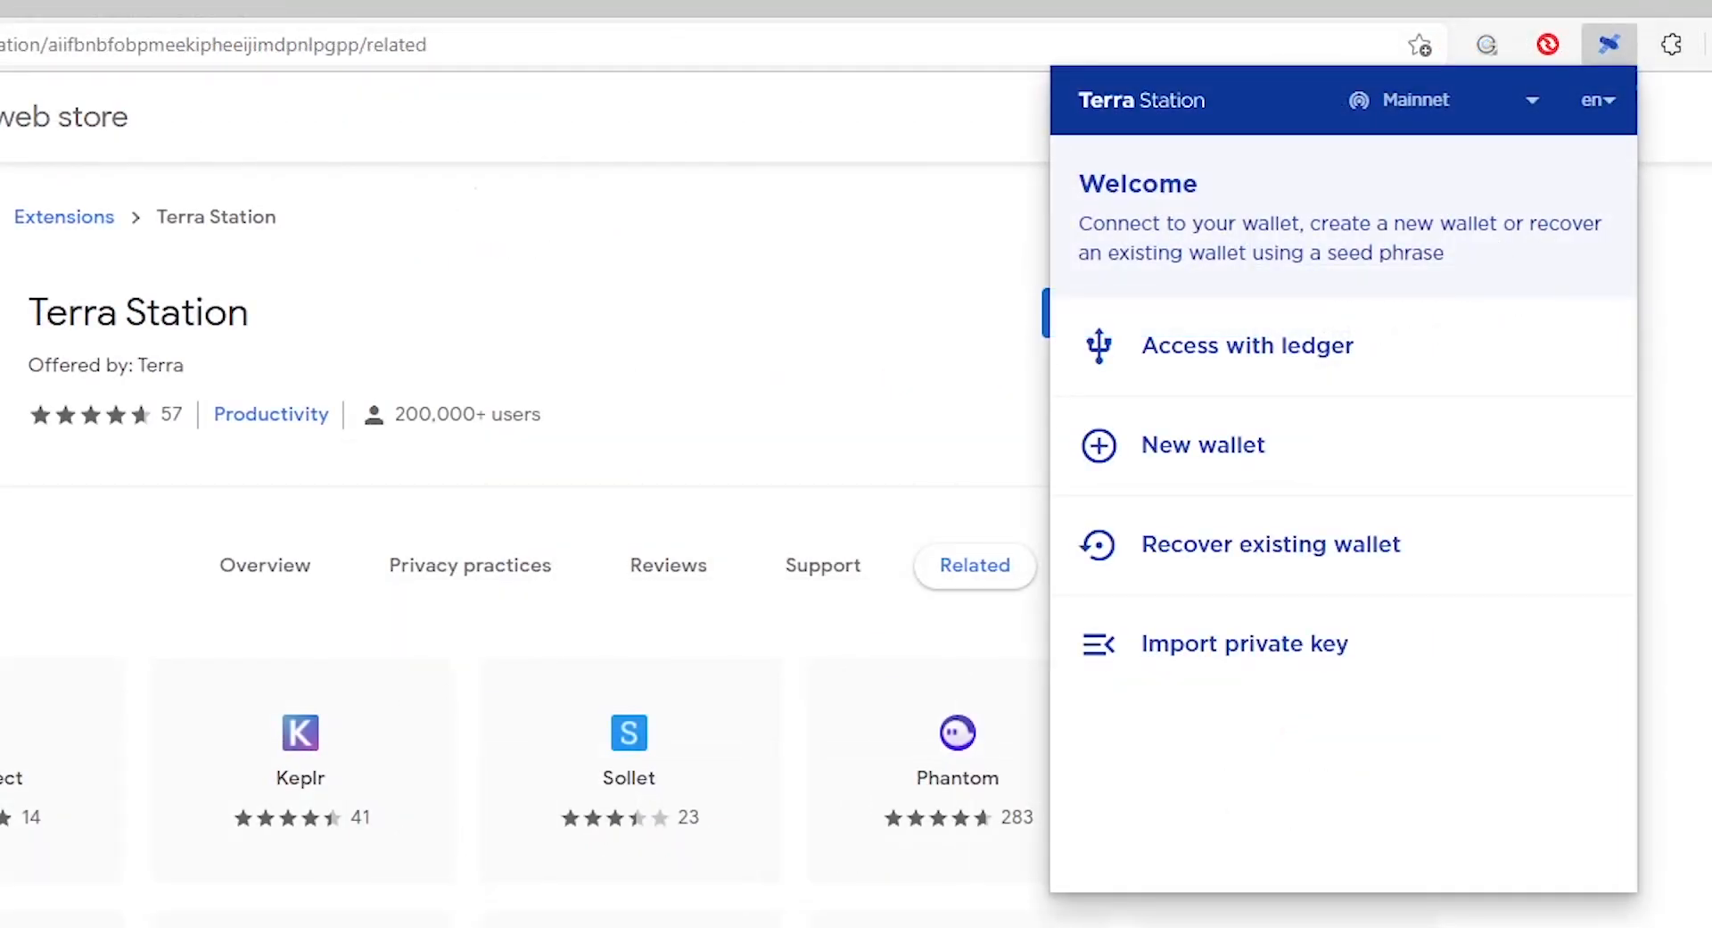
mouse_move(1349, 448)
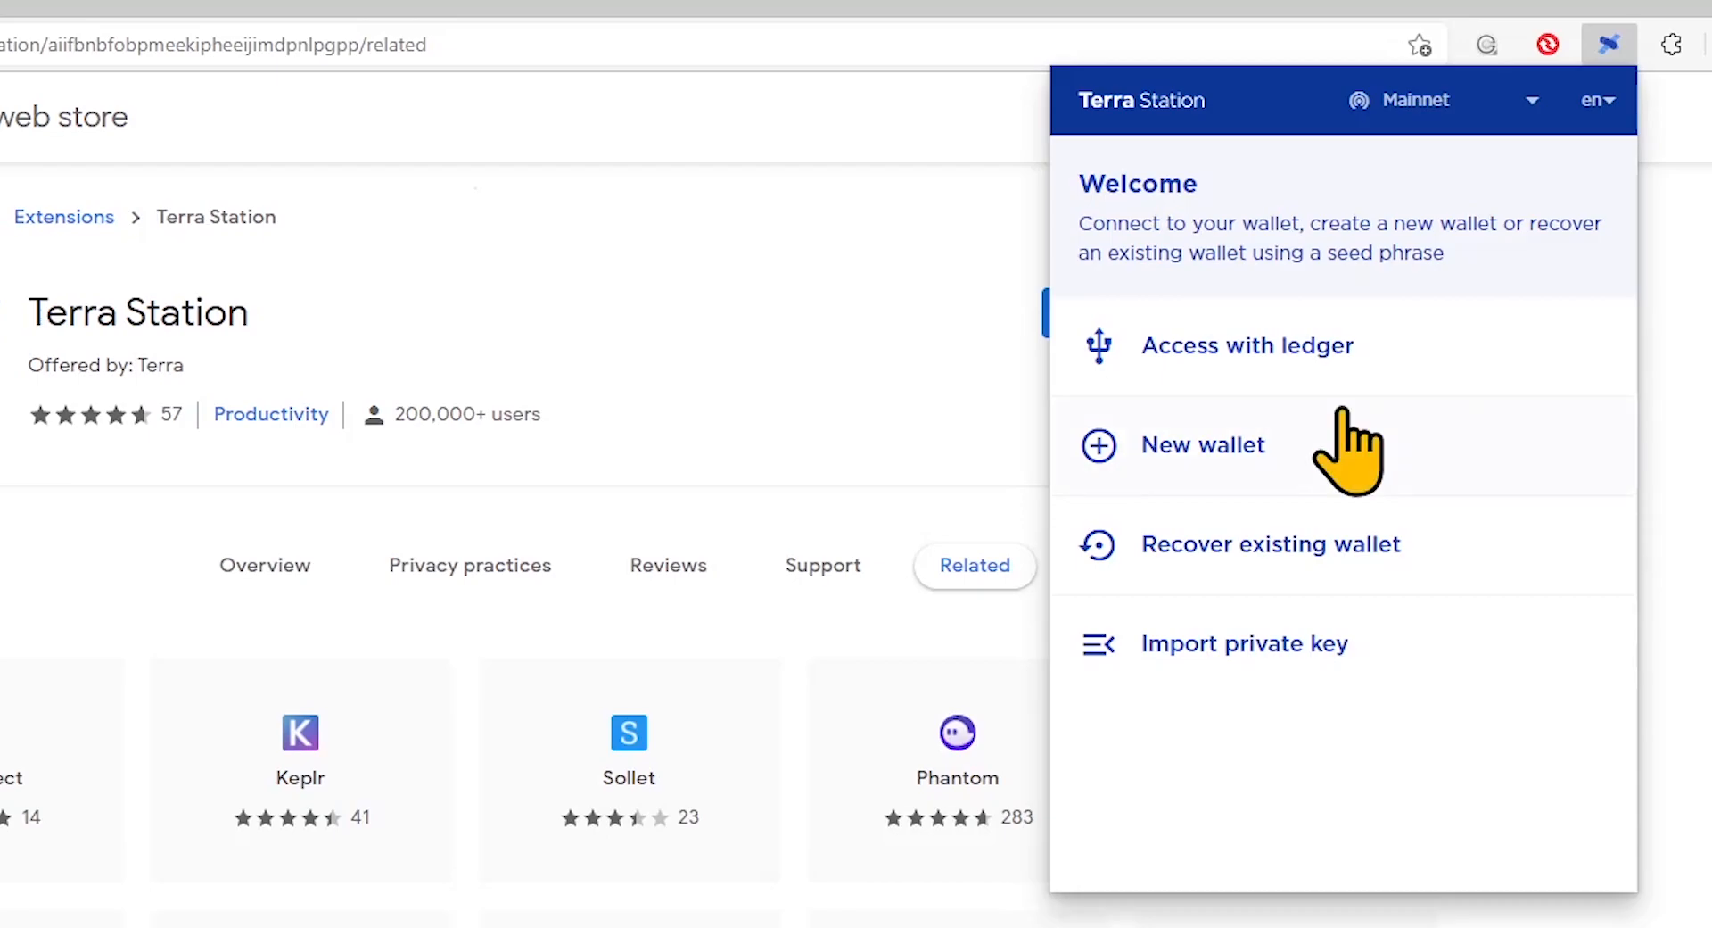
Step: Start a new wallet named anchorguide with a password, acknowledge the seed and continue to confirmation
click(1202, 446)
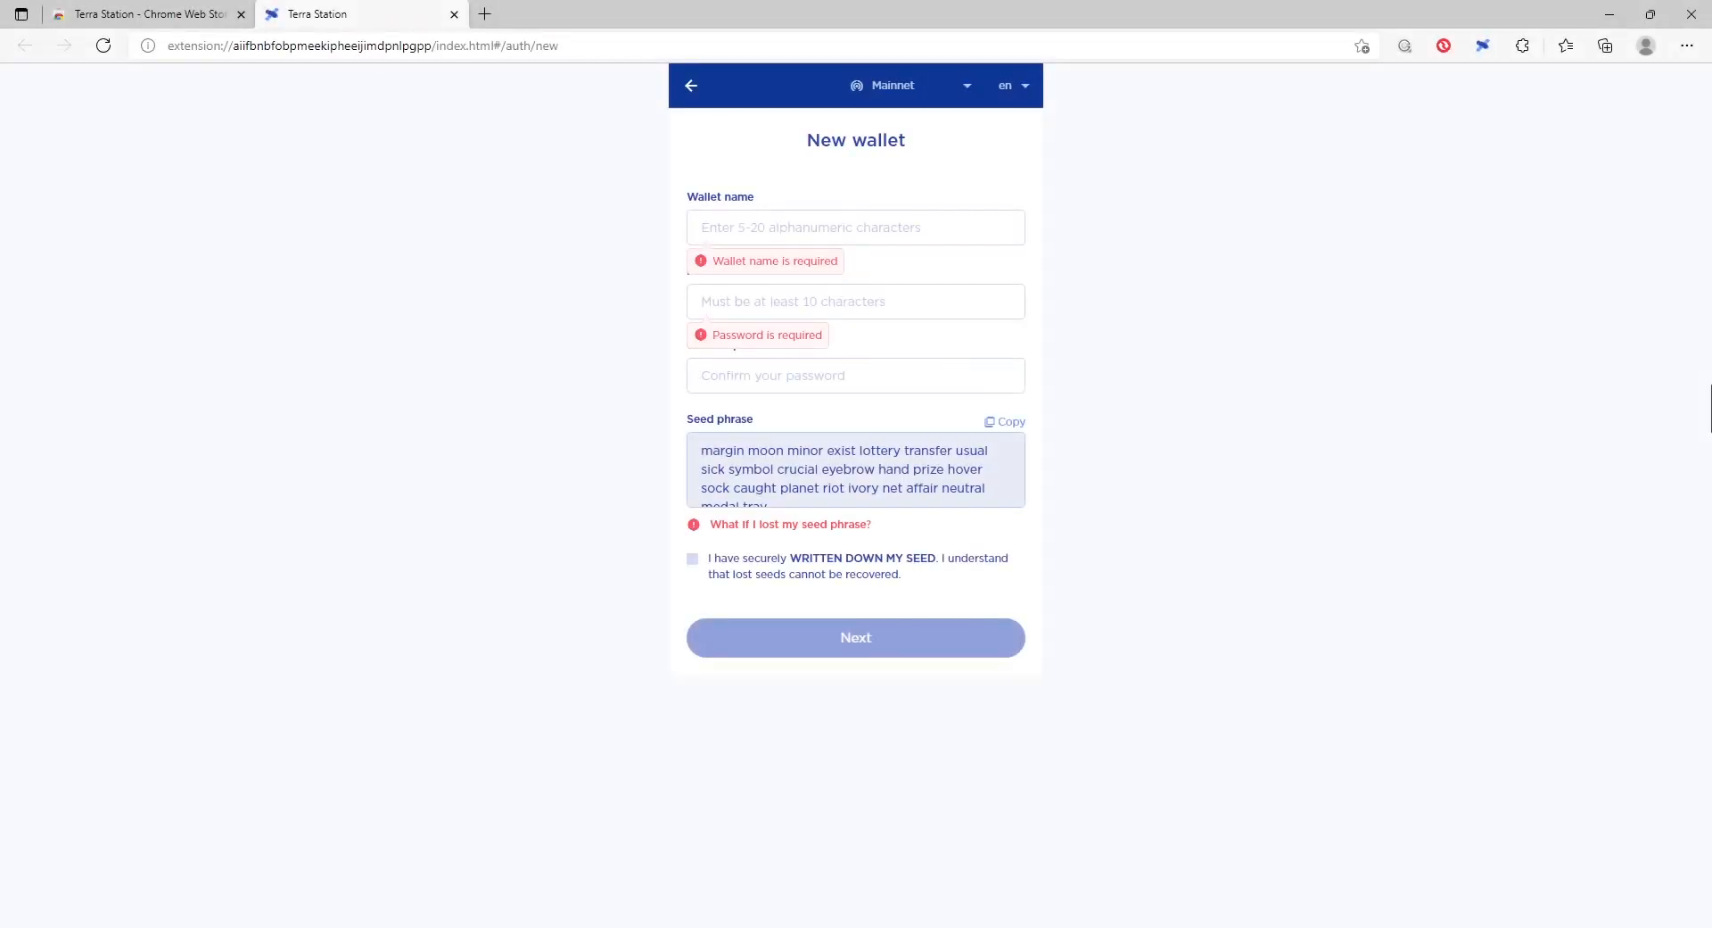
text(anchorguide)
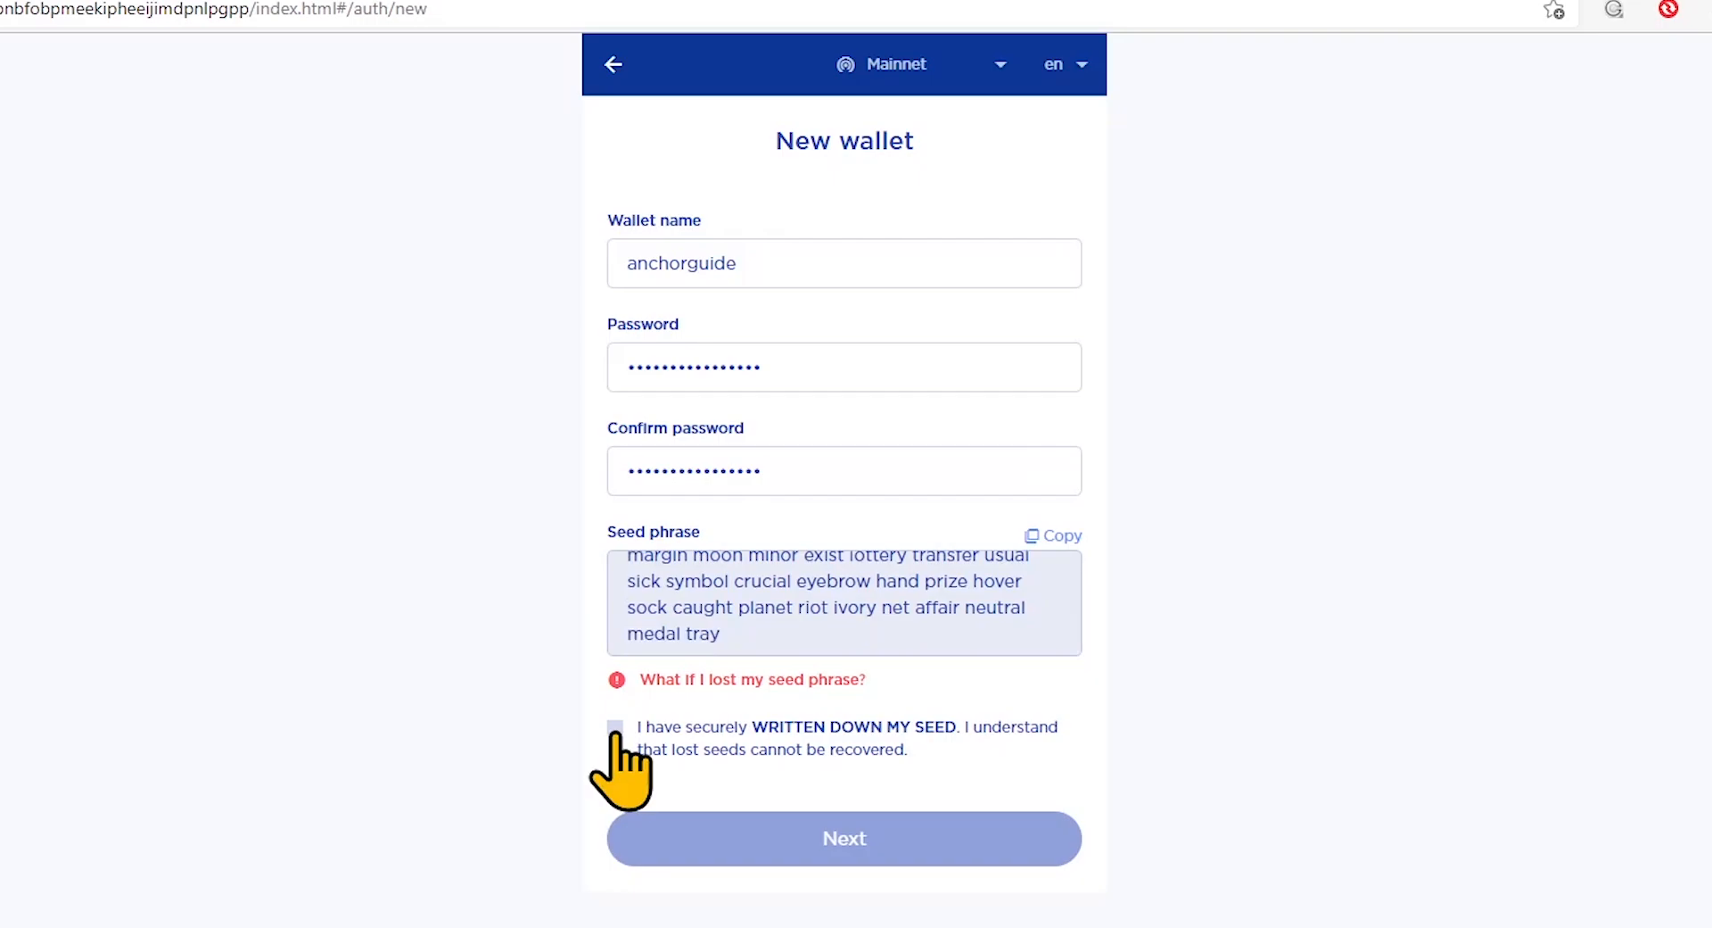
click(614, 729)
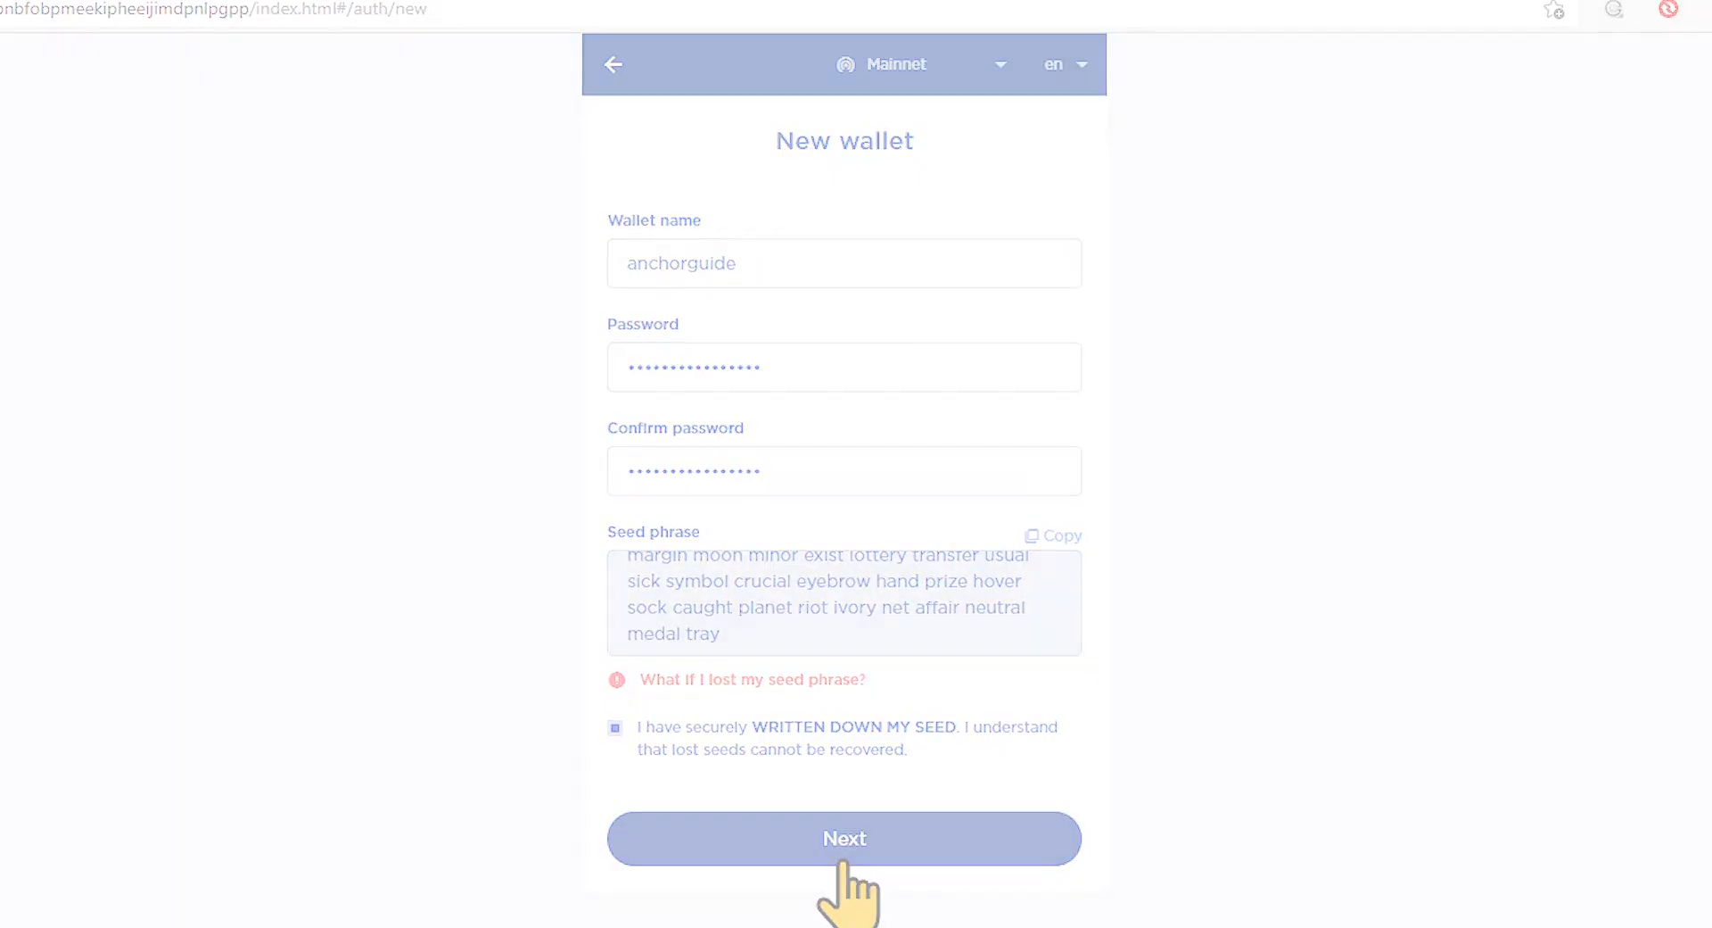
click(845, 839)
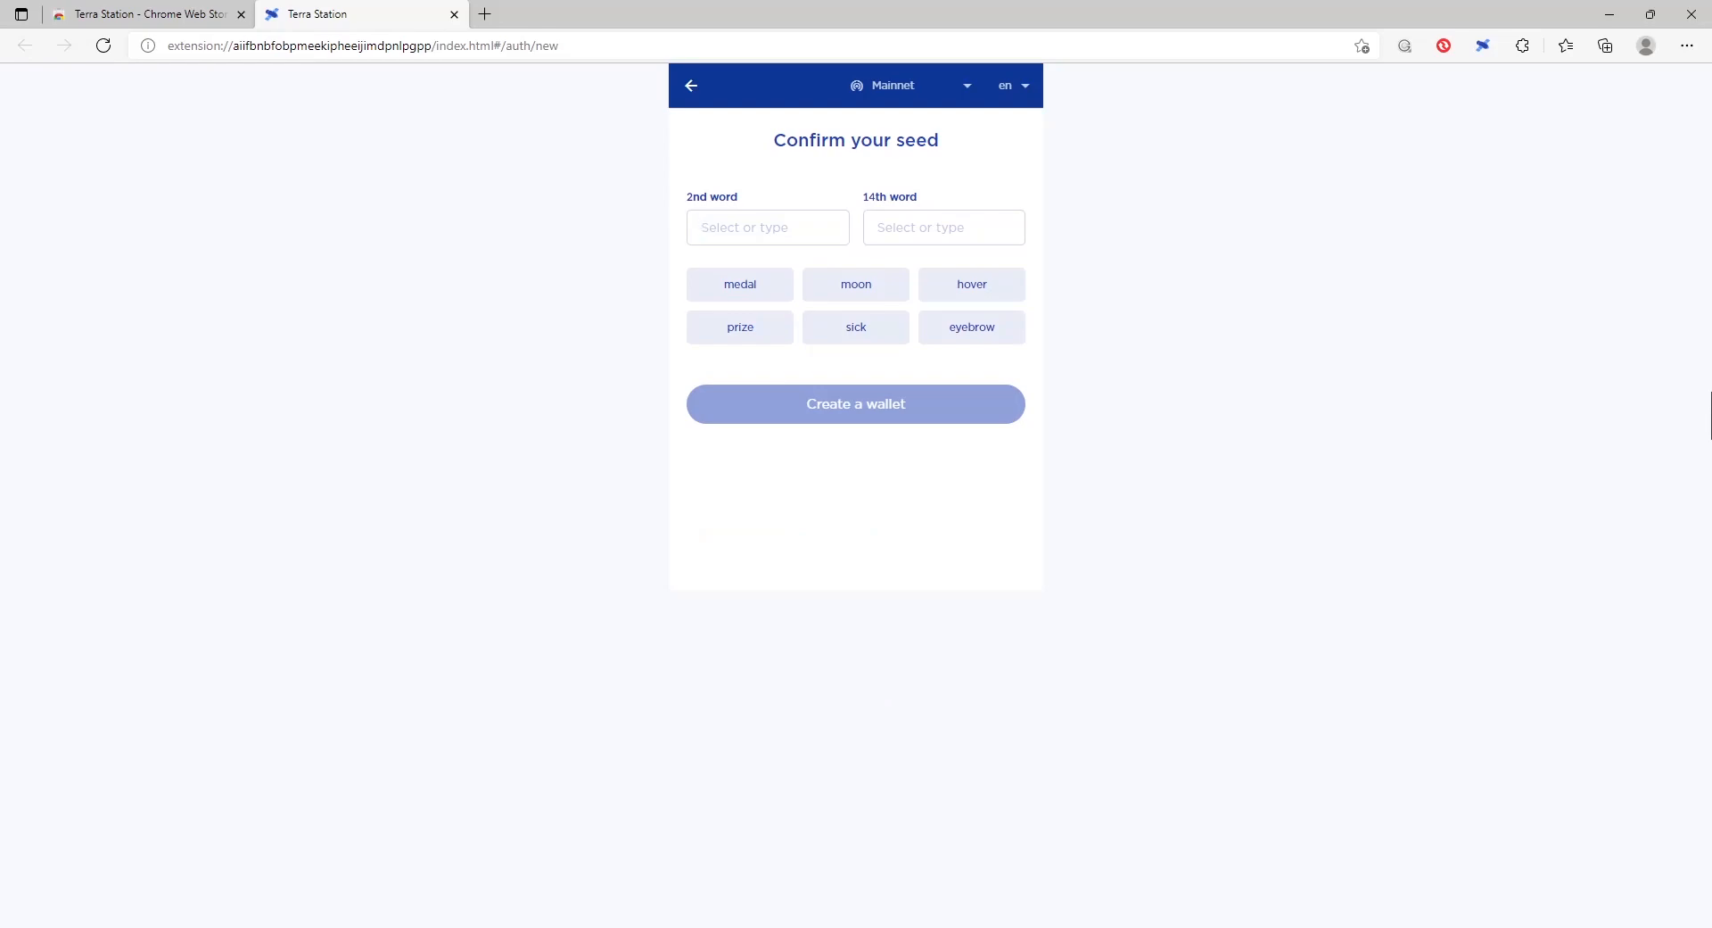
Step: Enter the seed words moon and hover and create the anchorguide wallet
click(768, 227)
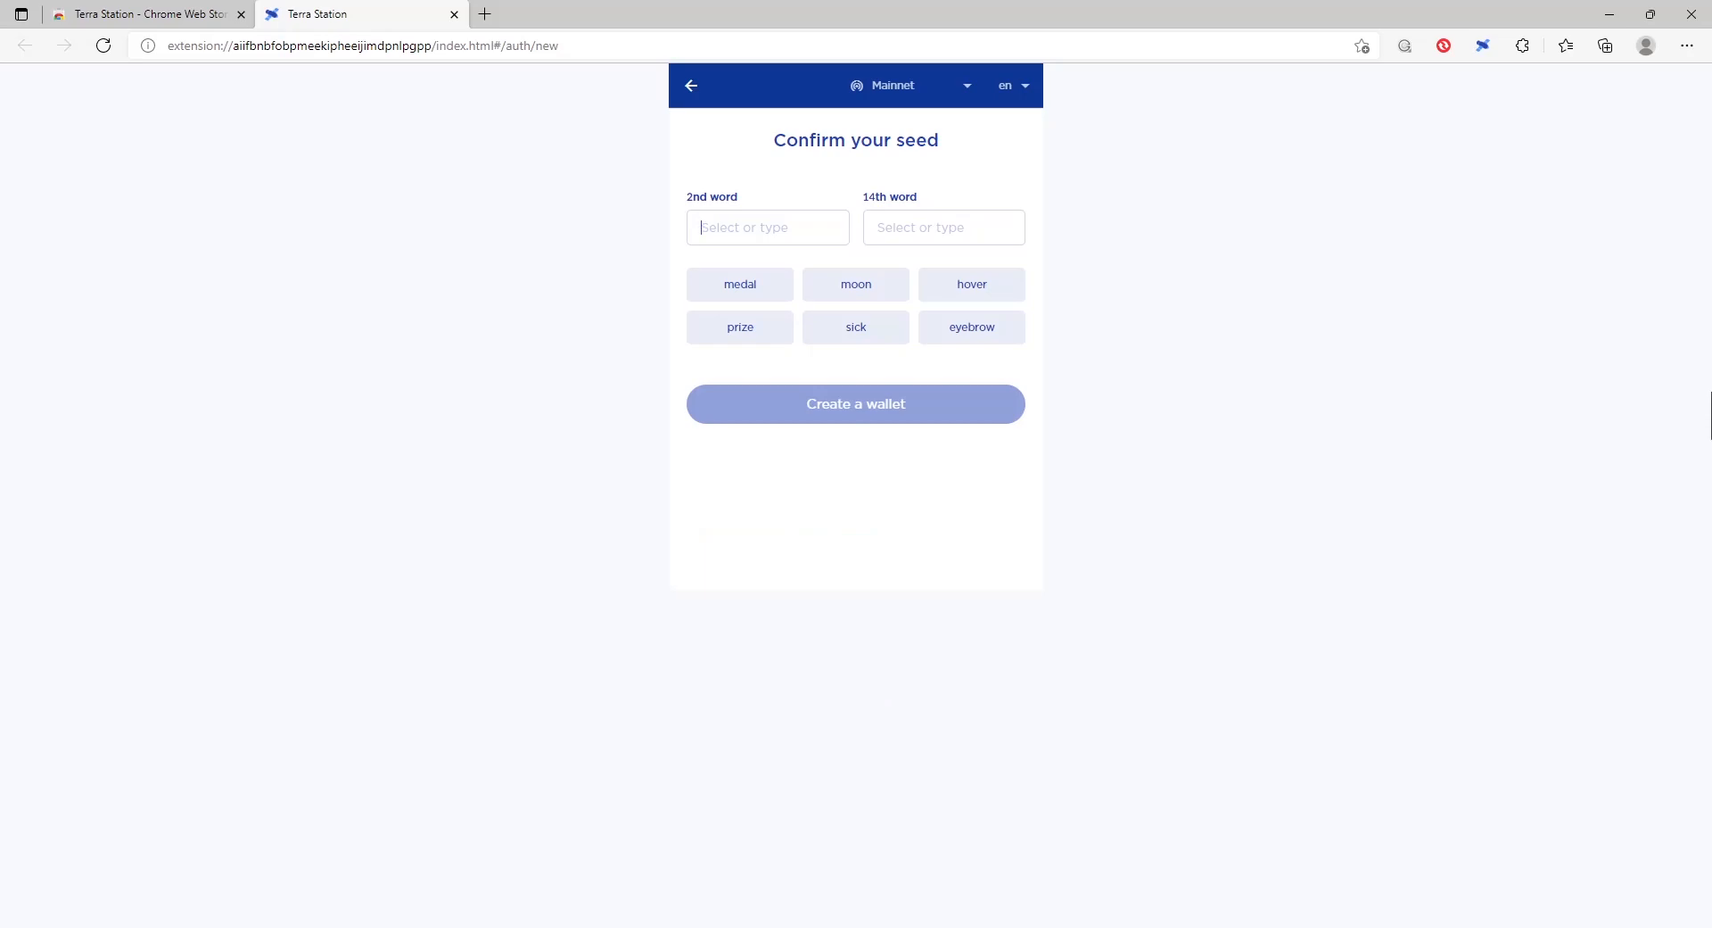
text(hover)
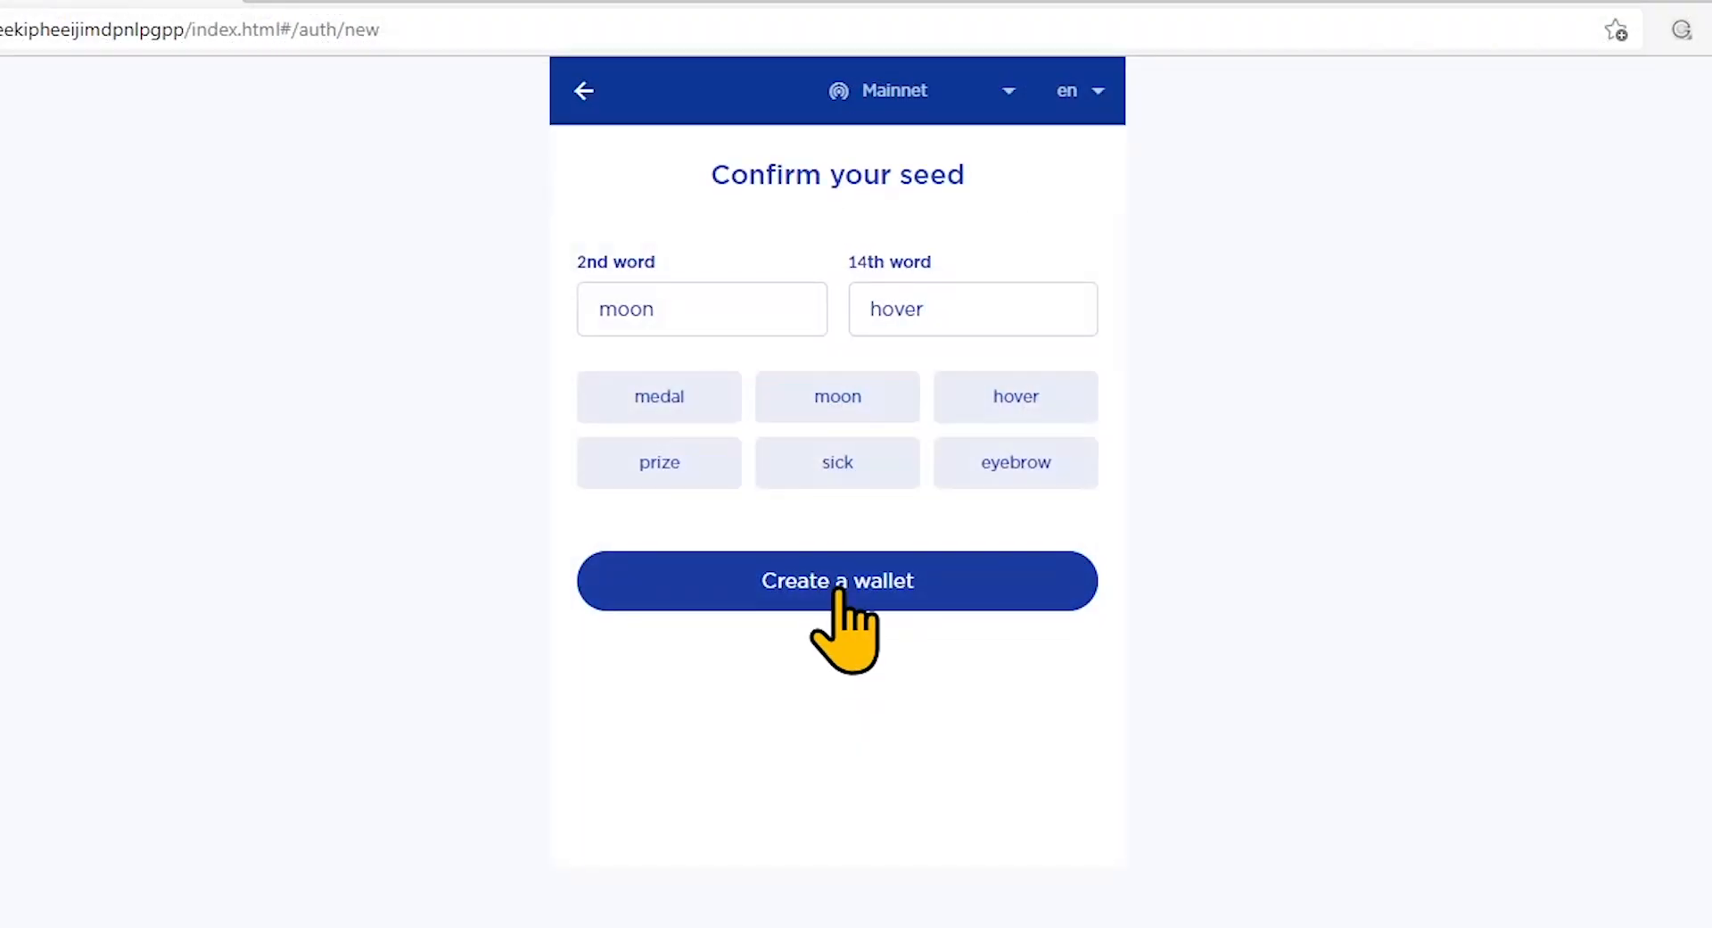
click(836, 580)
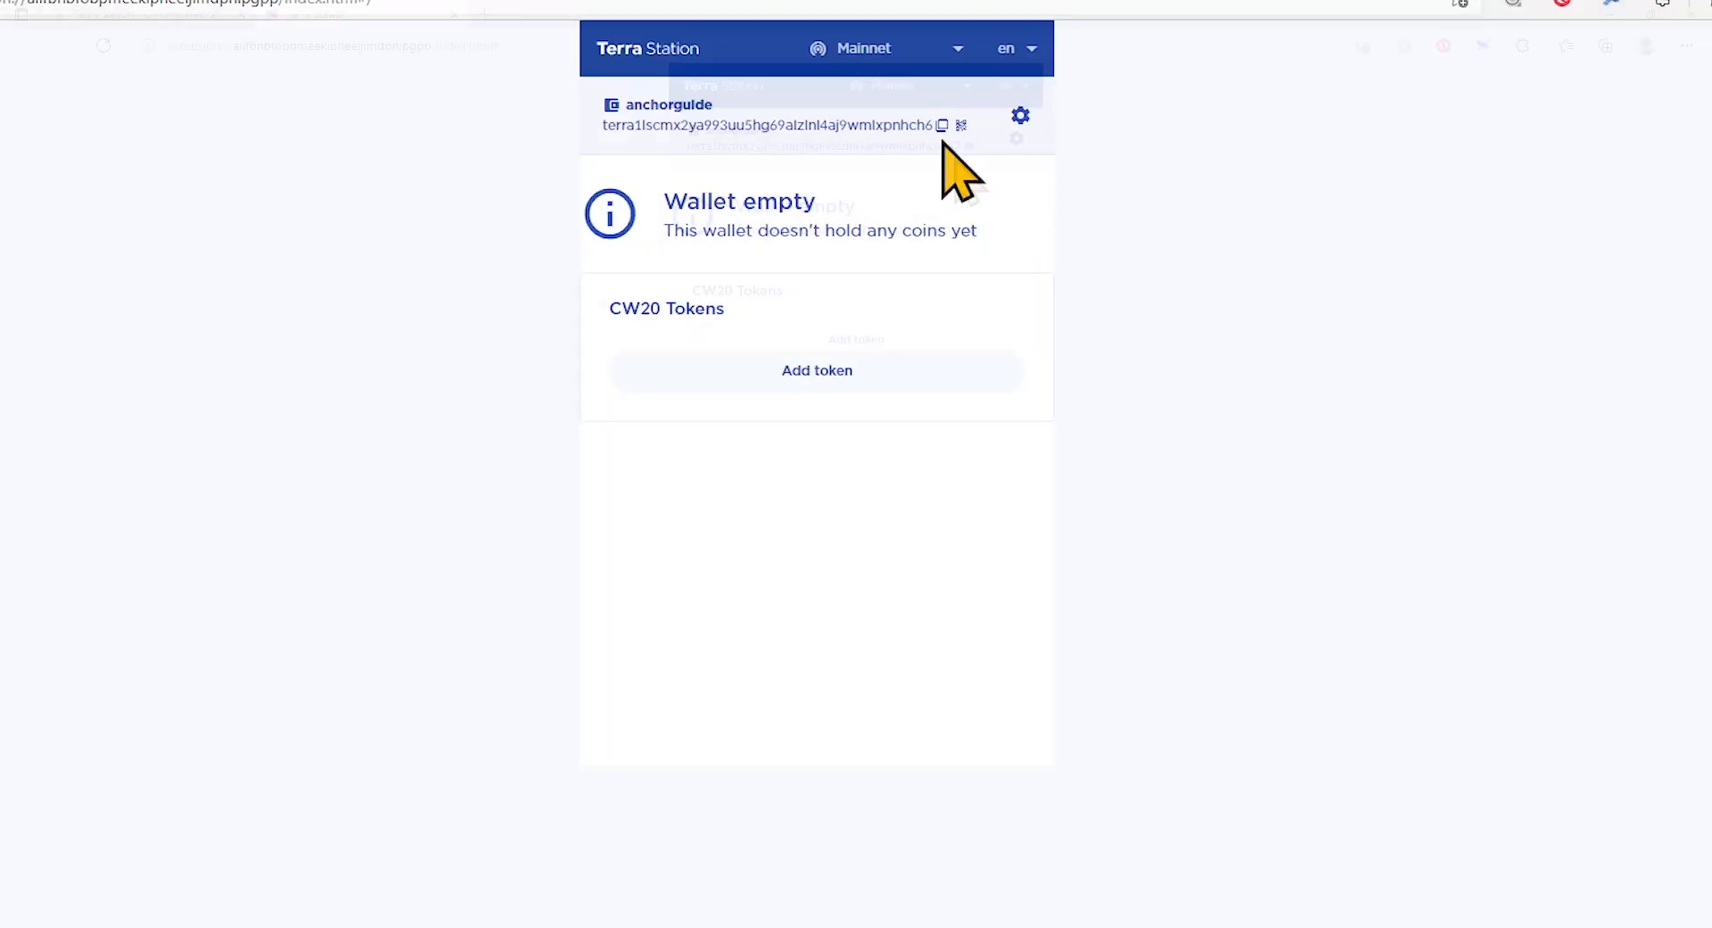
Step: Copy the anchorguide wallet address, view its QR code, and close the popup
click(943, 124)
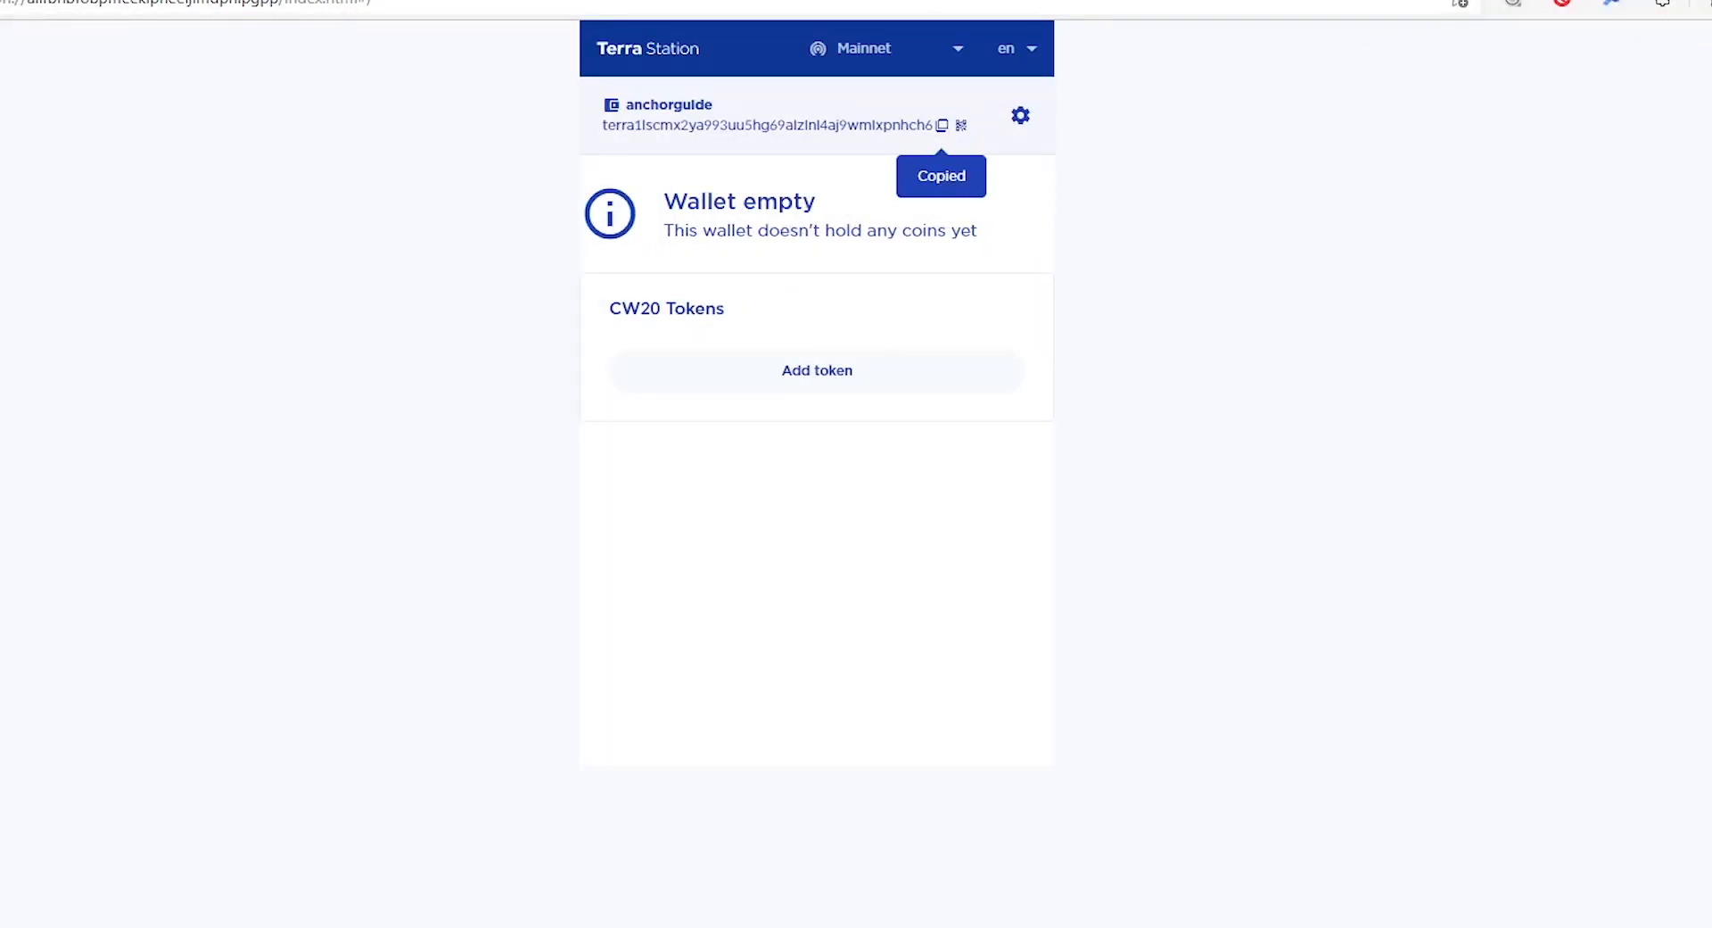
click(962, 125)
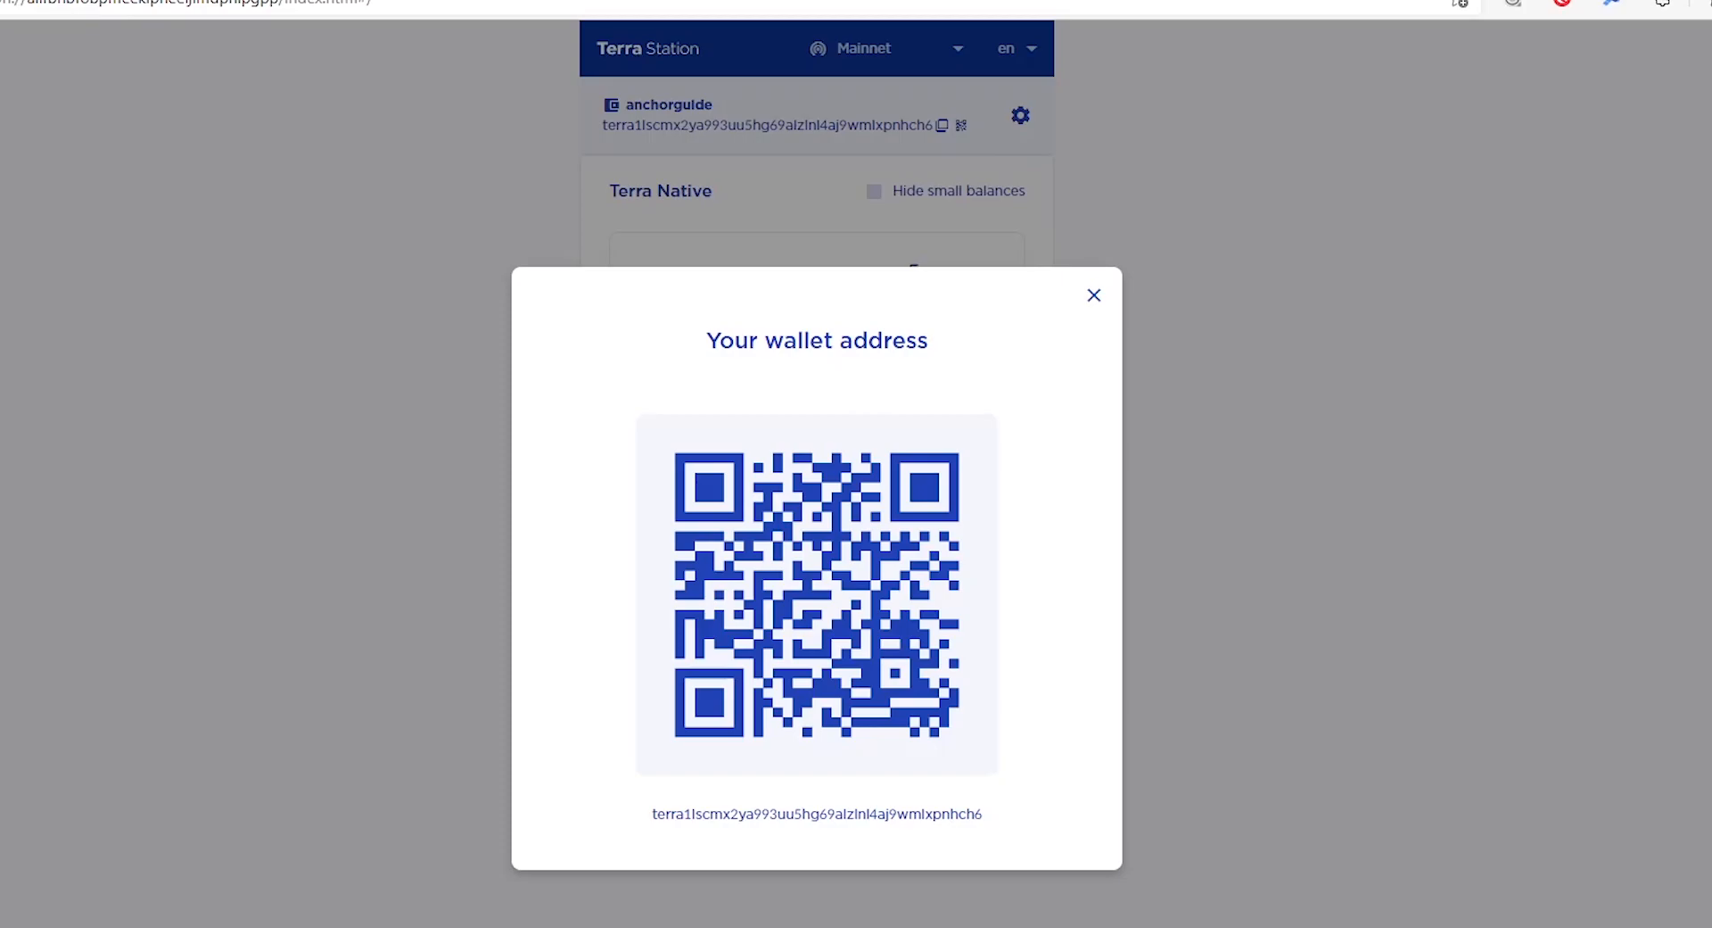
click(1093, 295)
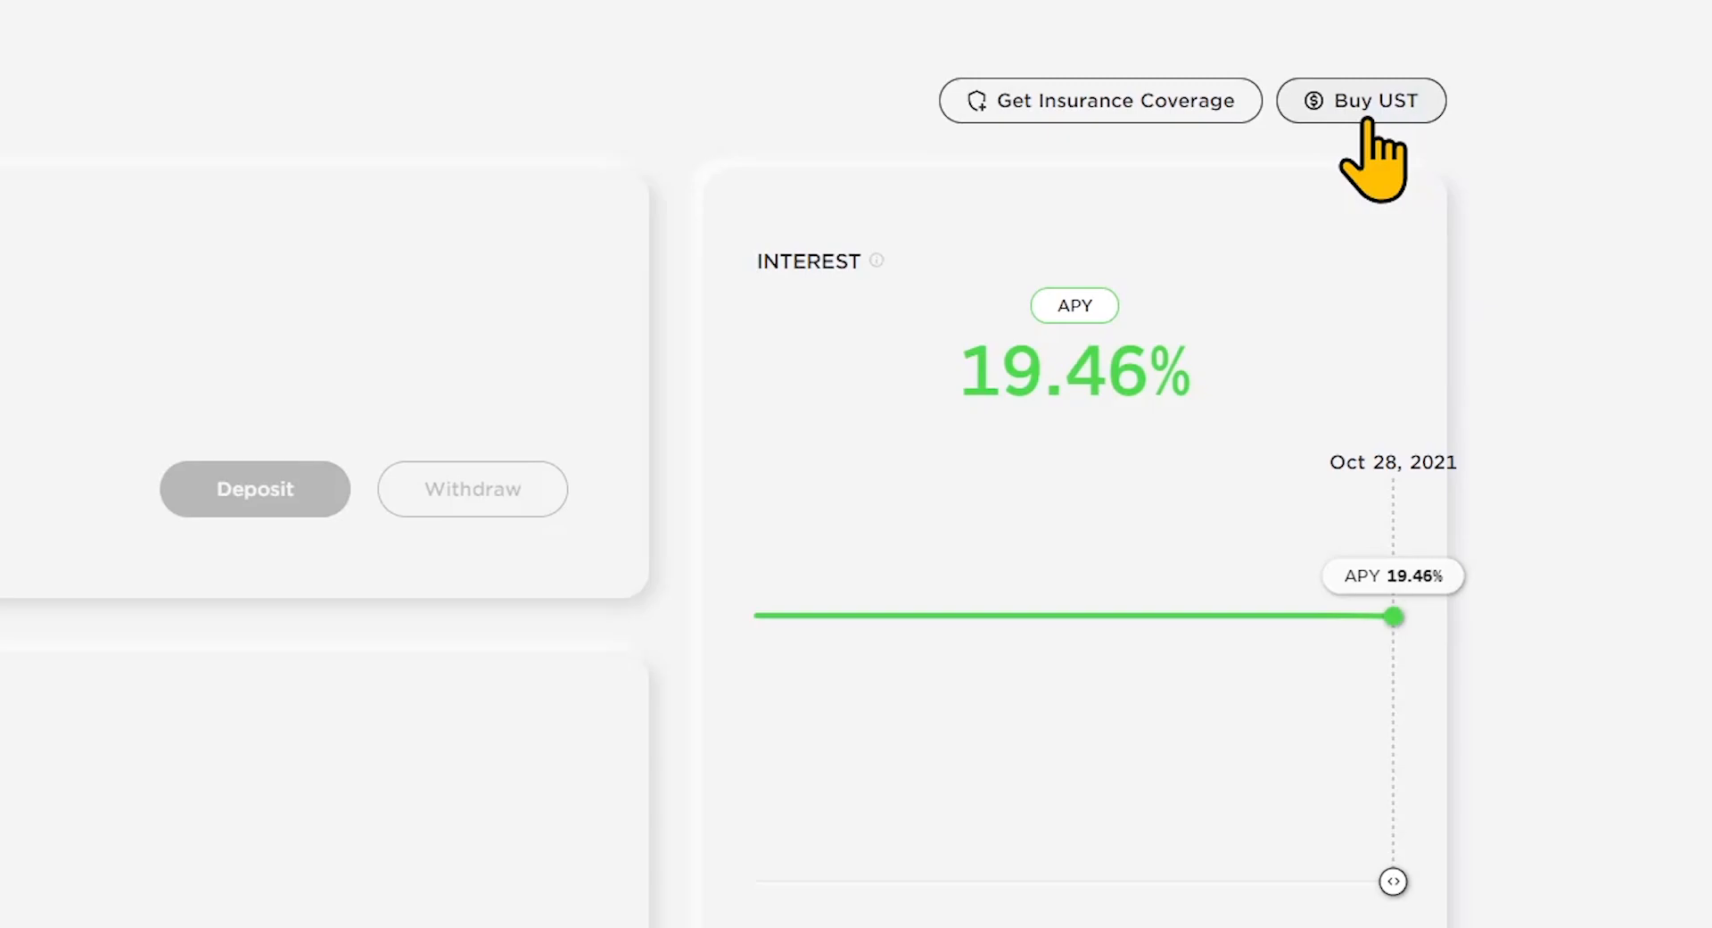
Step: Show the Buy UST options and pick Transak for buying with fiat
click(1362, 100)
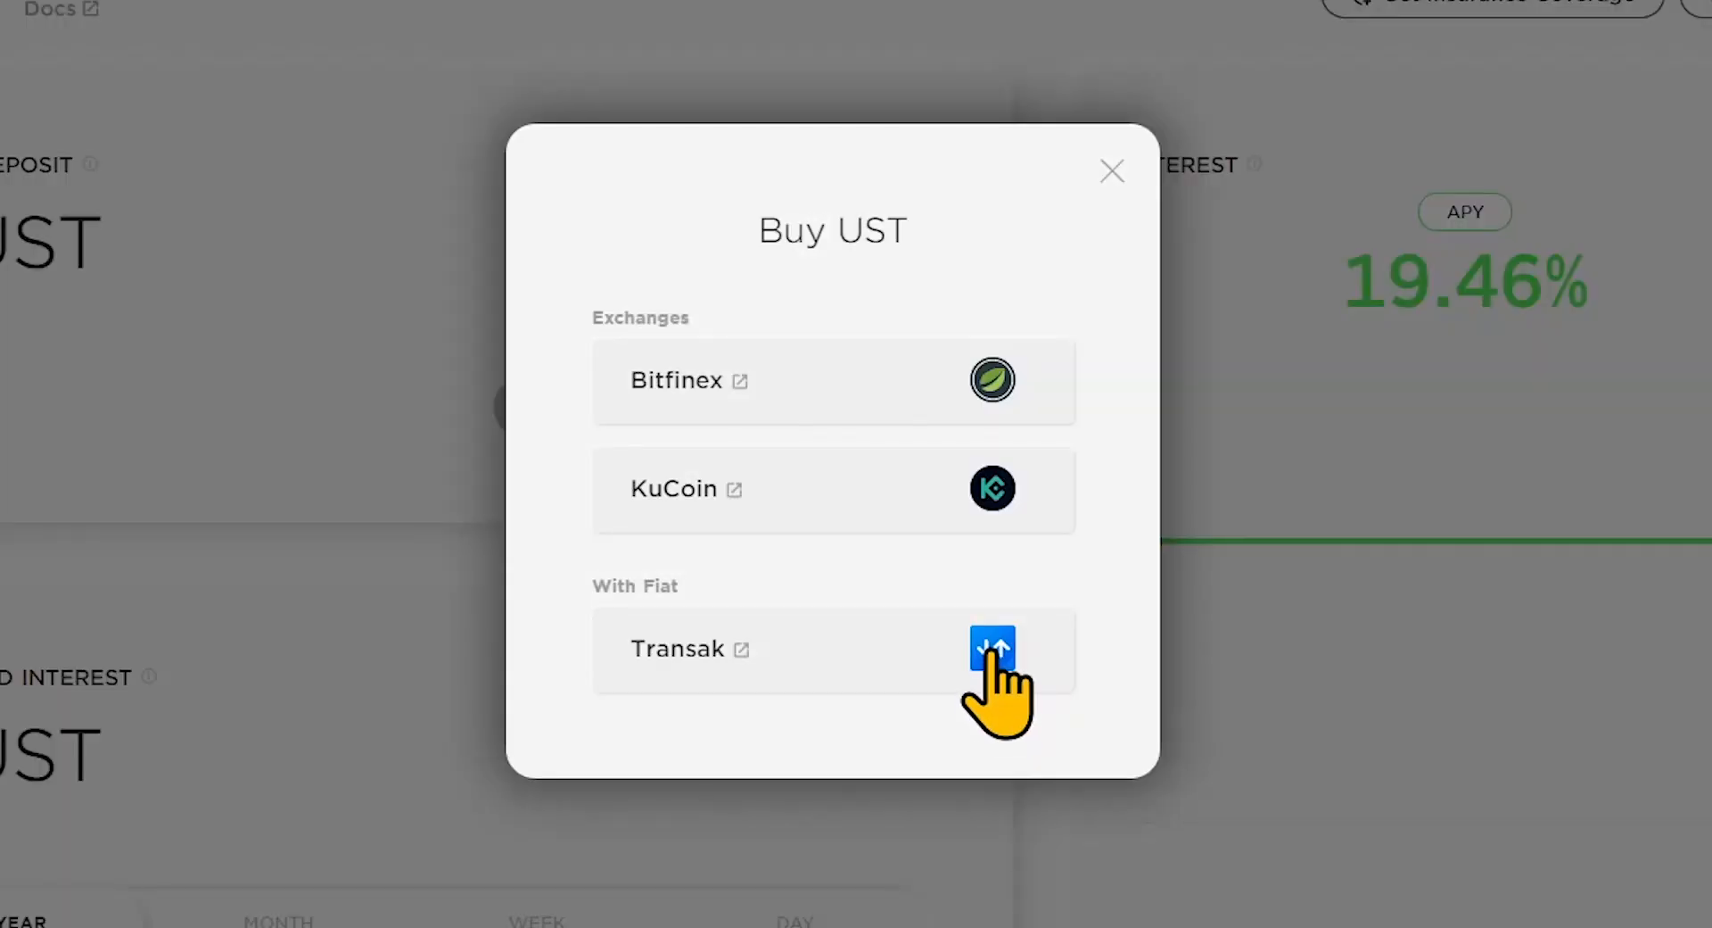
click(1112, 171)
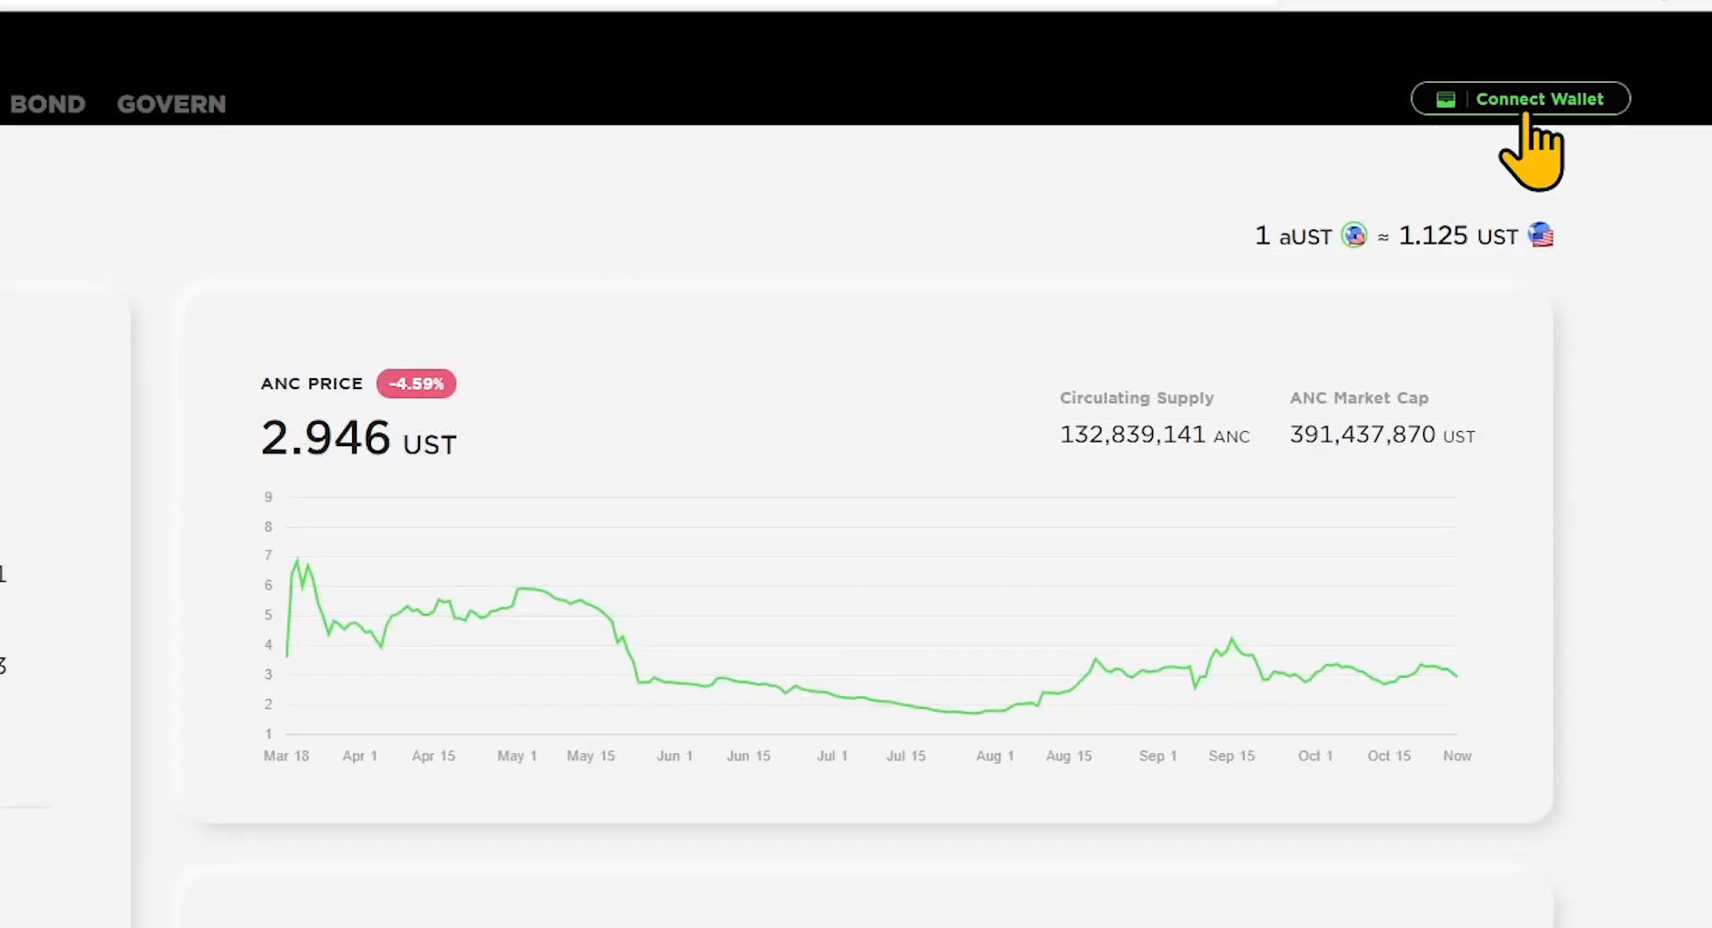
Step: Connect the Terra Station wallet to Anchor and allow the site access
click(1519, 98)
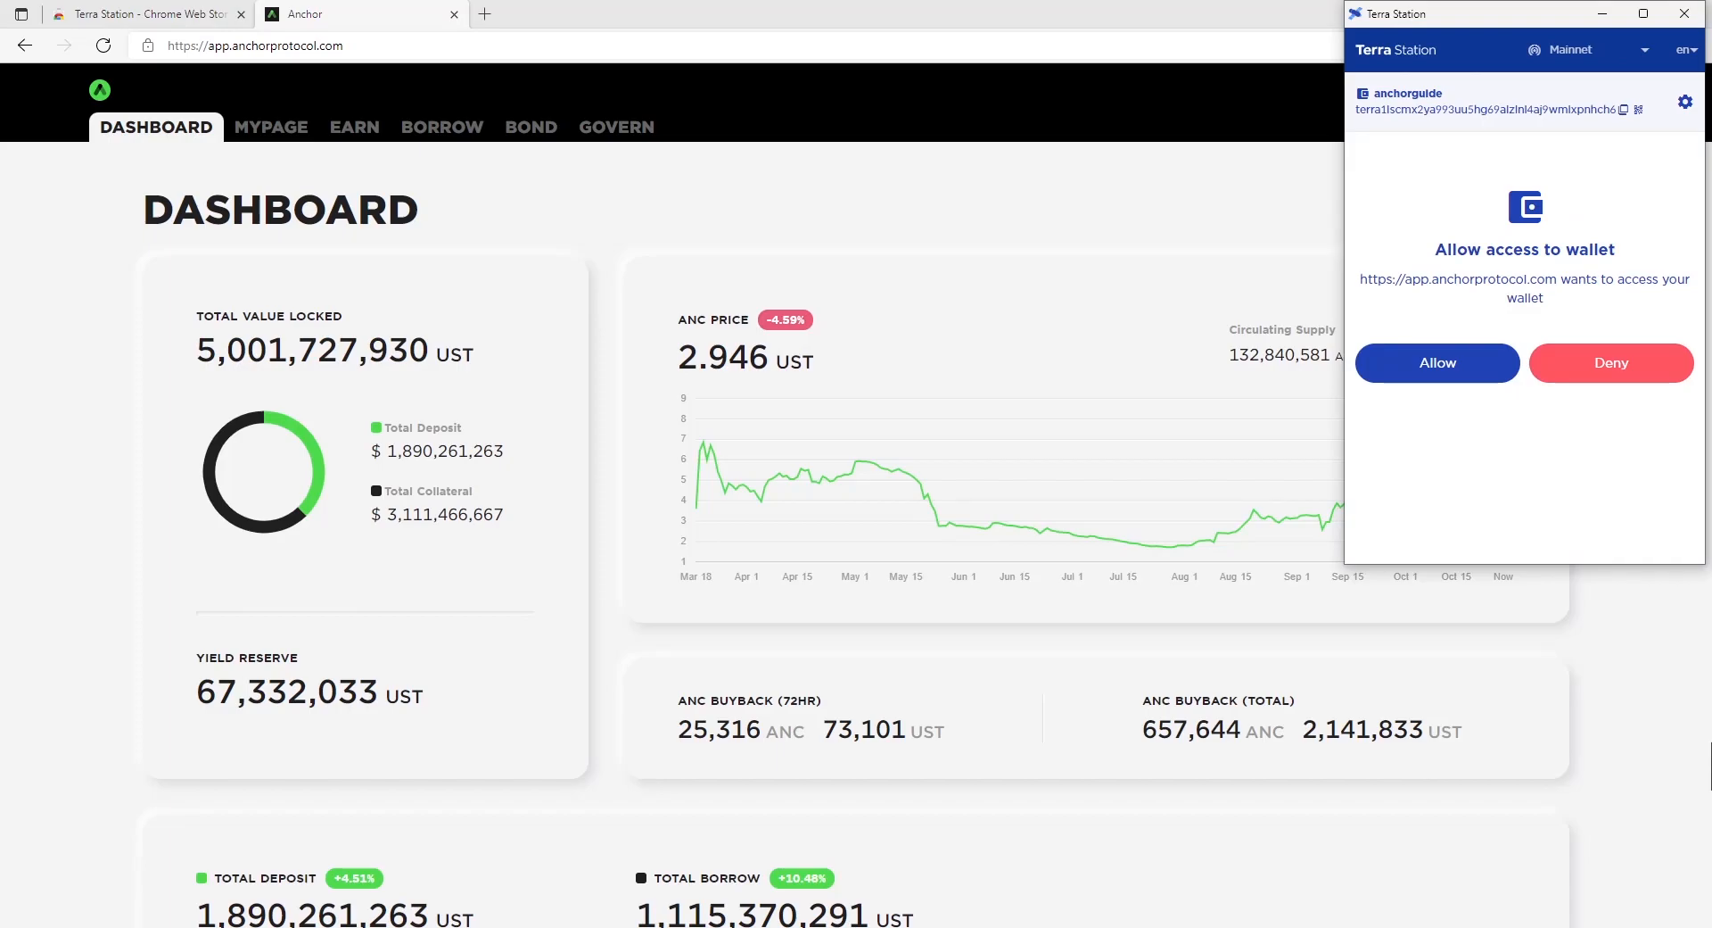
mouse_move(1437, 363)
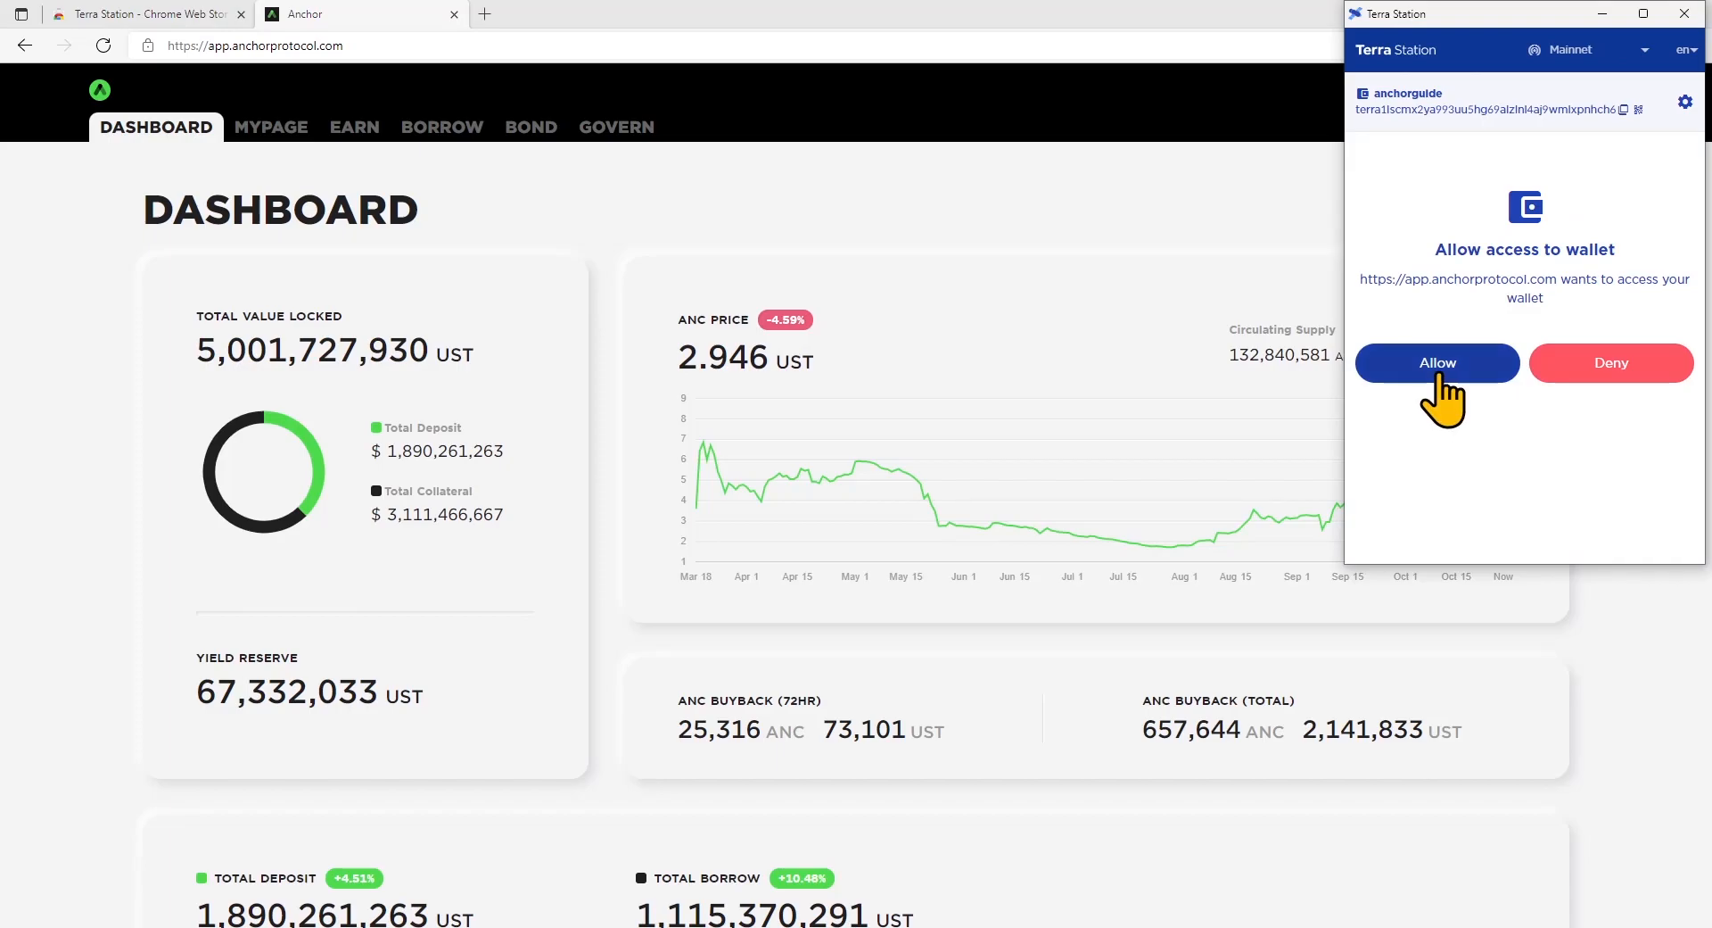
click(1437, 363)
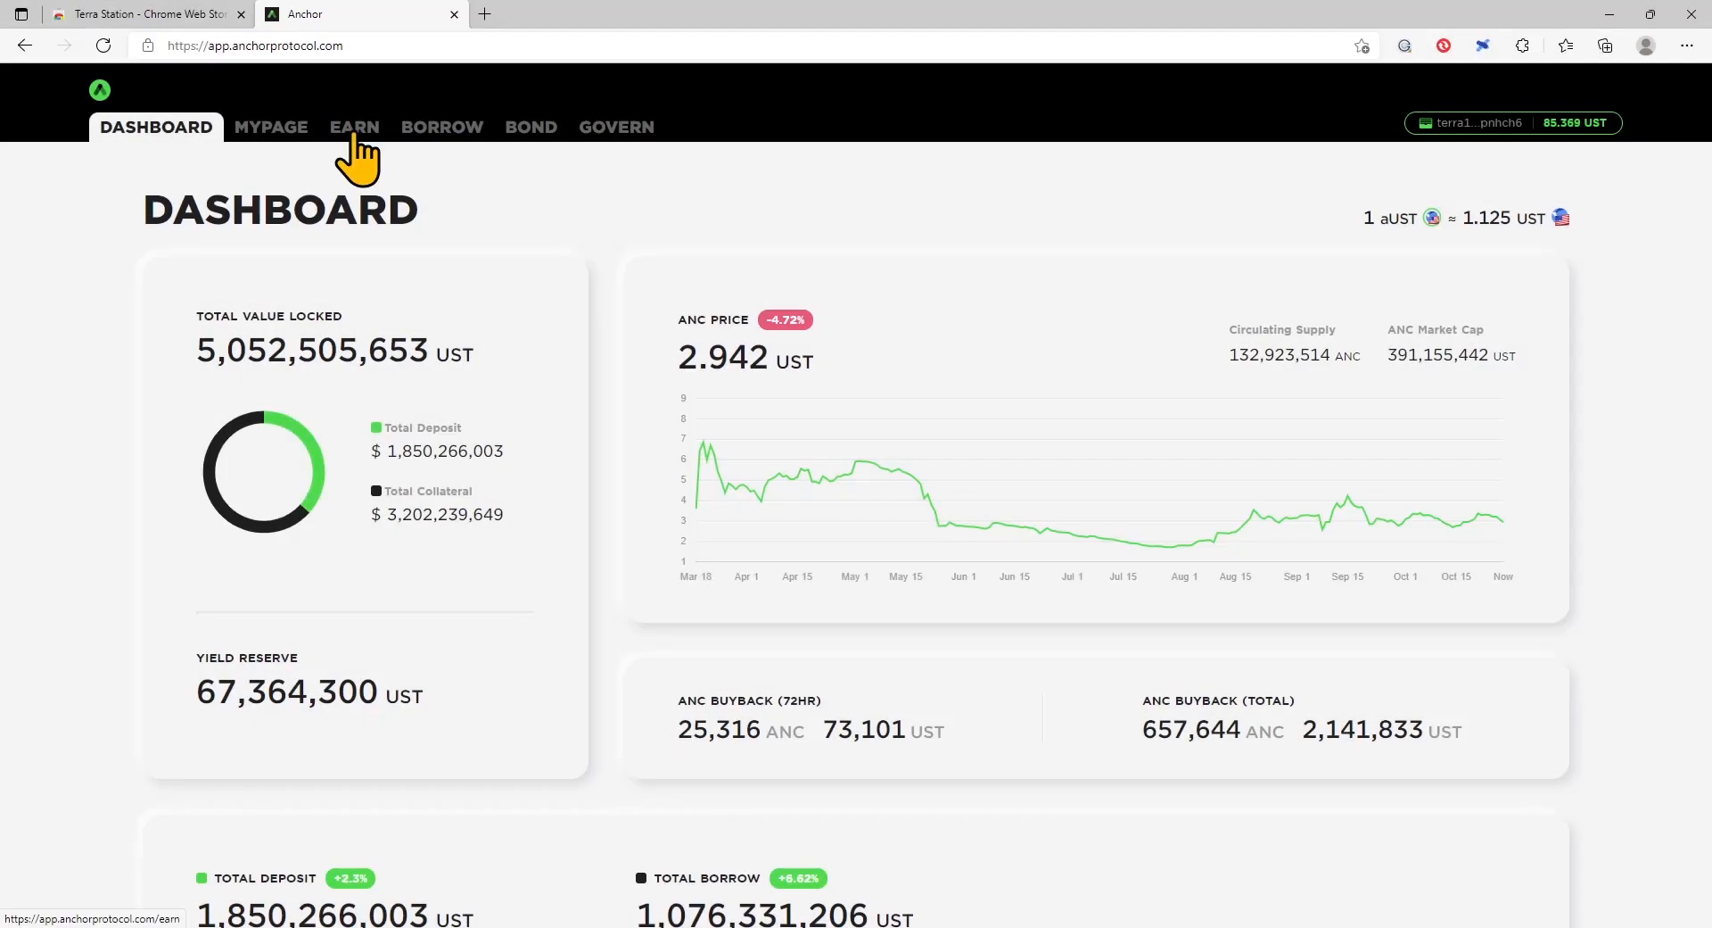
Step: Deposit 20 UST on the Earn page and confirm, leaving about 20.005 UST total deposit
click(354, 126)
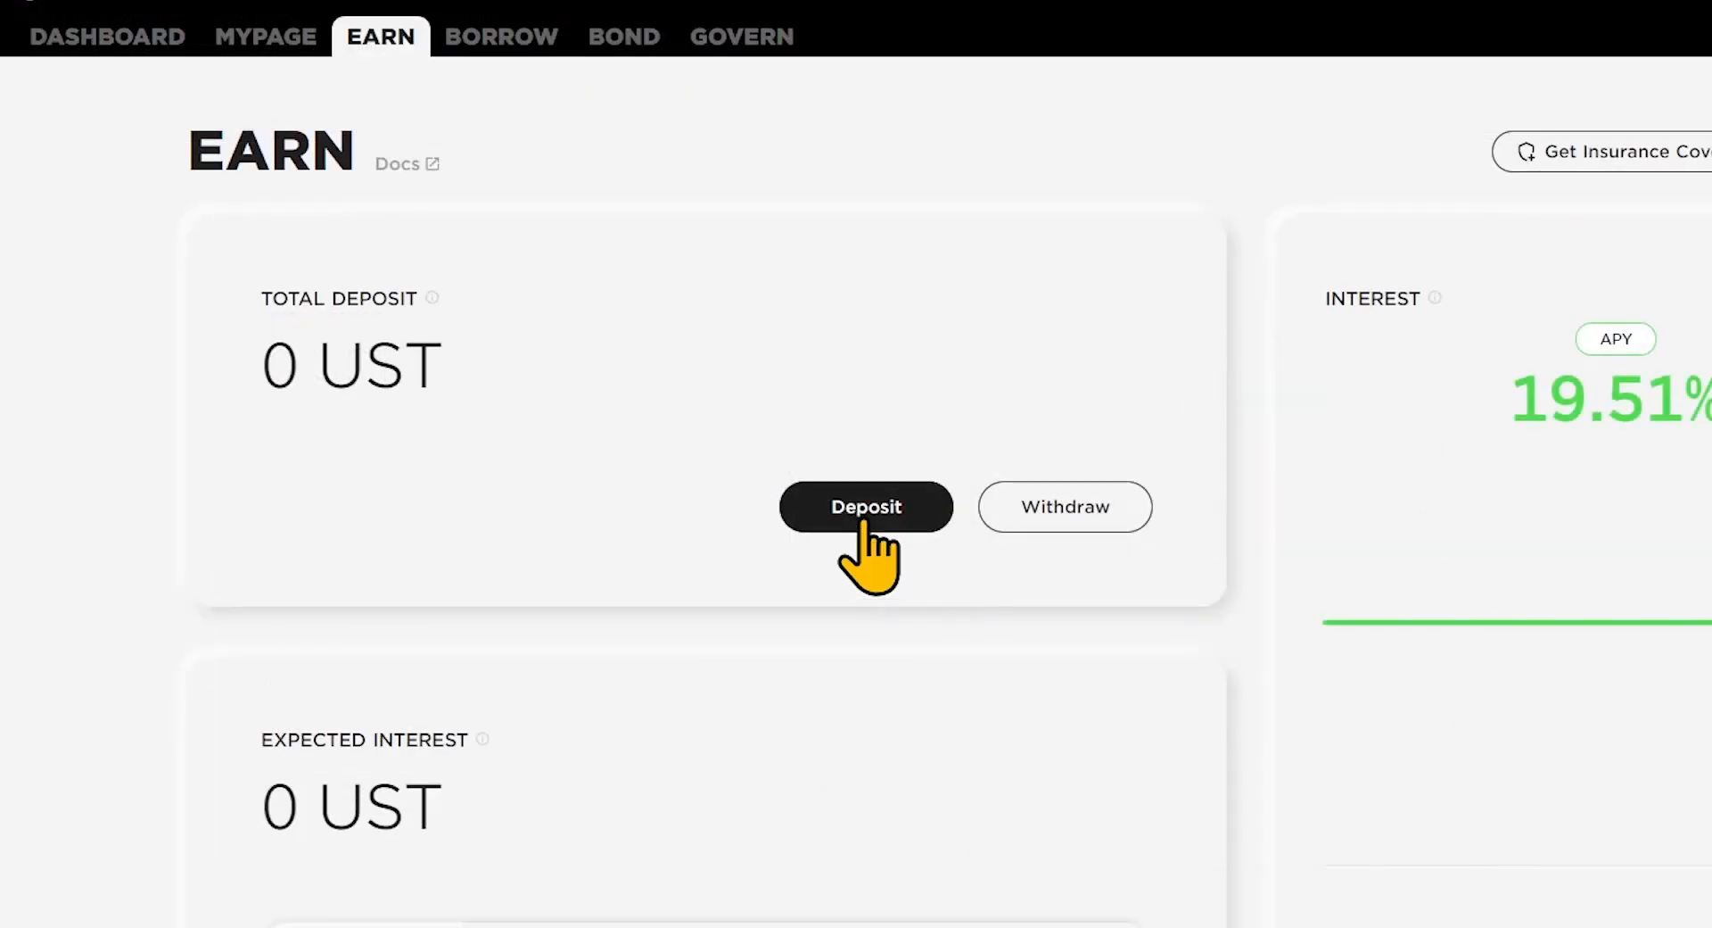
click(865, 506)
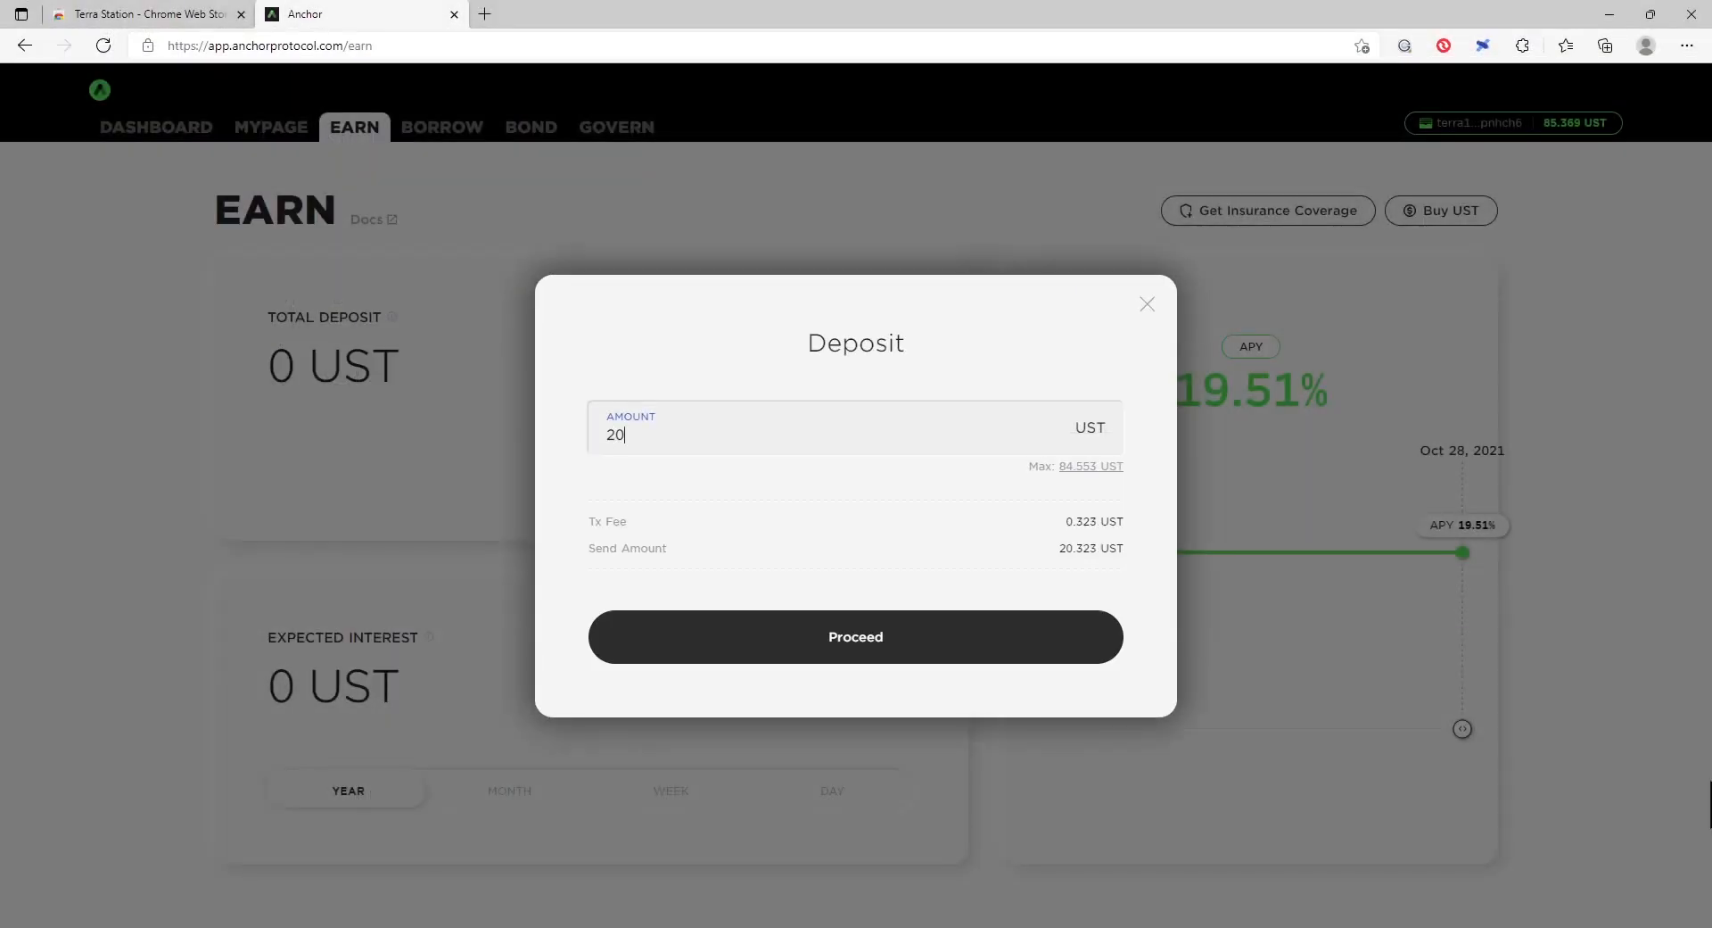
mouse_move(855, 637)
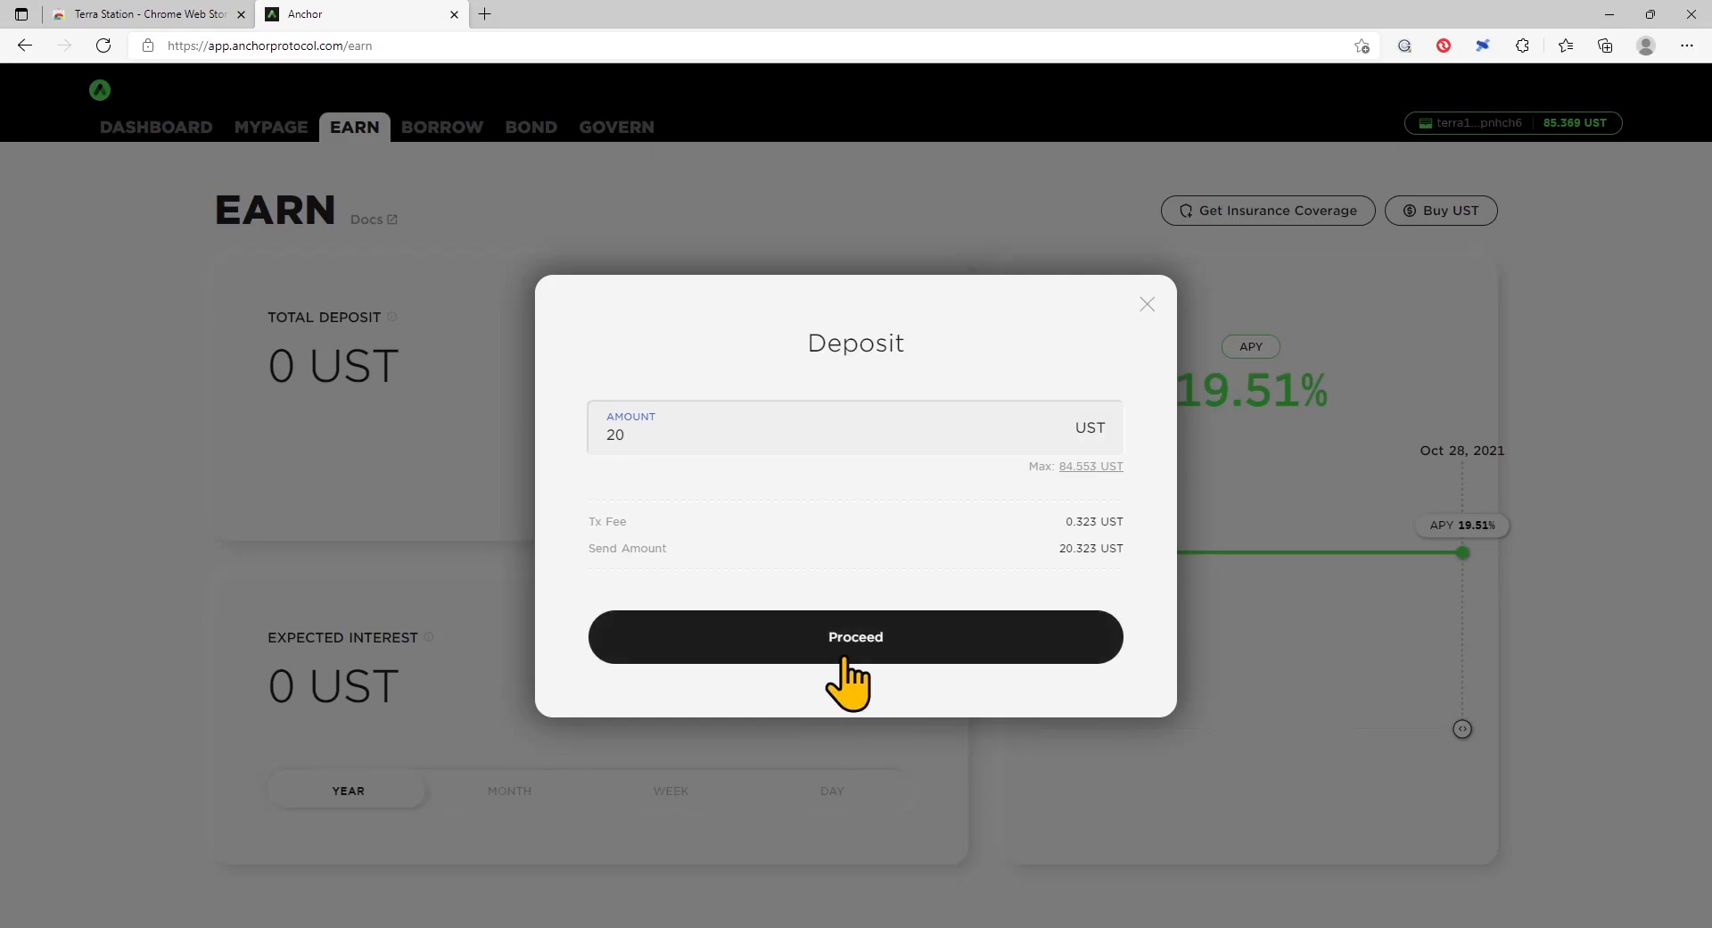
click(855, 636)
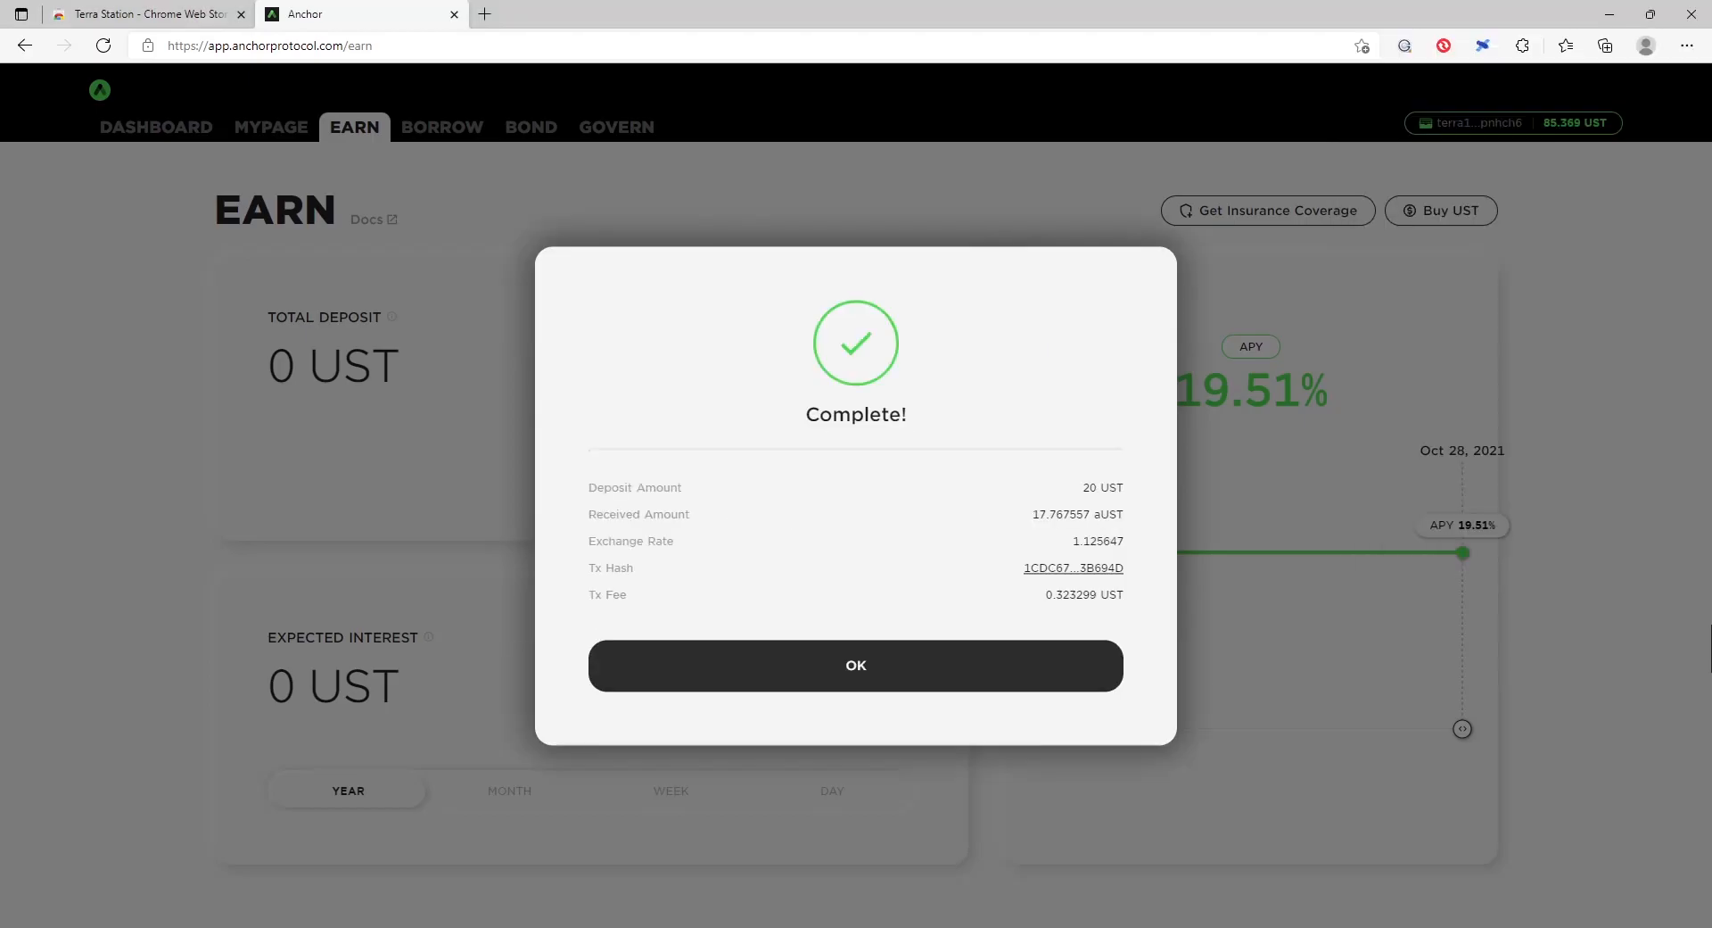
mouse_move(861, 720)
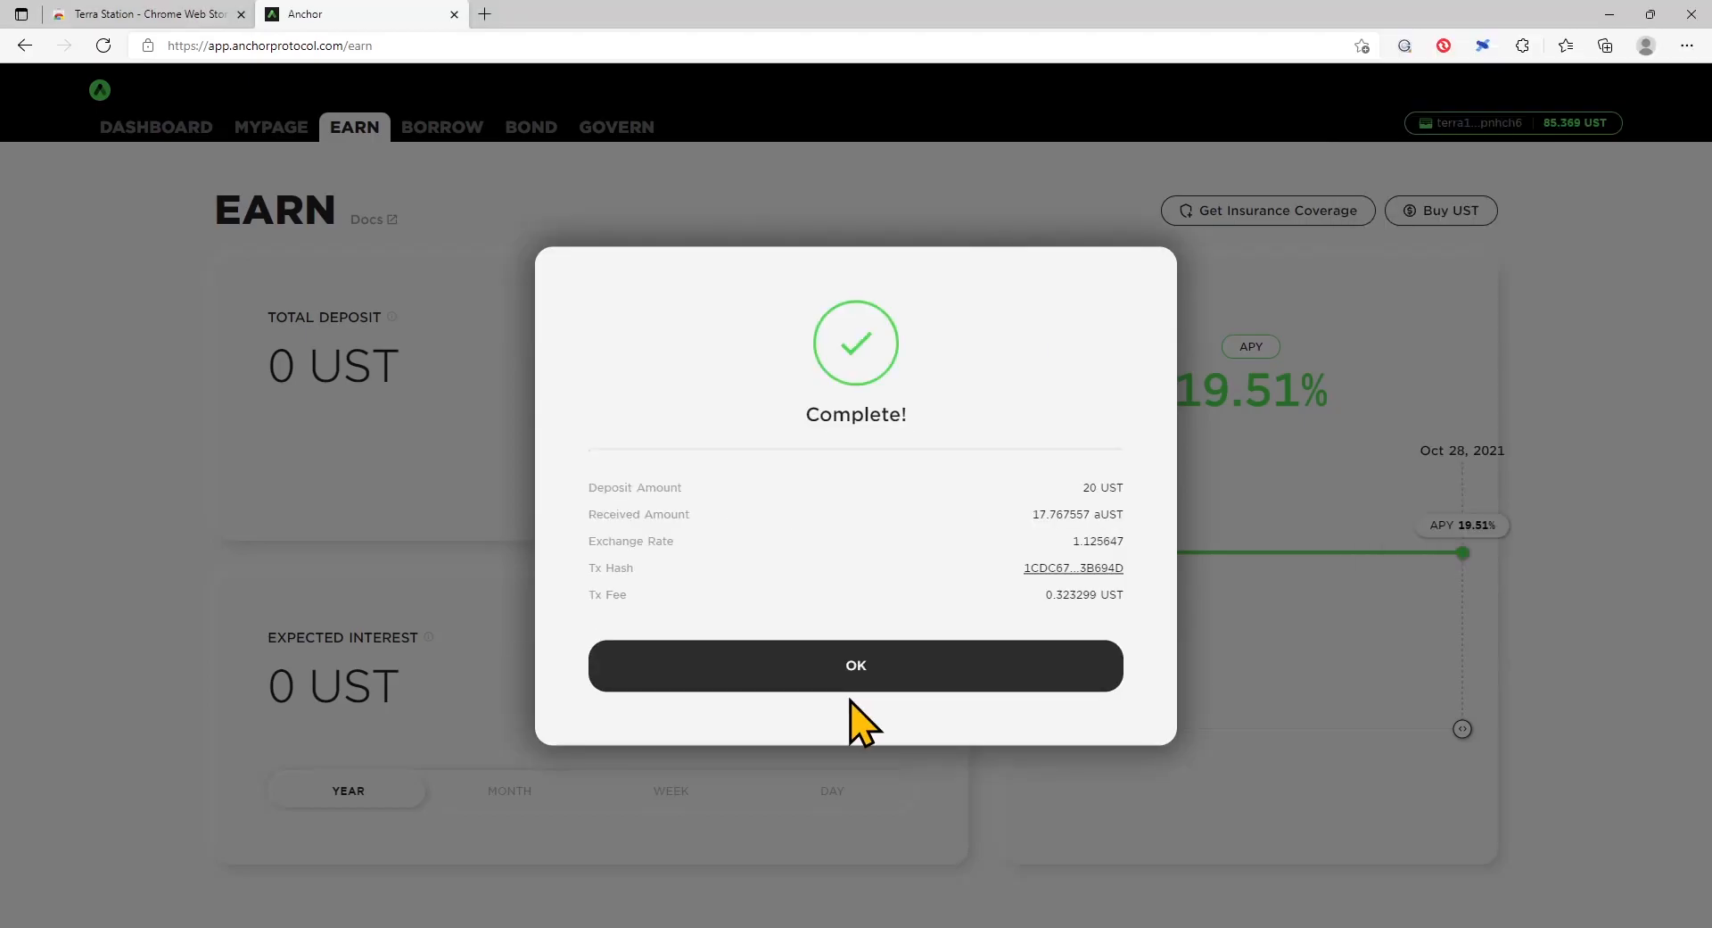
click(855, 664)
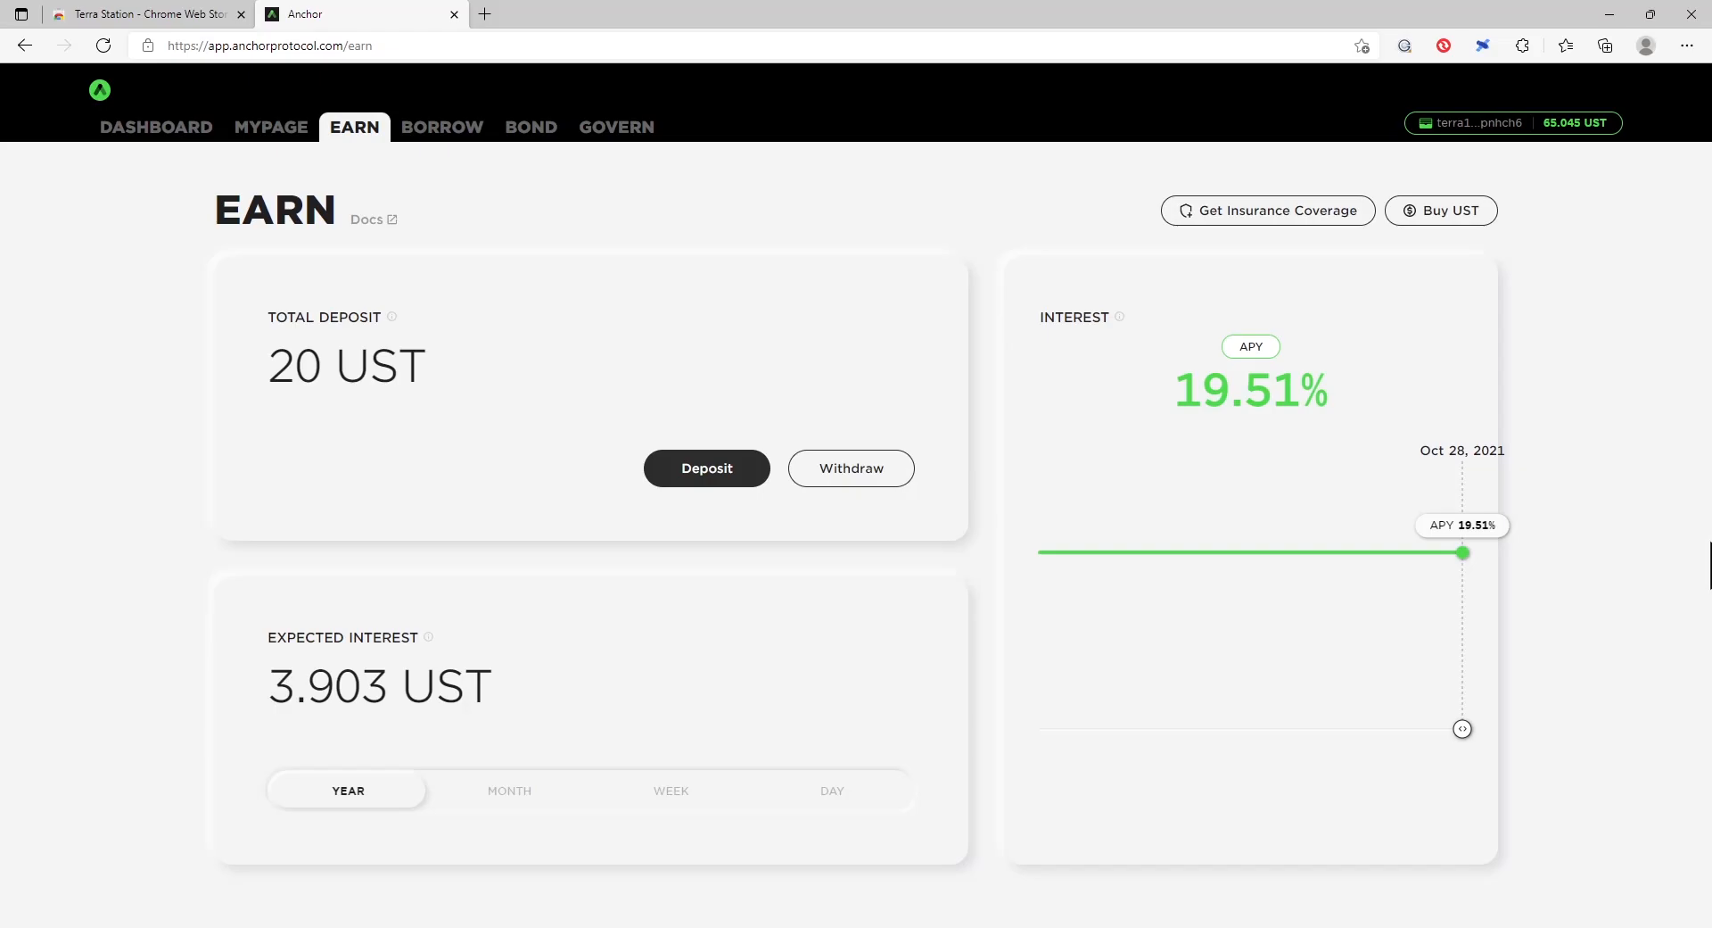
click(670, 790)
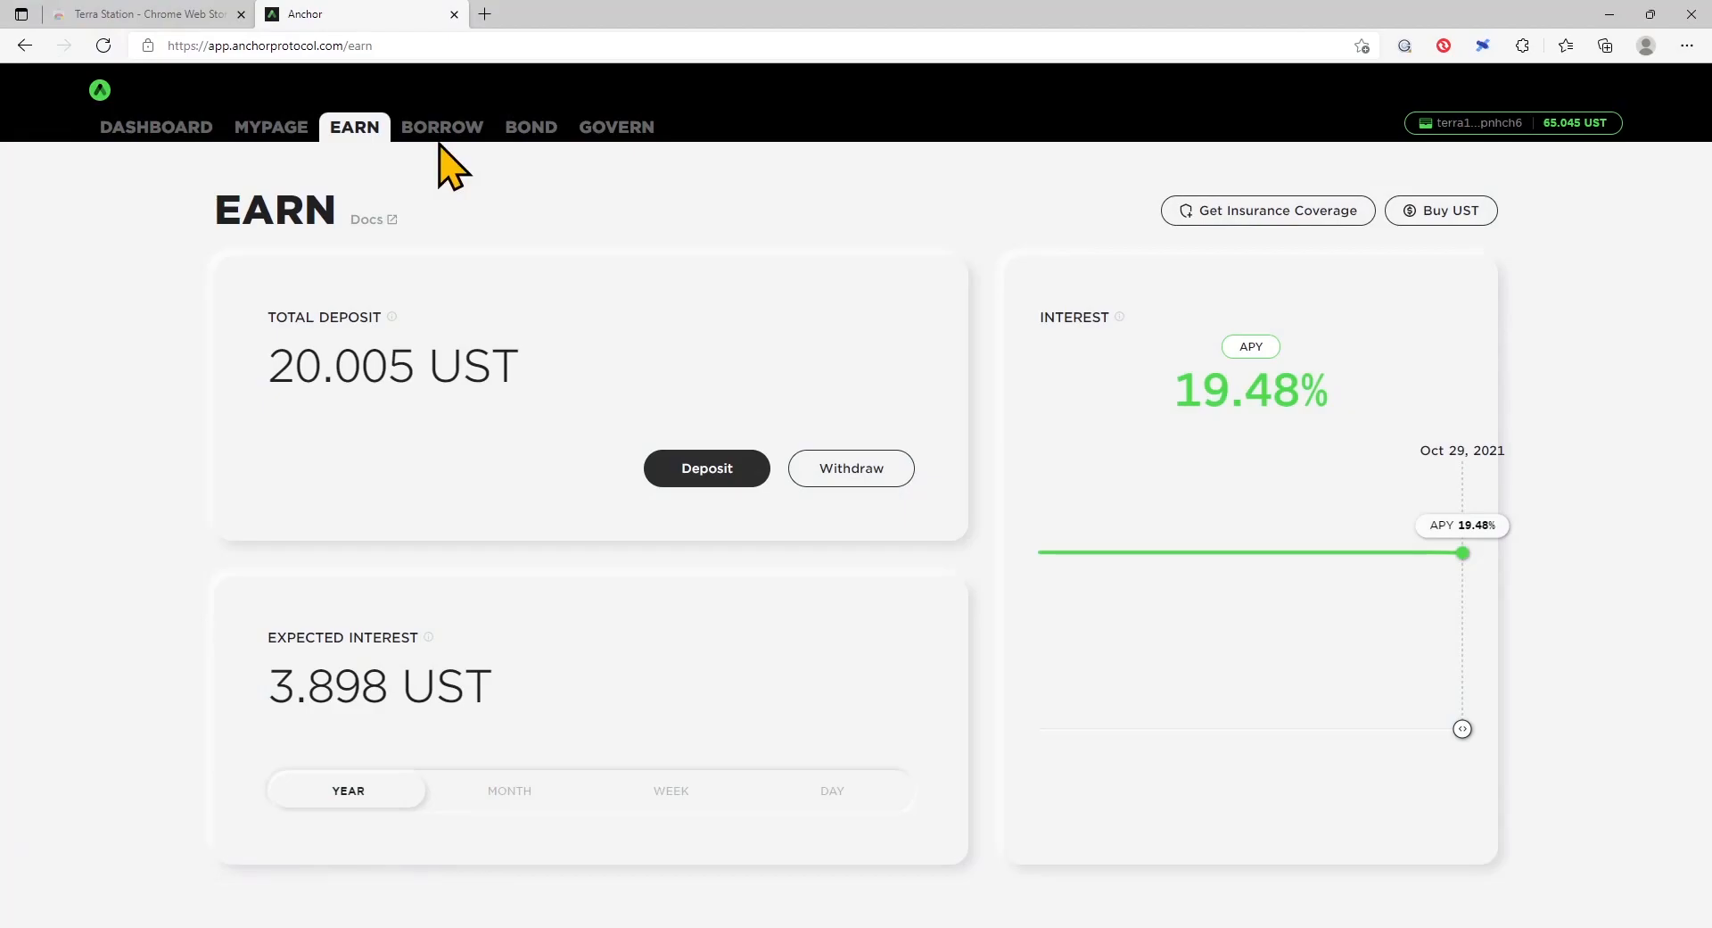
Step: Go to the Borrow page and view the collateral list beginning with bETH
click(442, 126)
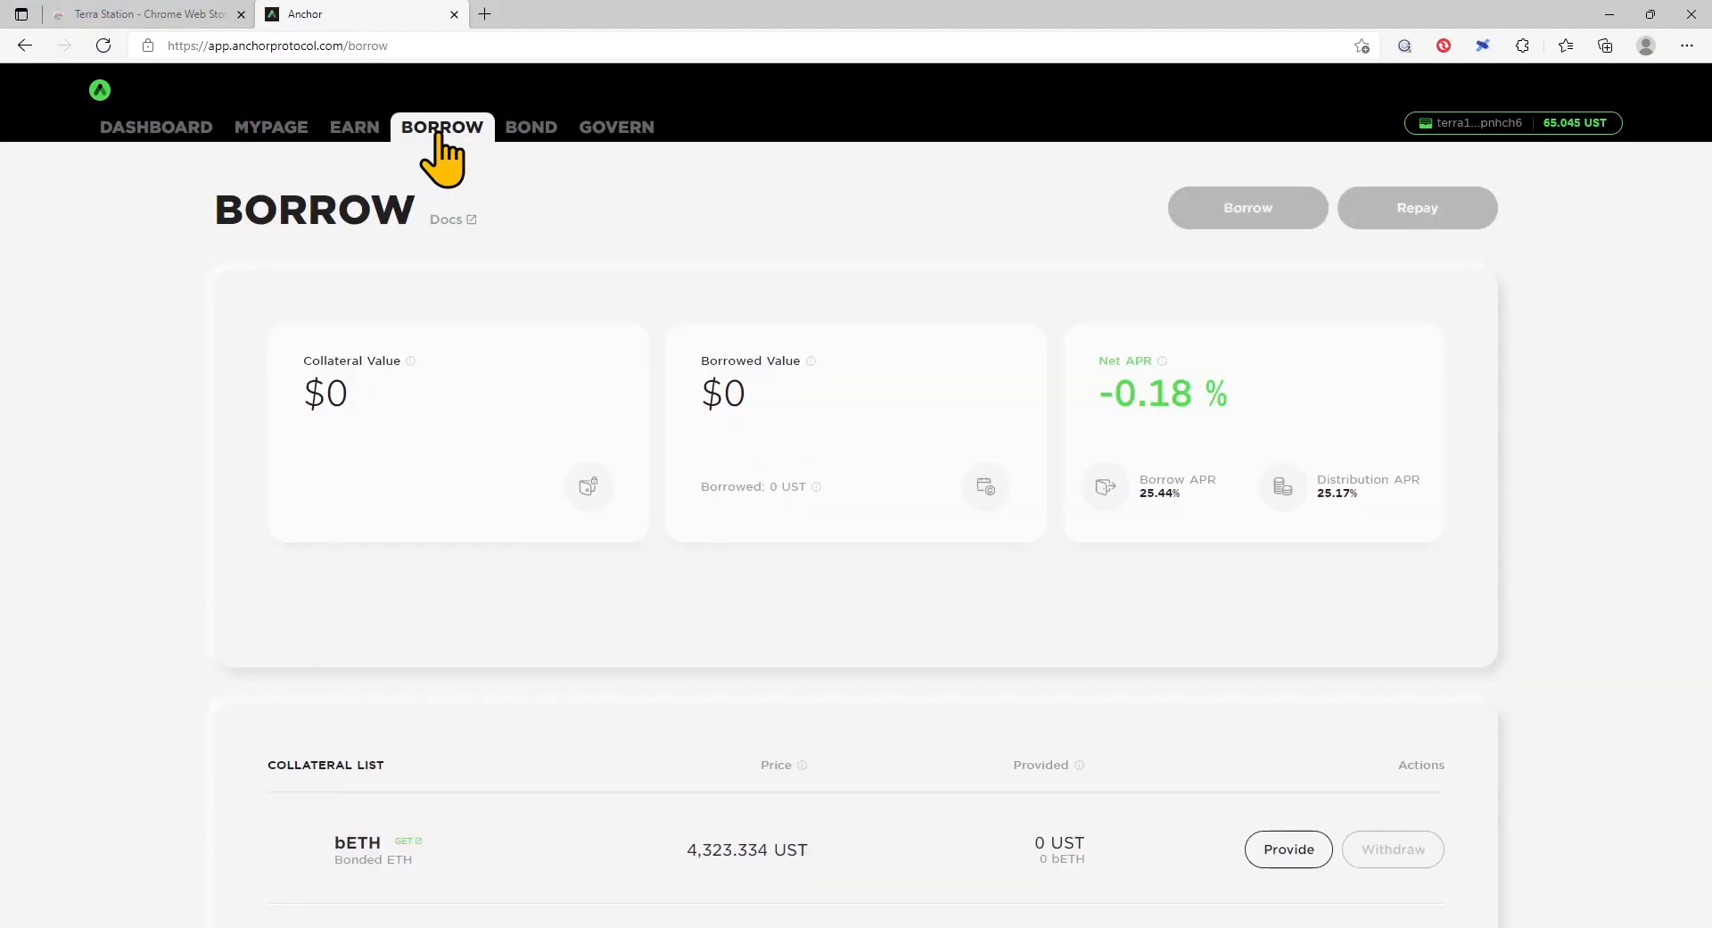
scroll(down, 3)
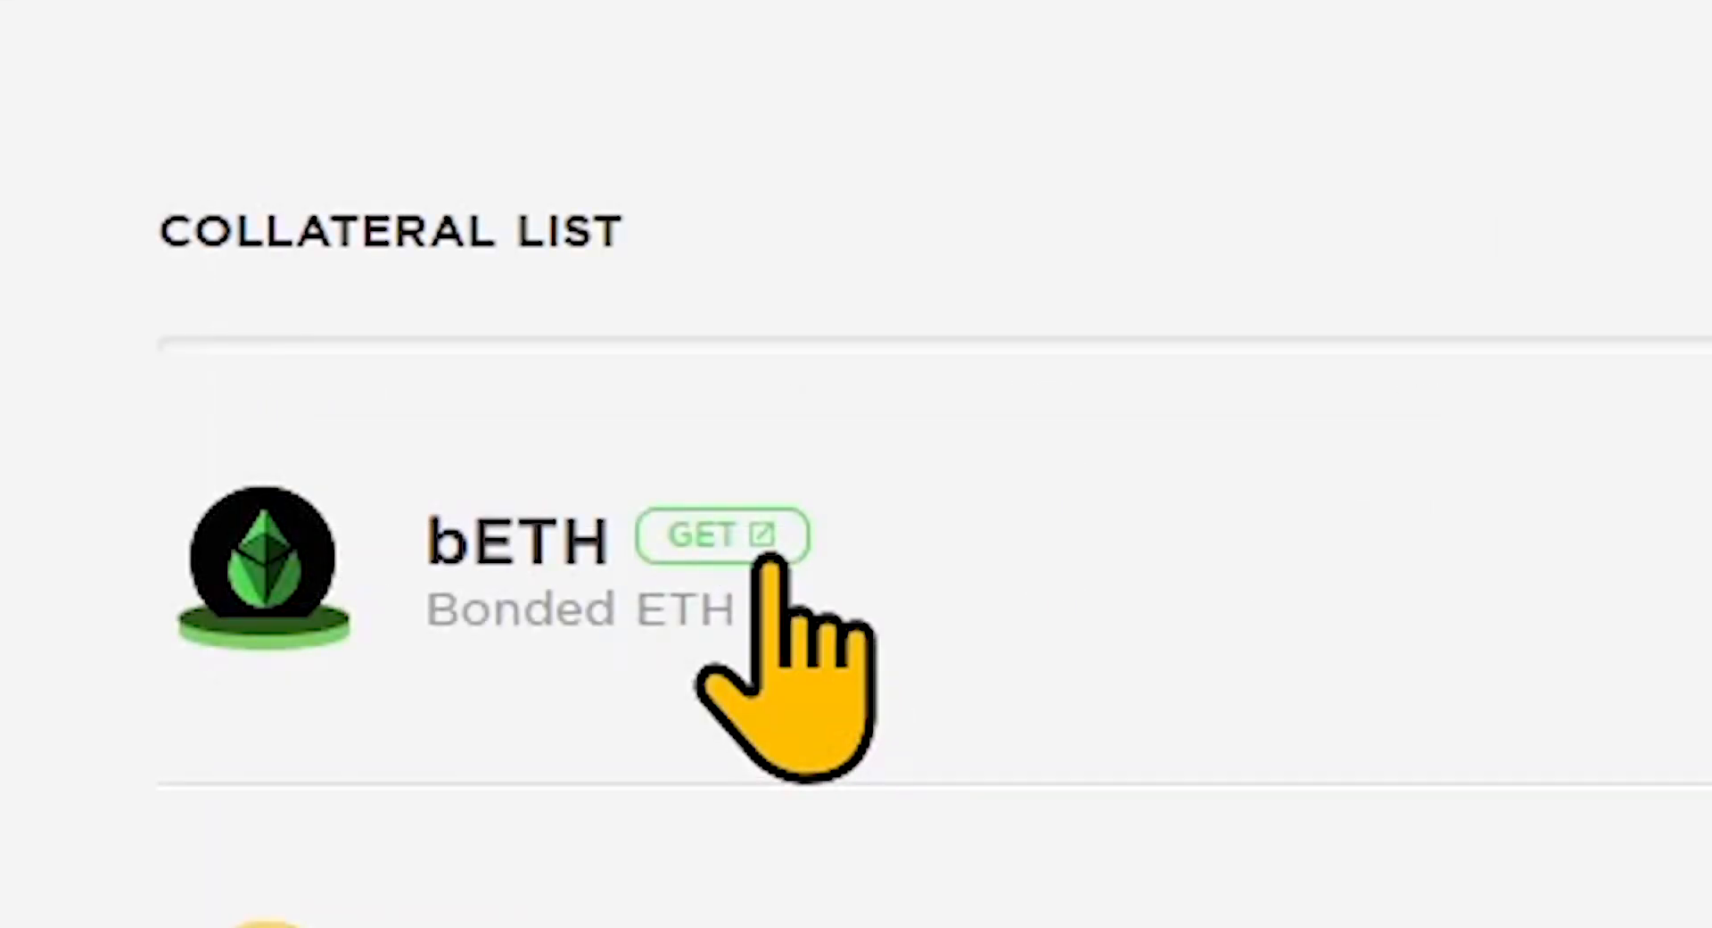
click(721, 535)
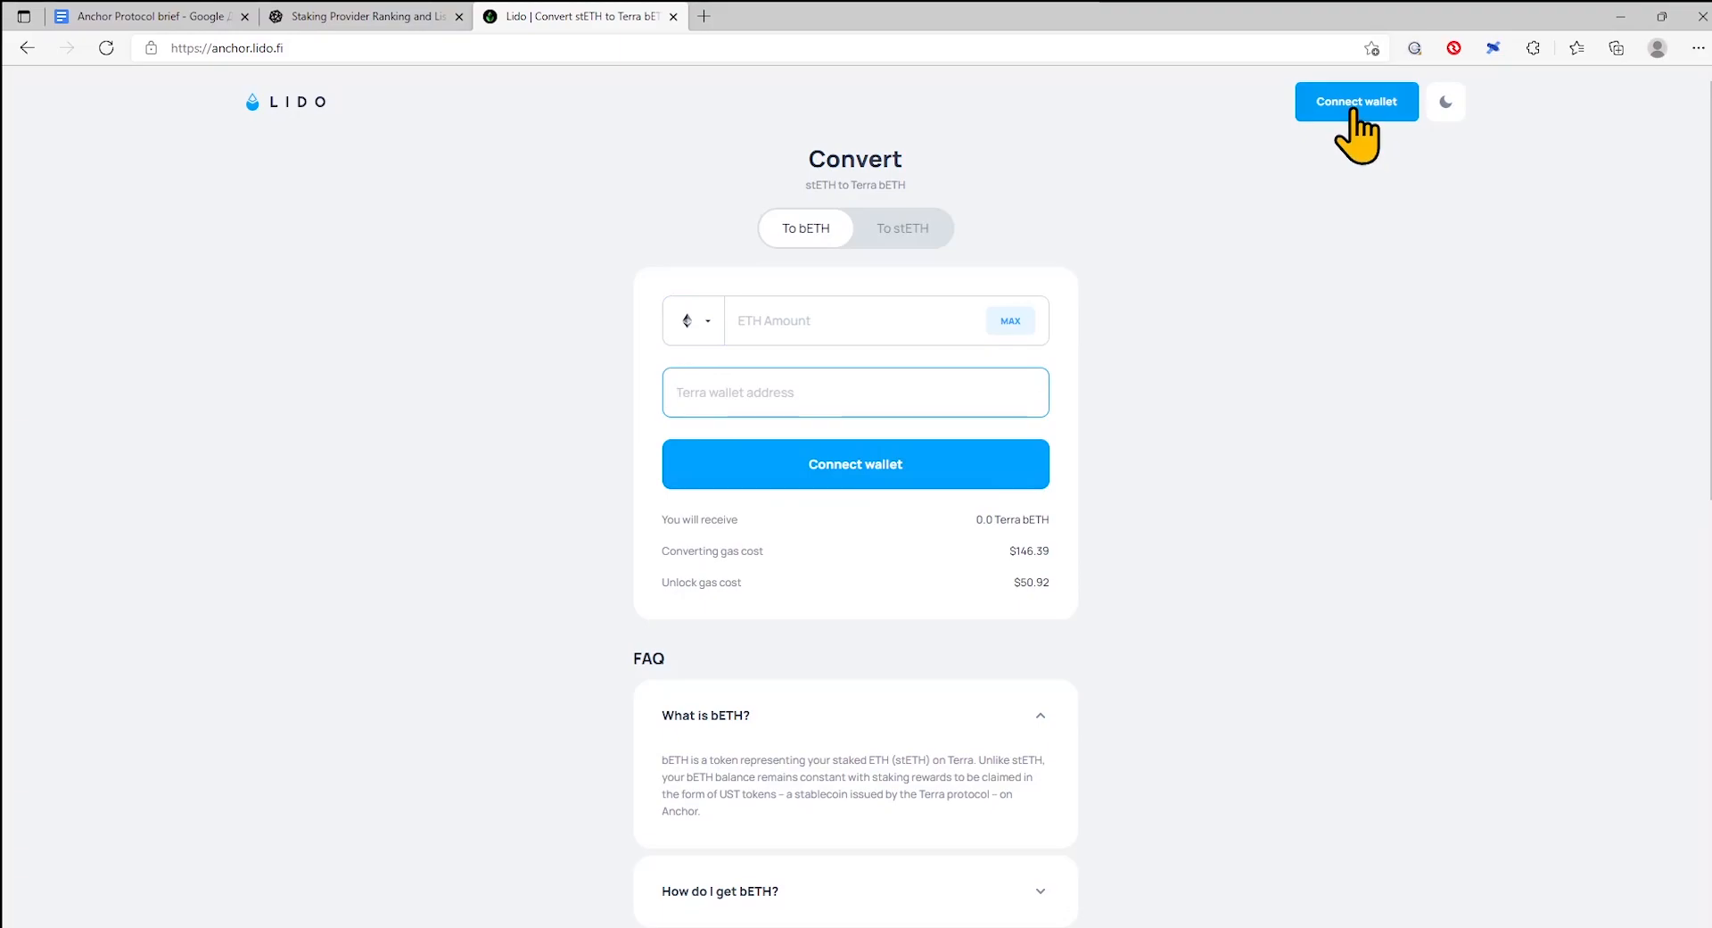
click(1356, 100)
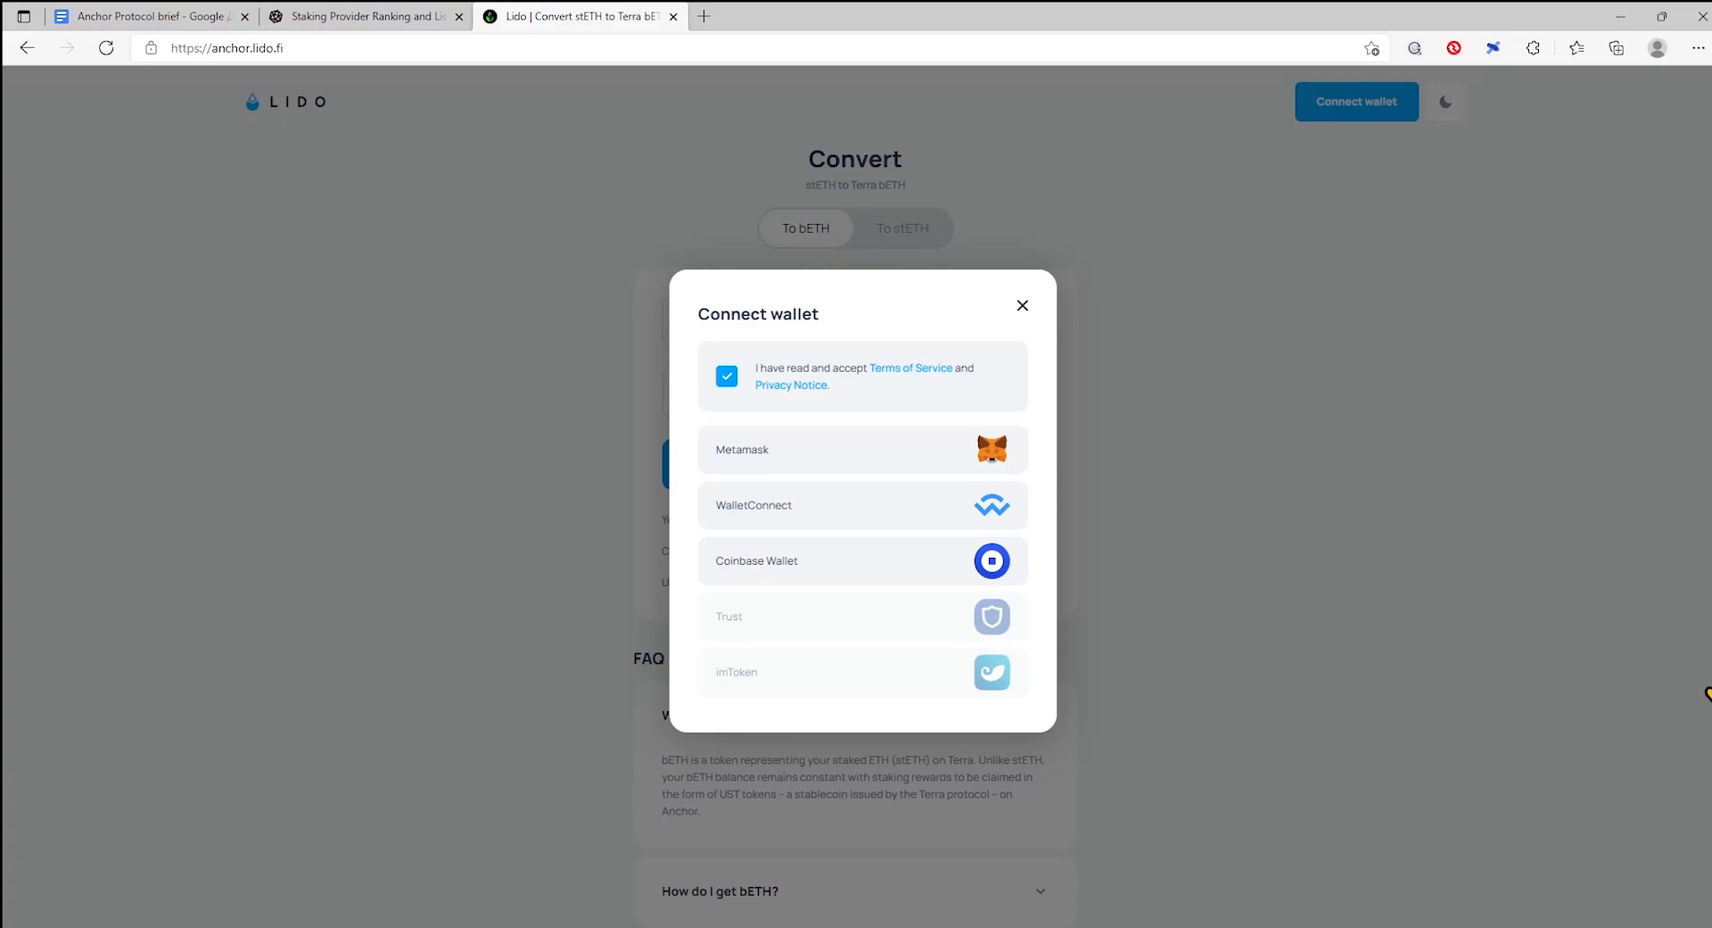
click(1022, 305)
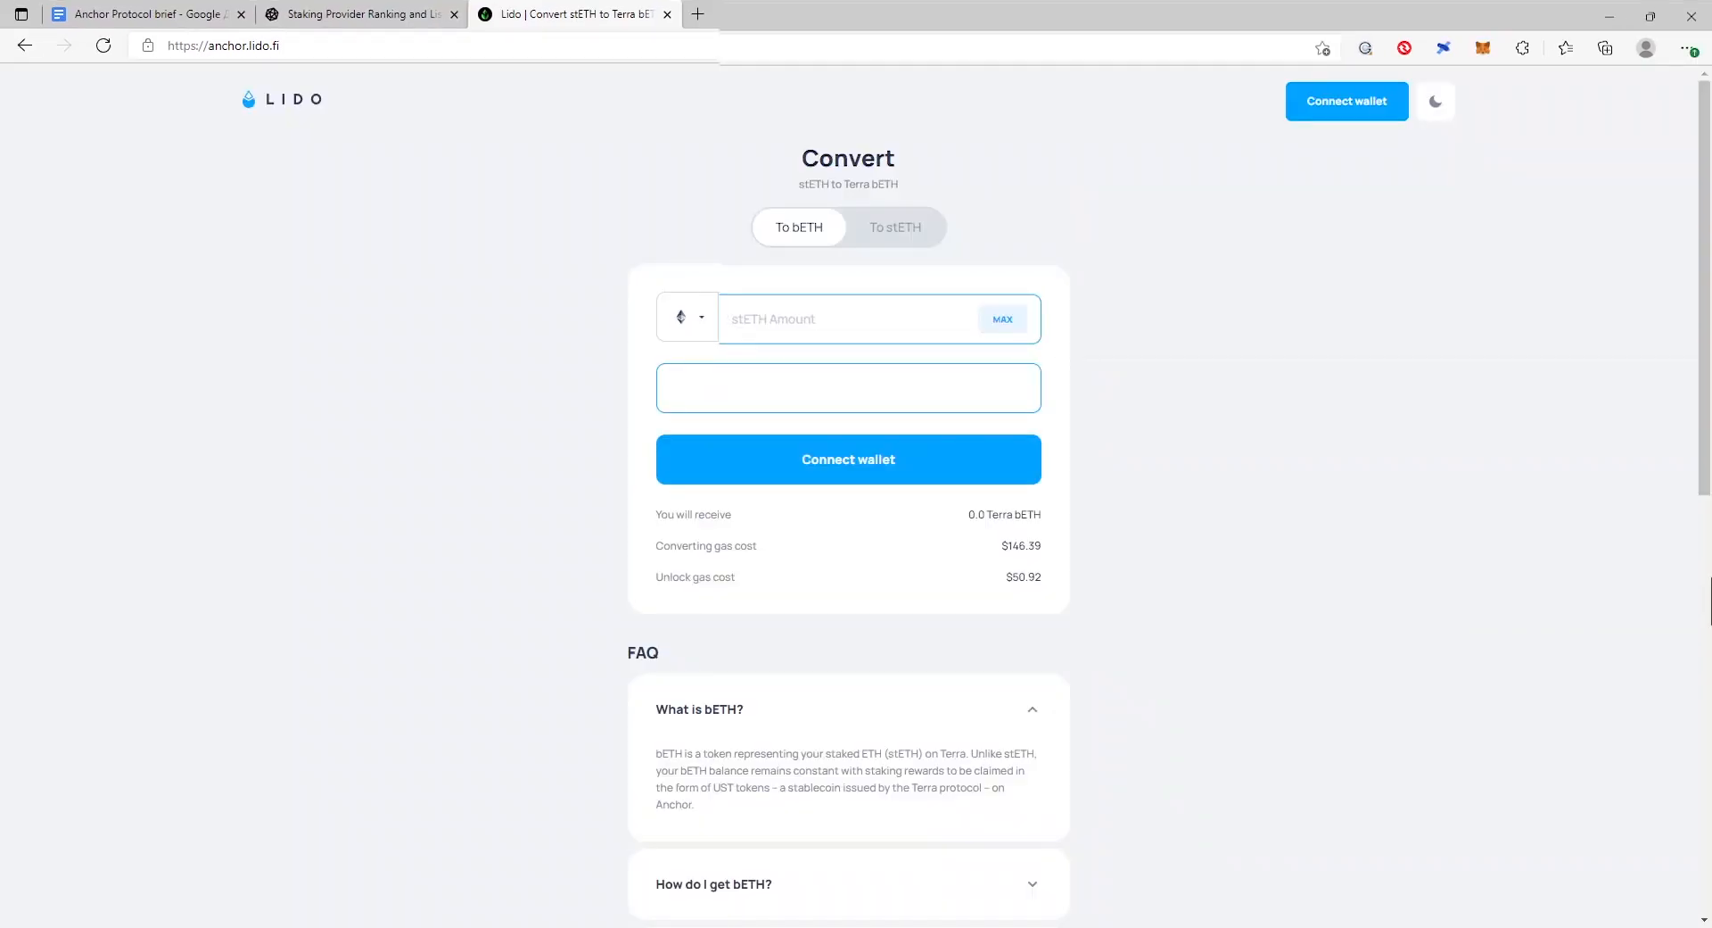
text(2)
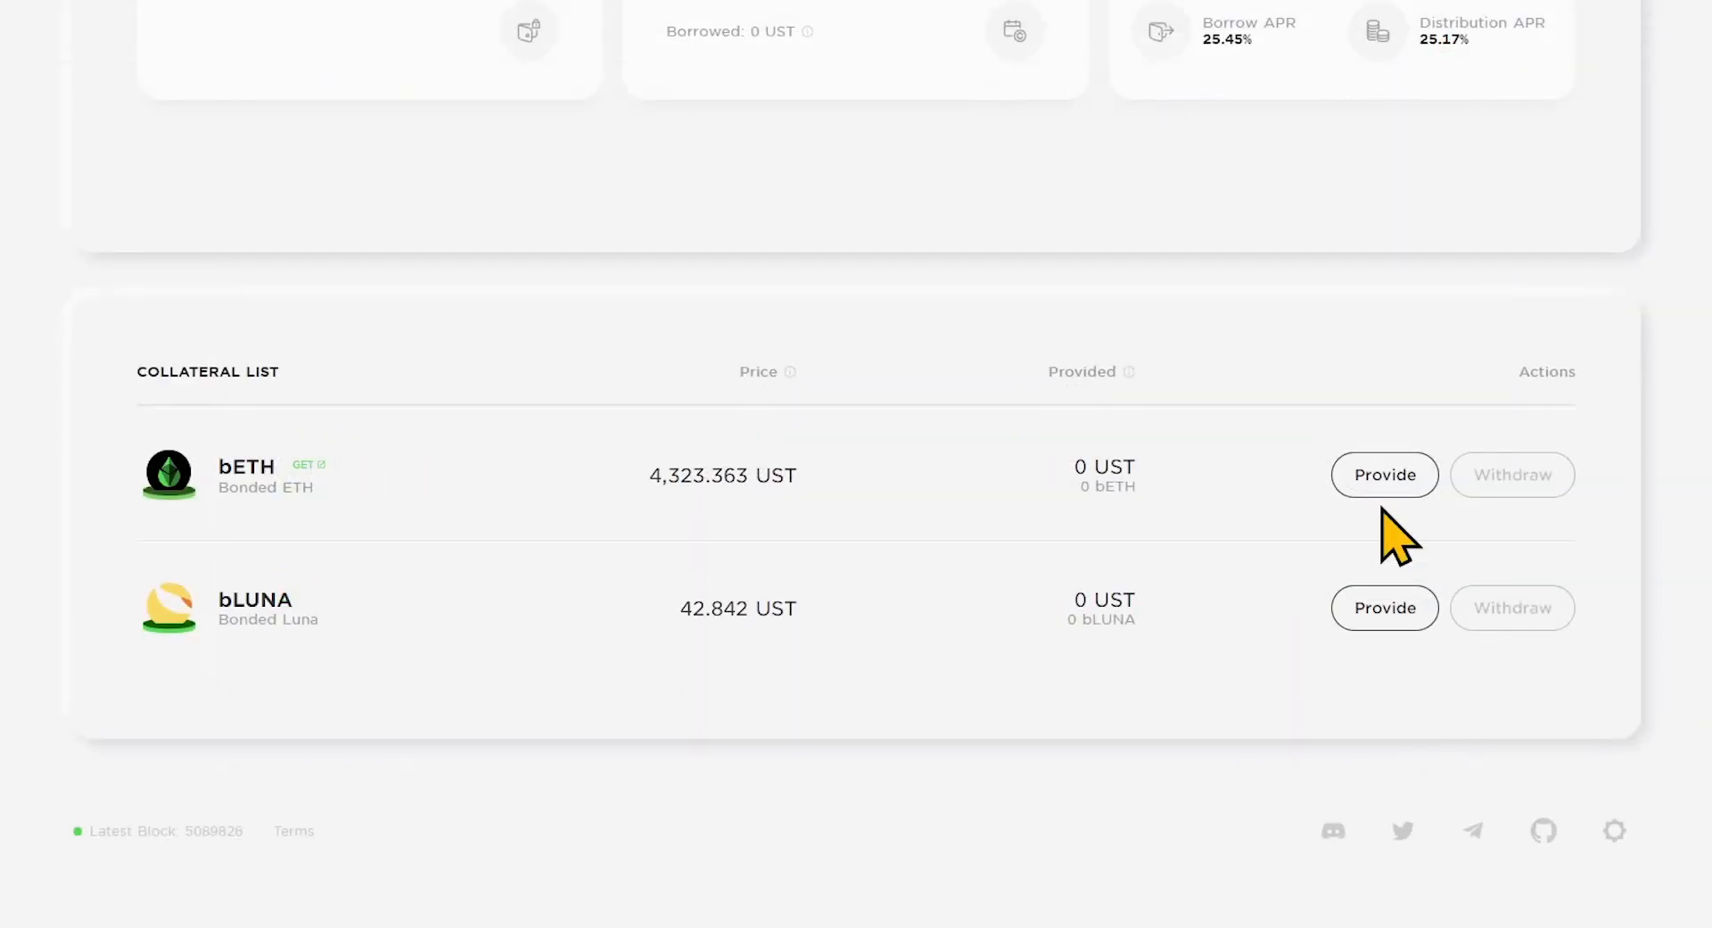
Step: On the Bond page list the validators for minting bLUNA, then view the staking provider rankings
scroll(up, 3)
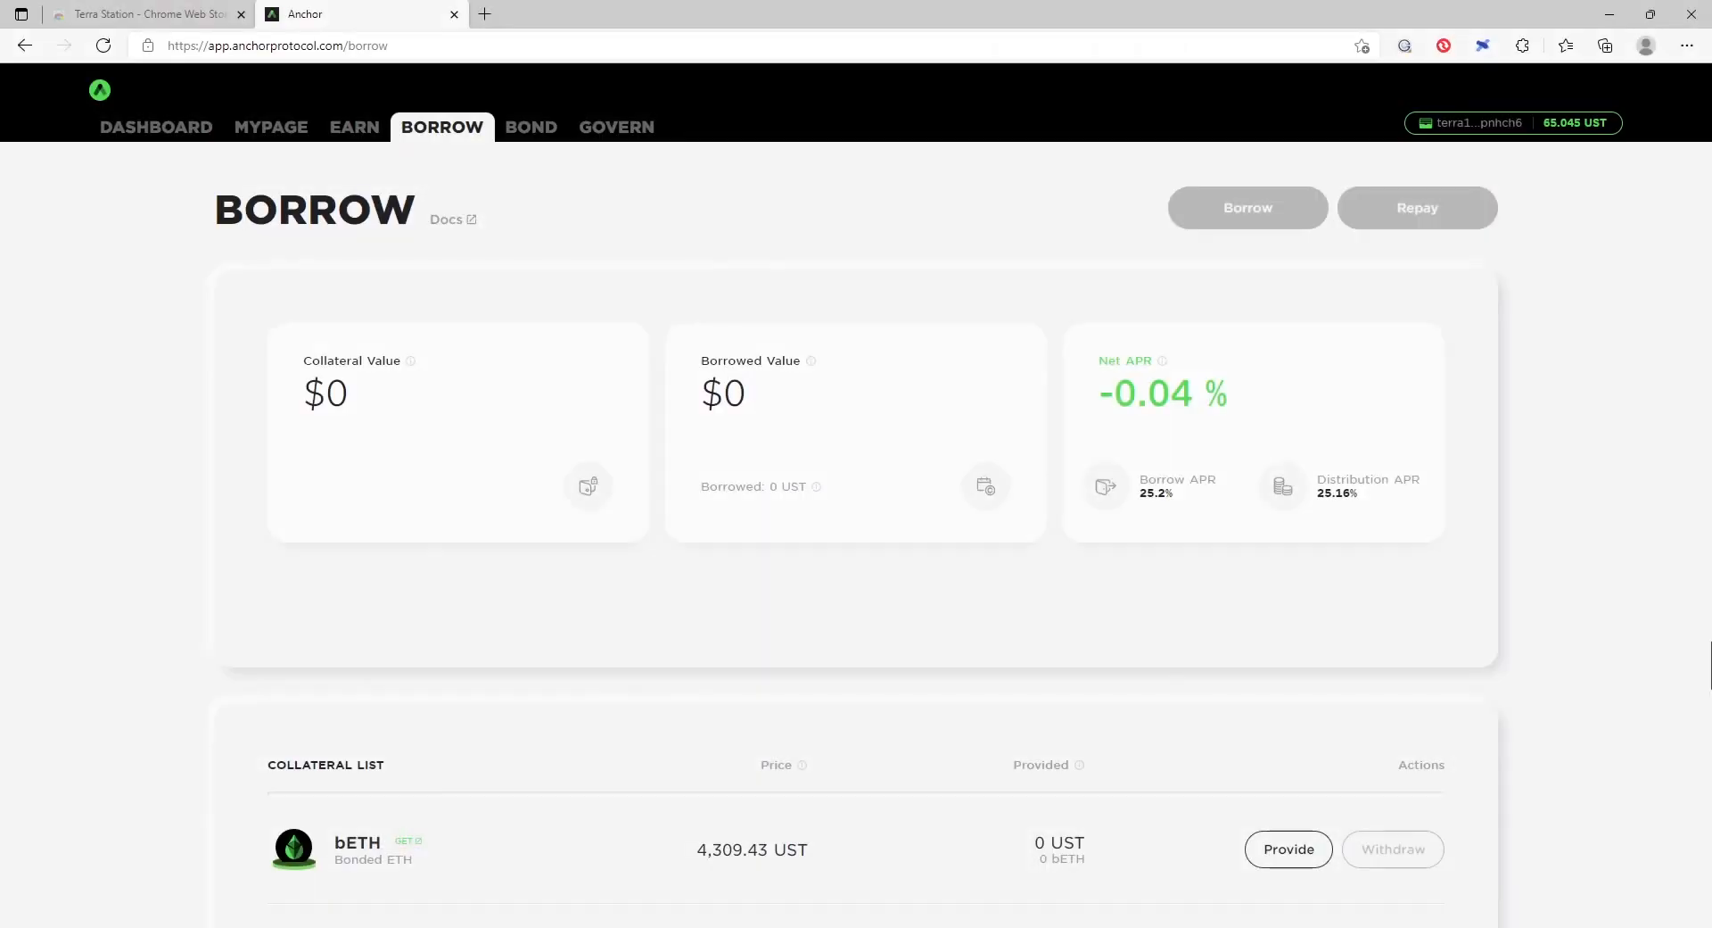
mouse_move(540, 164)
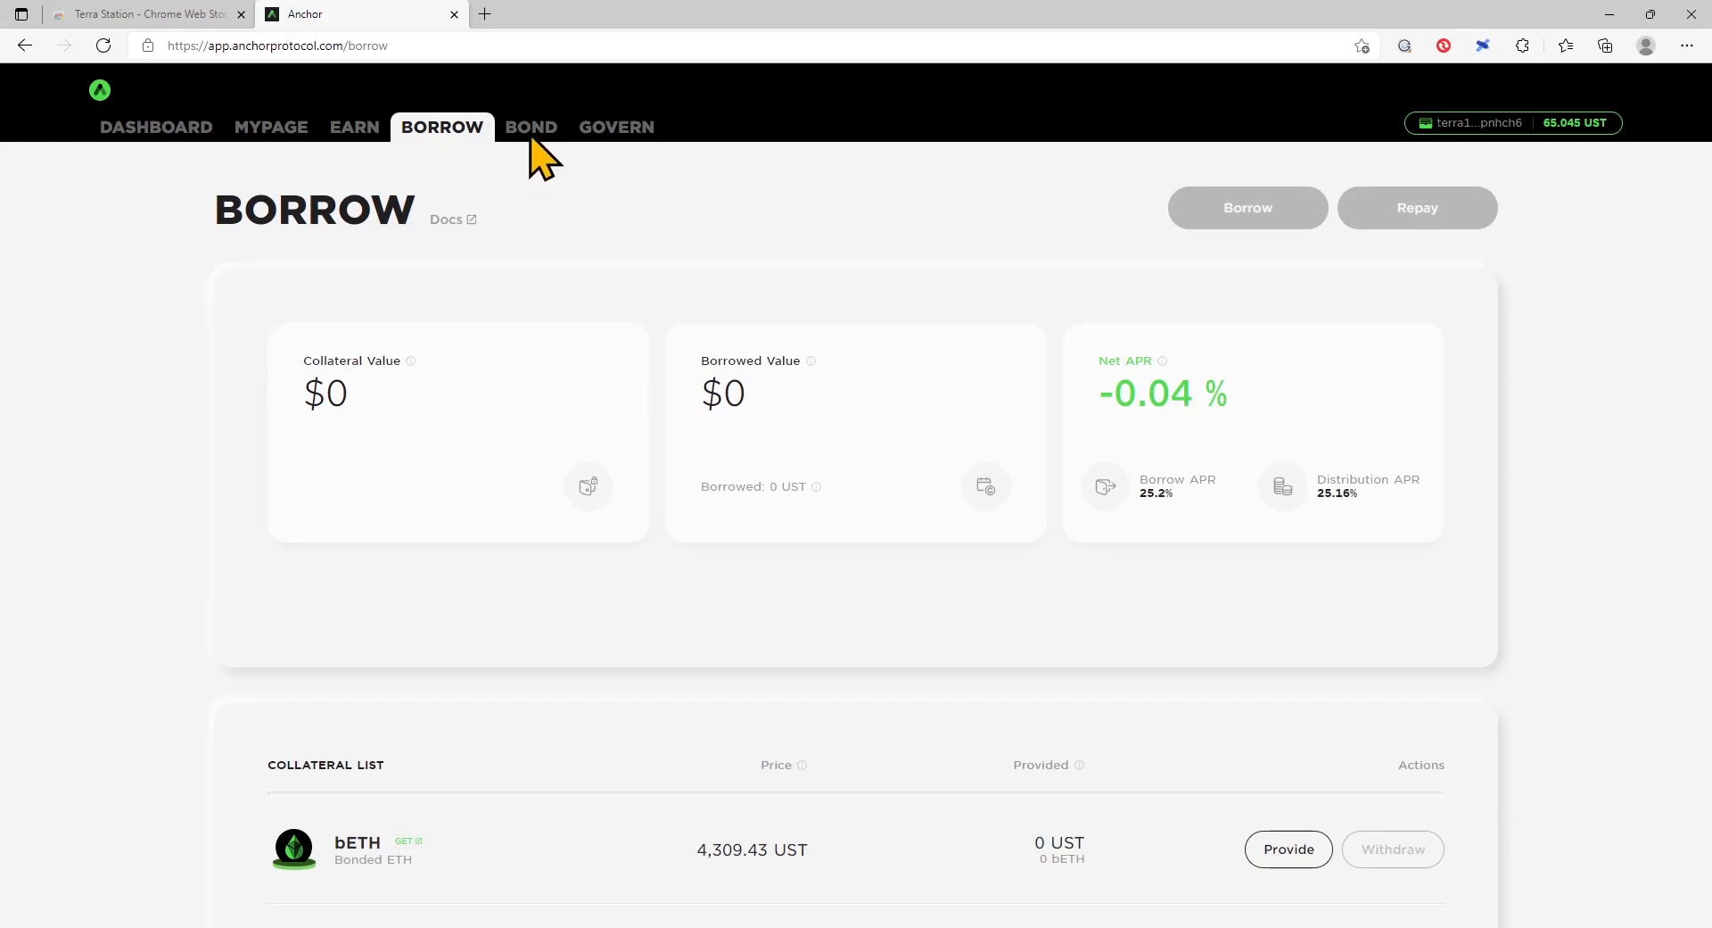
click(530, 127)
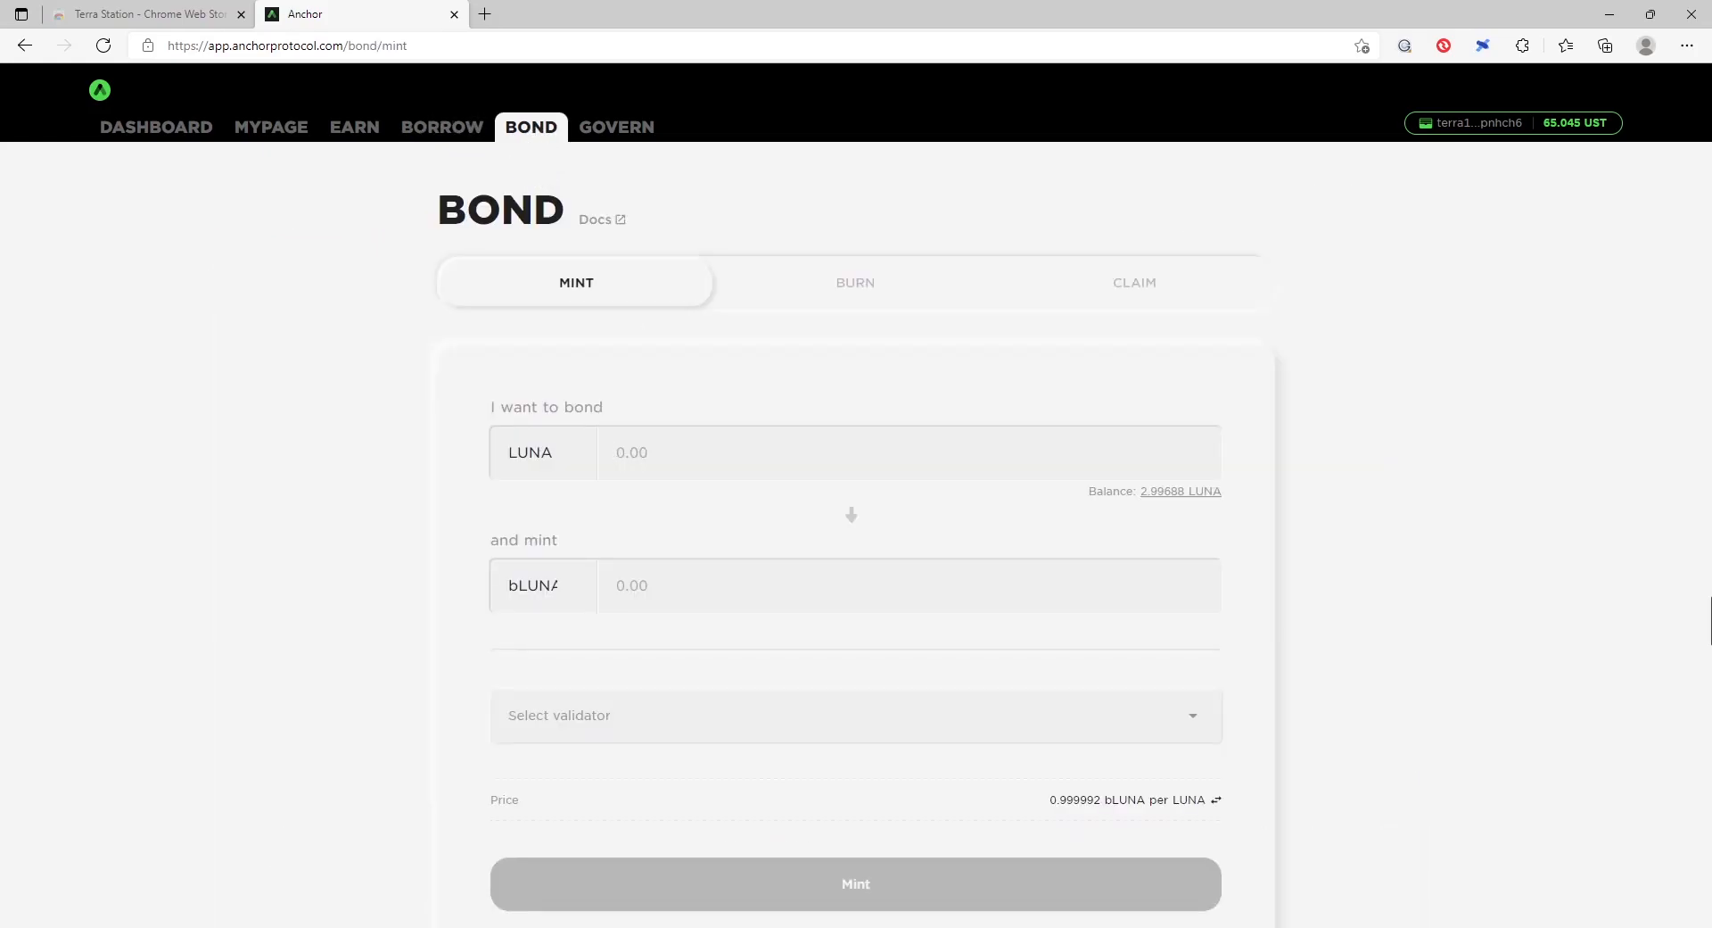
click(855, 714)
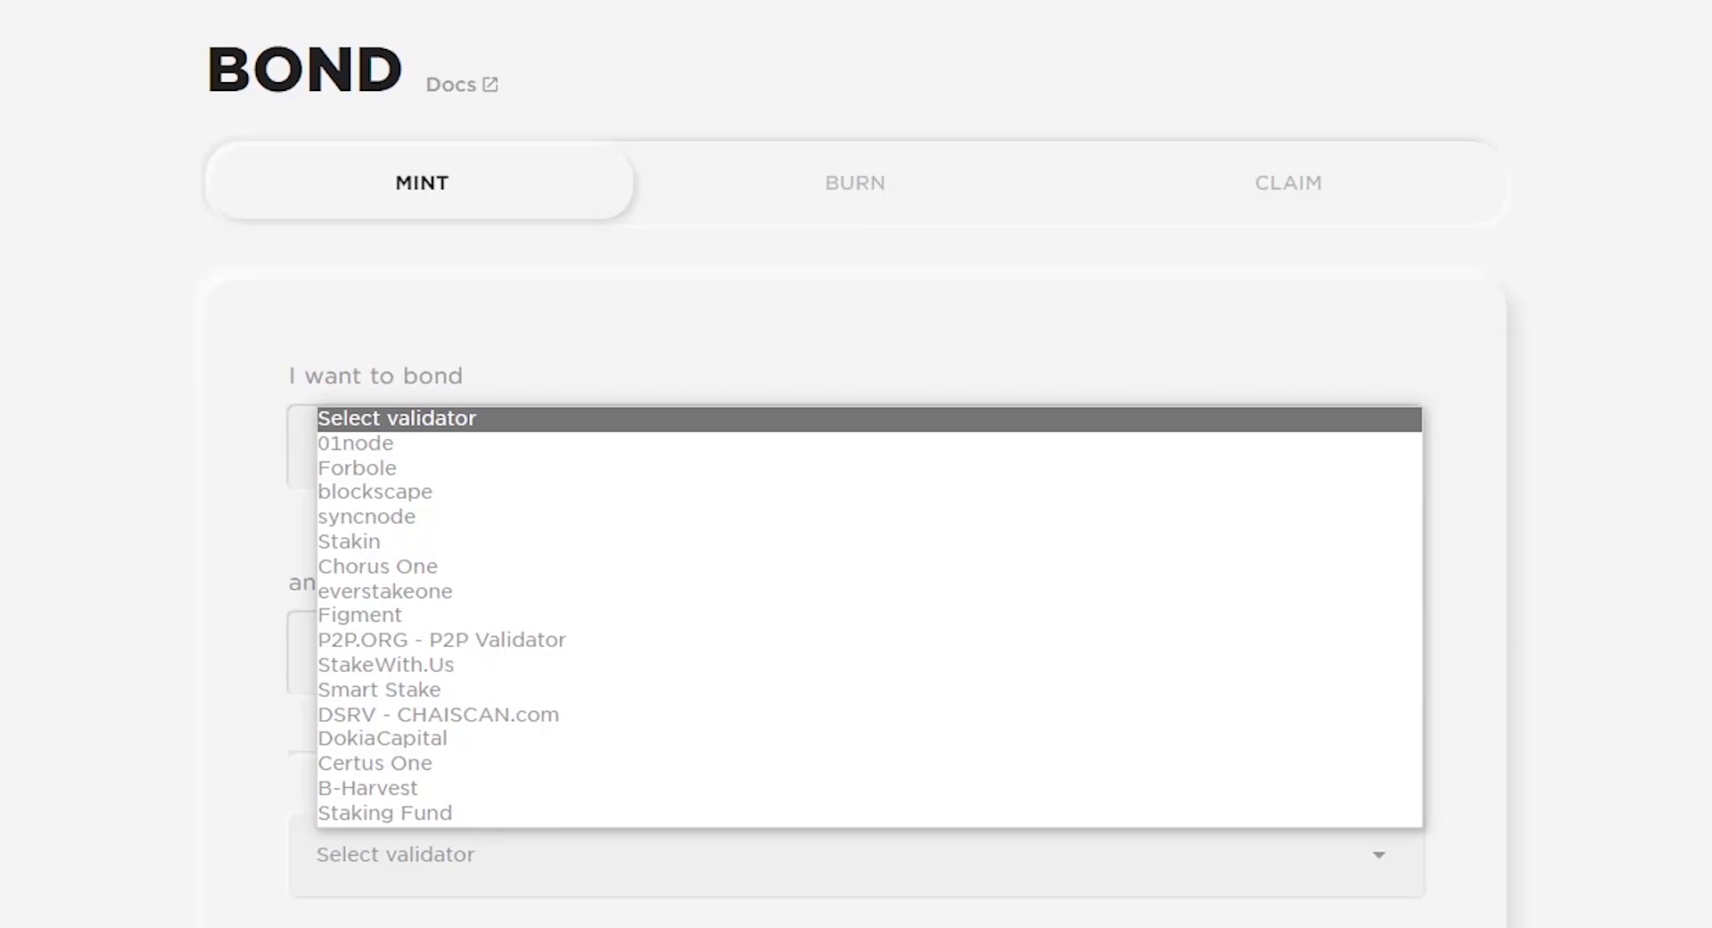
scroll(down, 3)
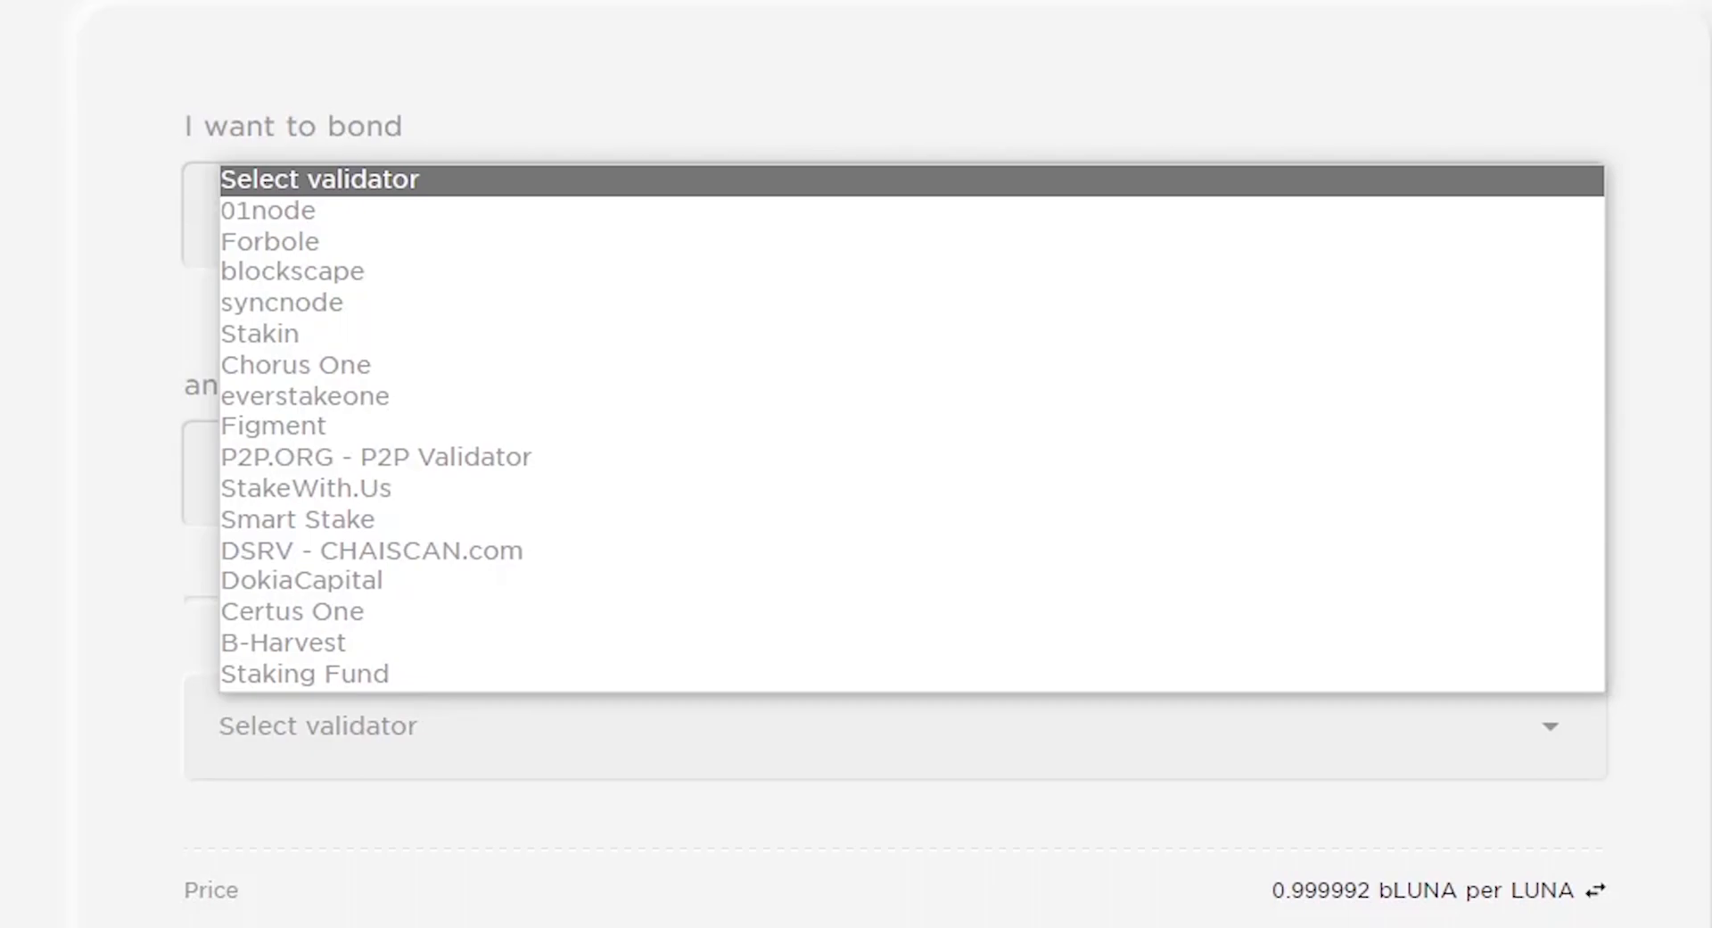
click(356, 13)
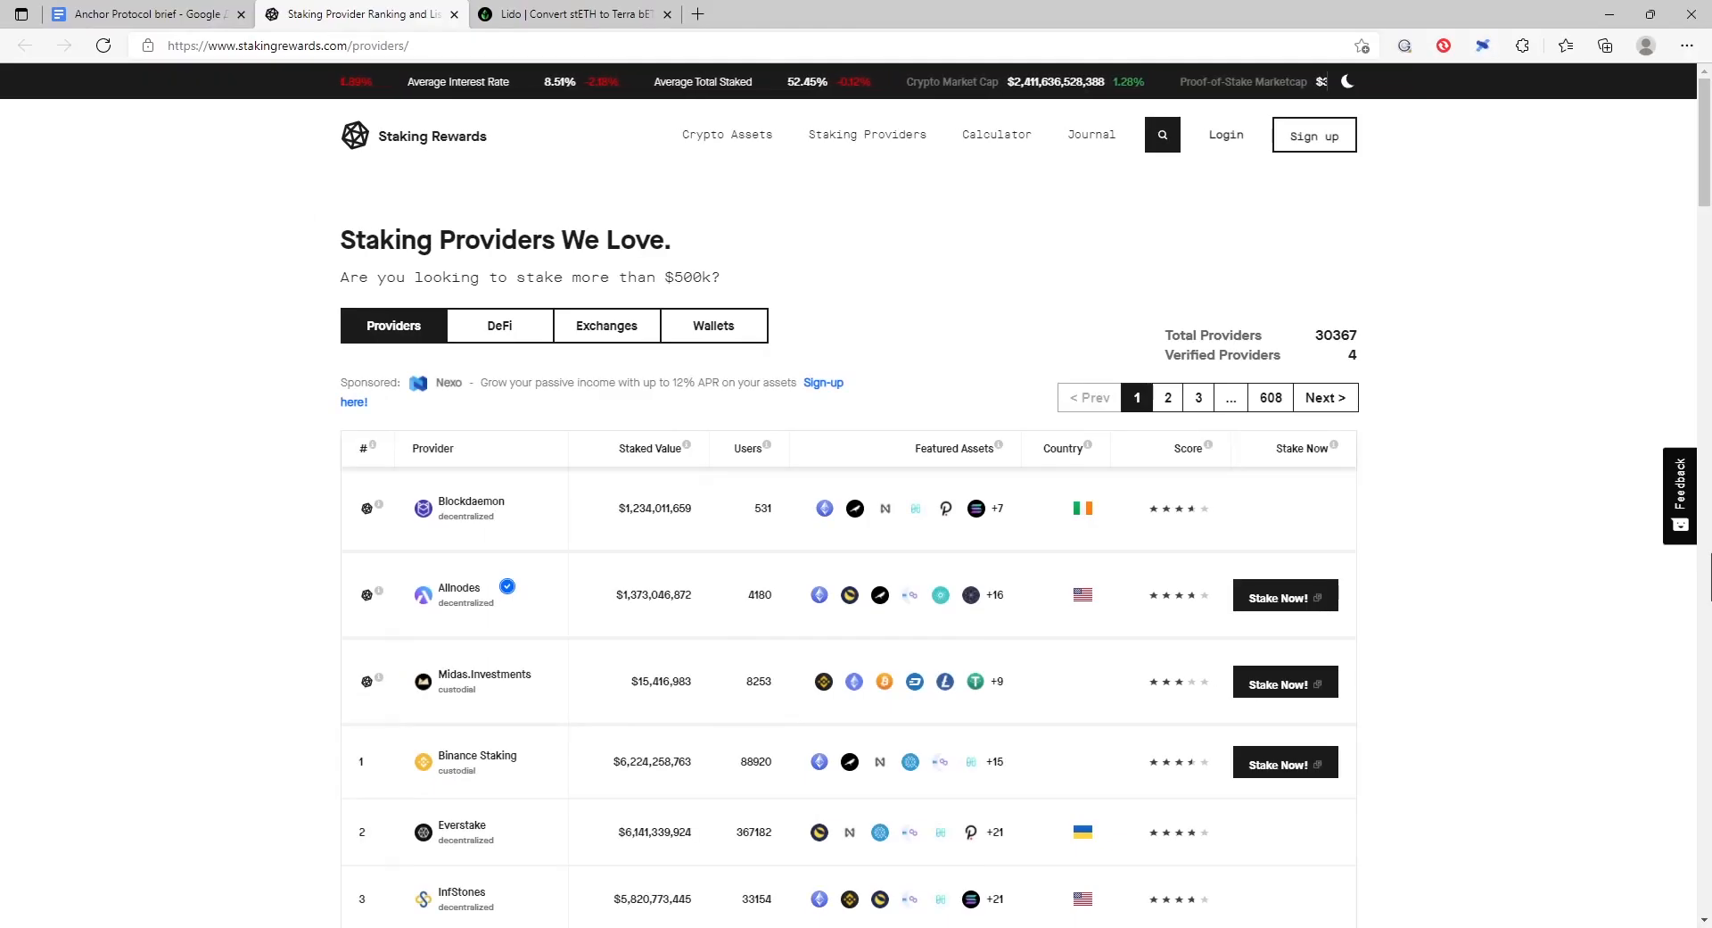
Step: Scroll the Staking Rewards providers table to the Binance Staking, Everstake and InfStones rows
scroll(down, 3)
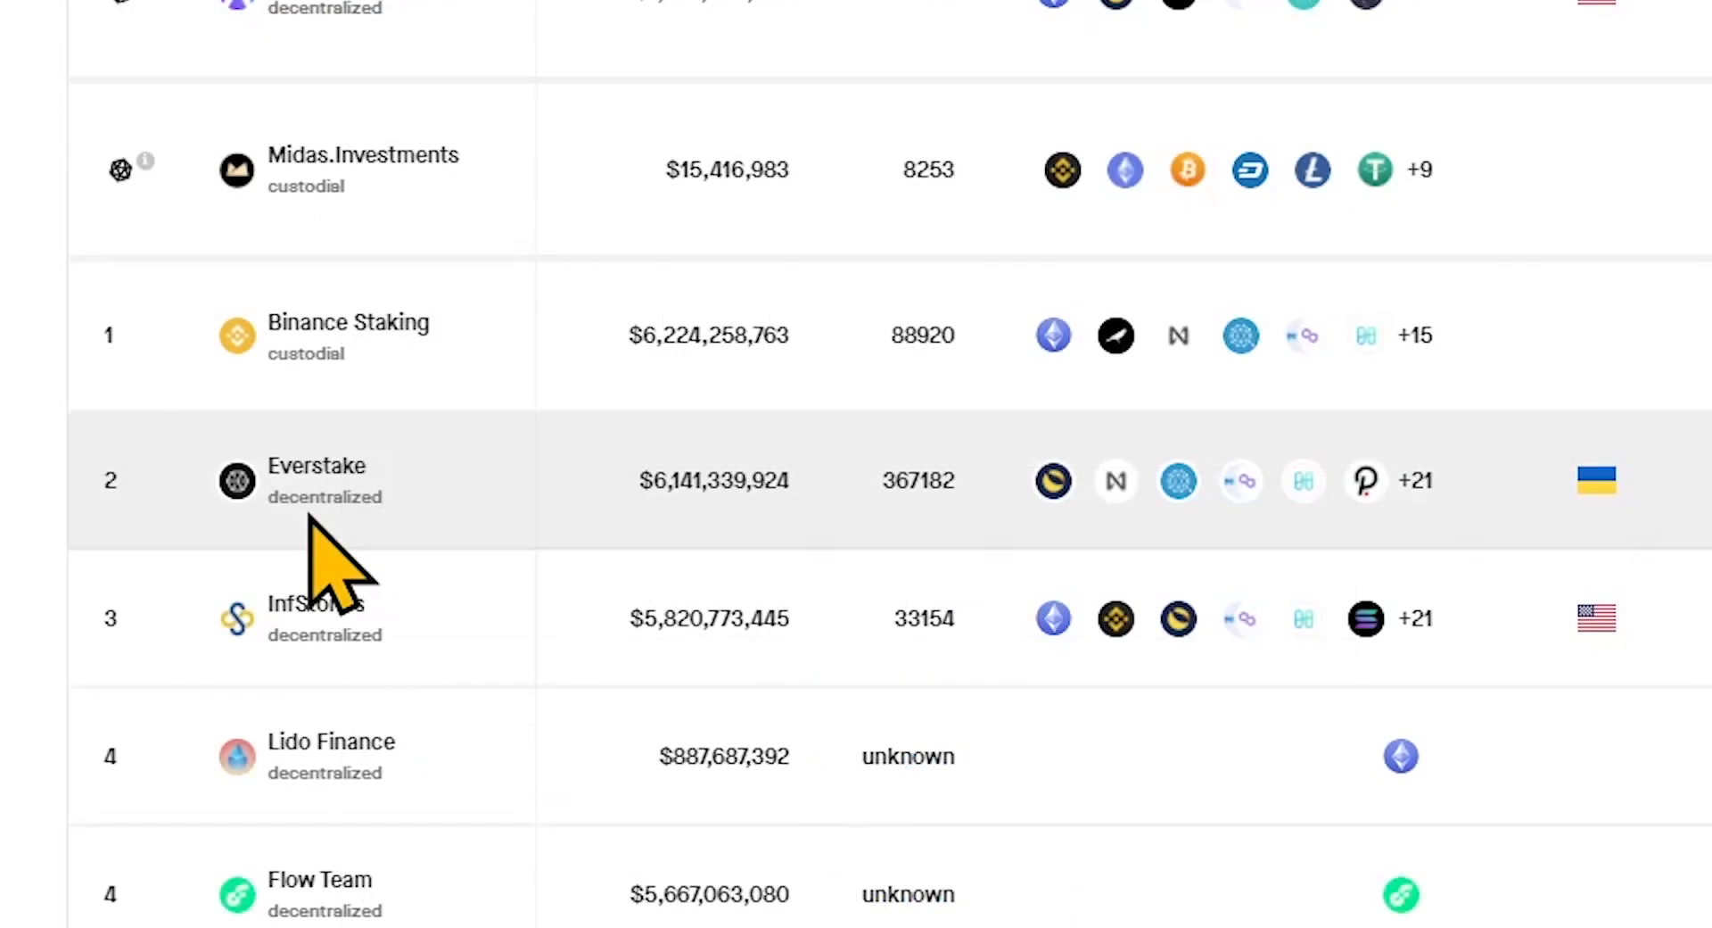
mouse_move(721, 546)
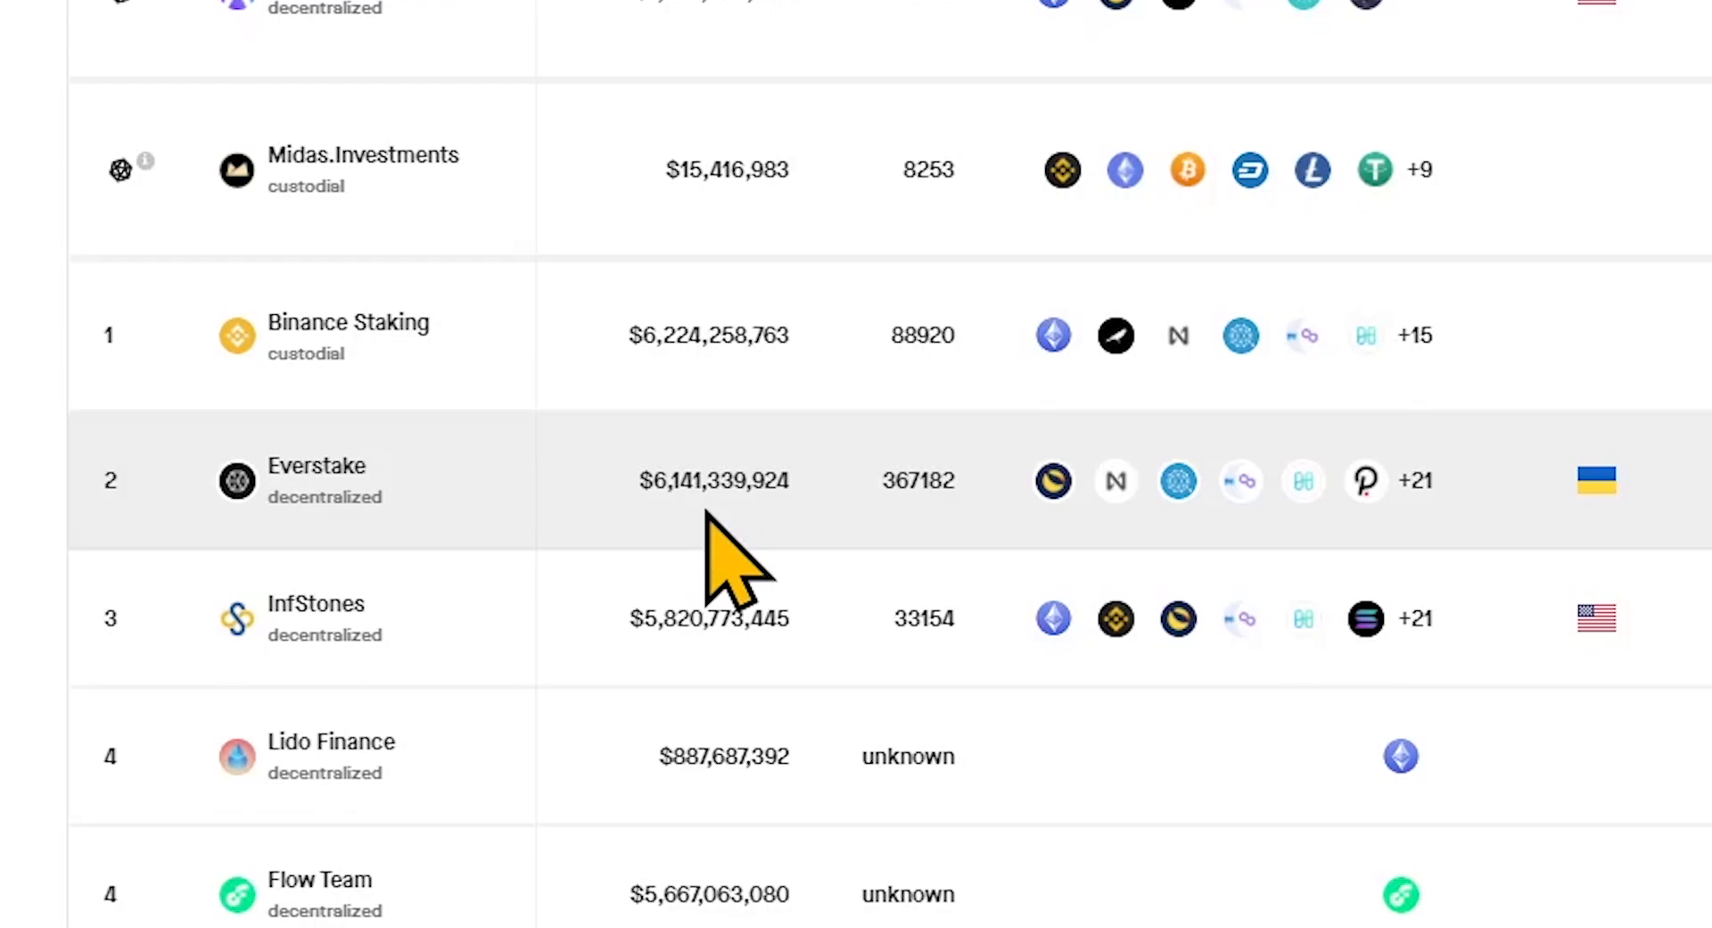
mouse_move(934, 557)
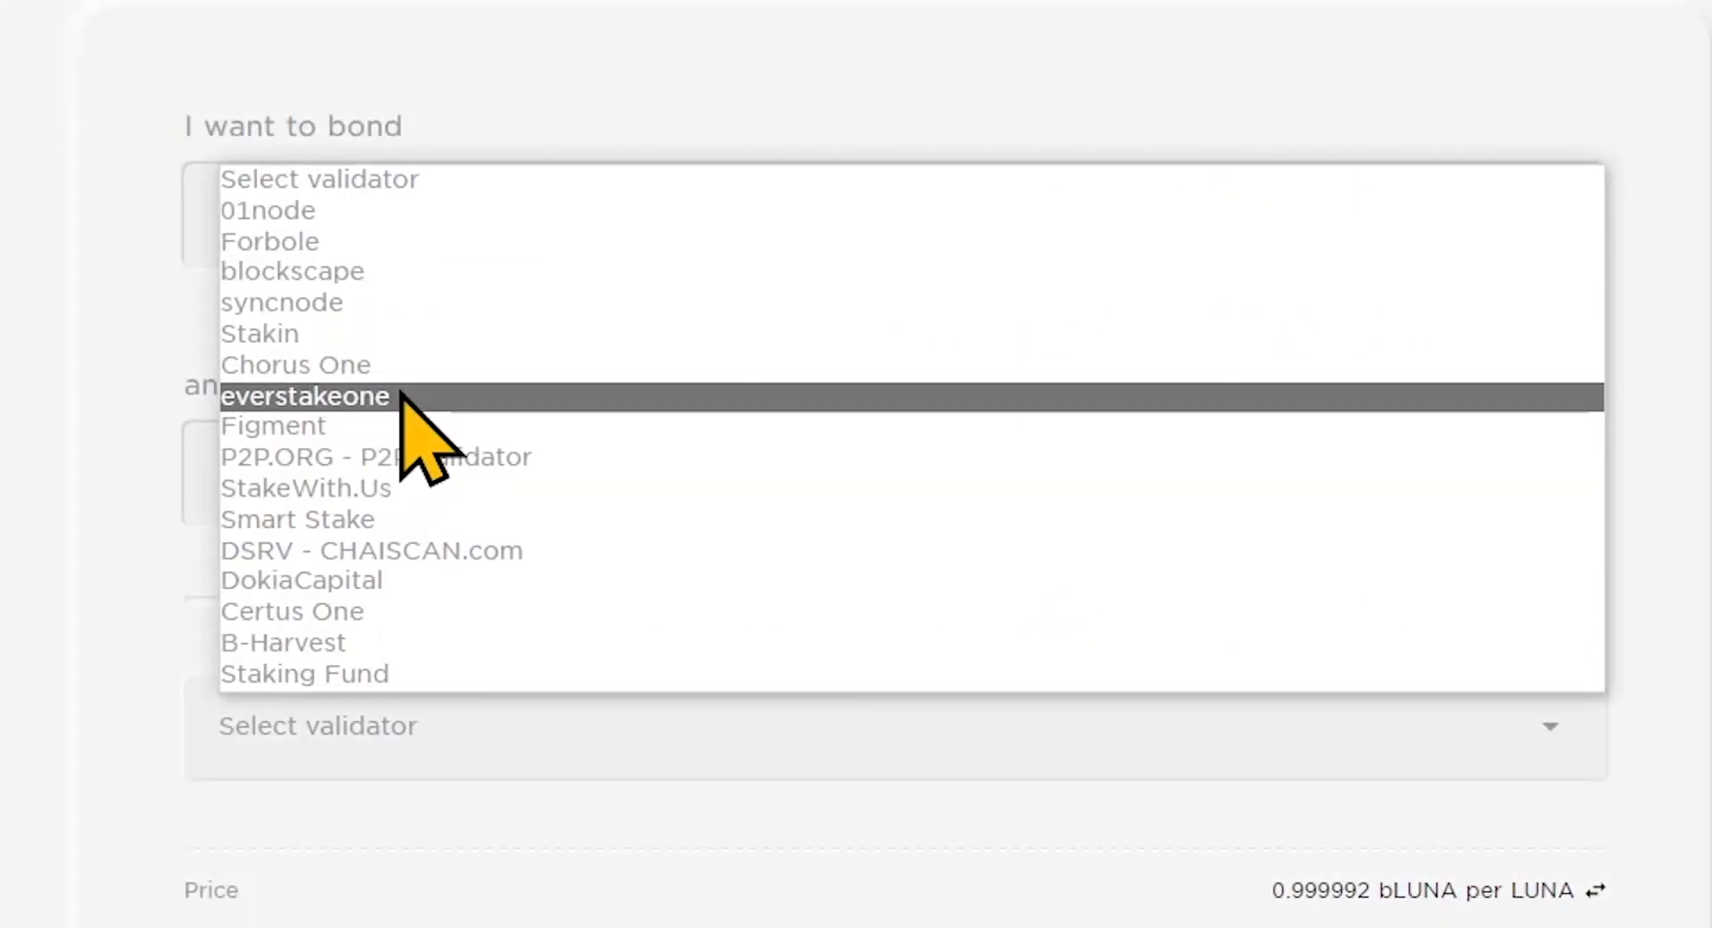
Step: Bond 1 LUNA with everstakeone and approve in Terra Station, minting 0.999992 bLUNA
click(306, 397)
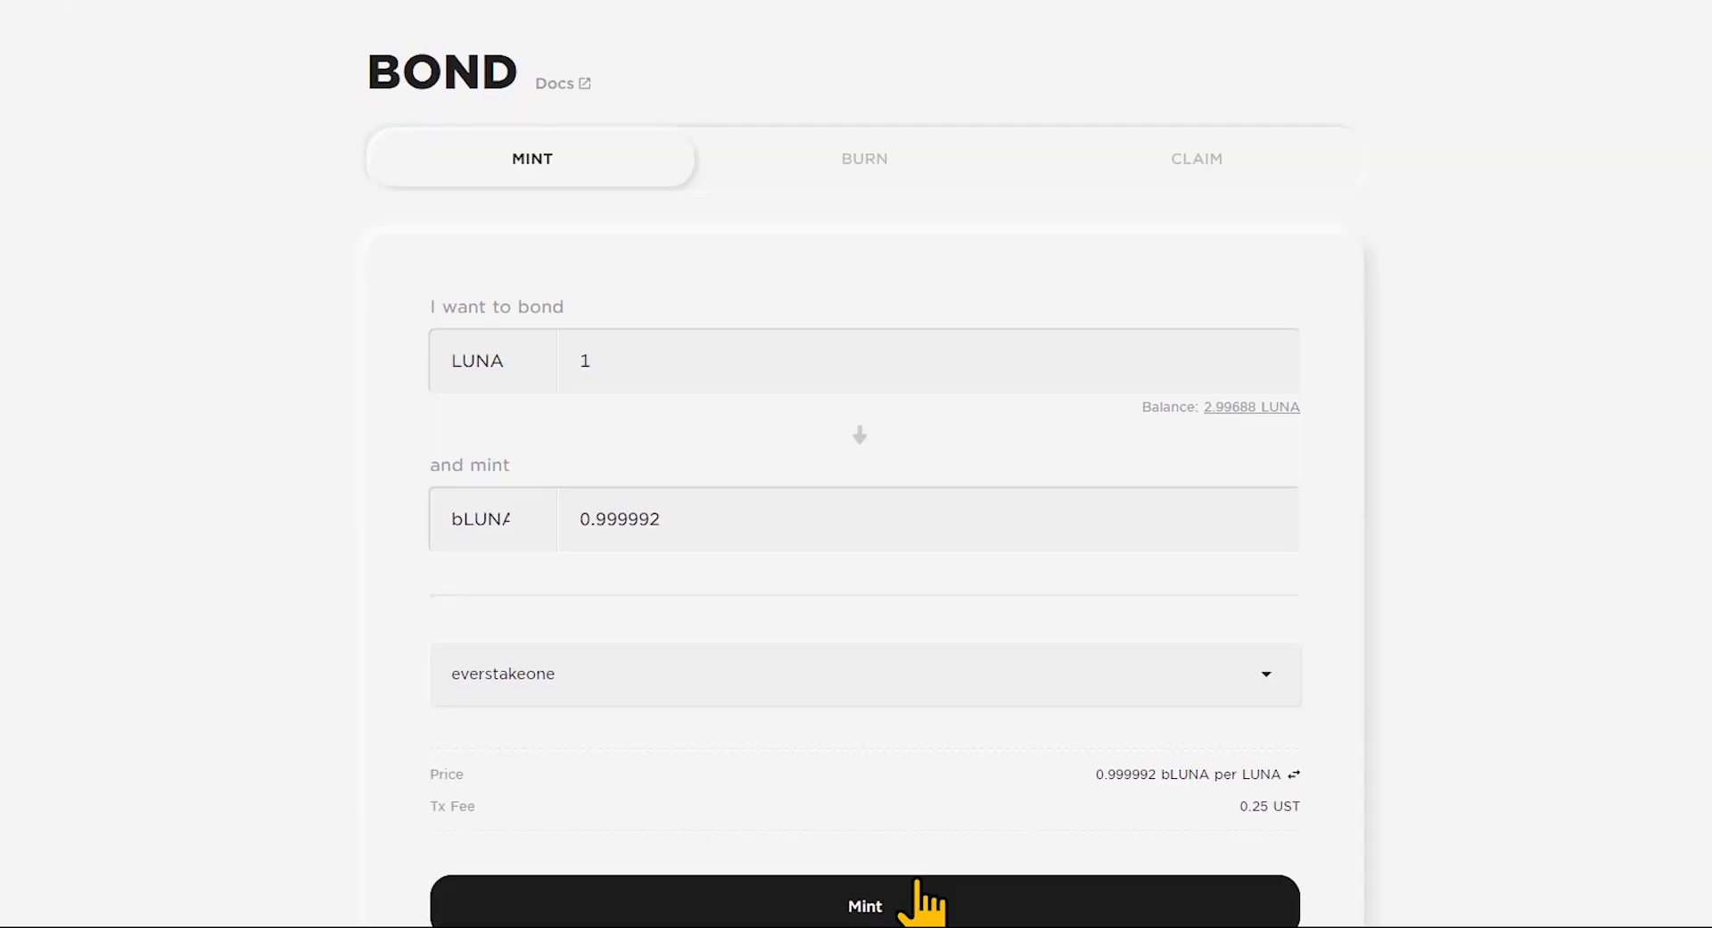
click(863, 905)
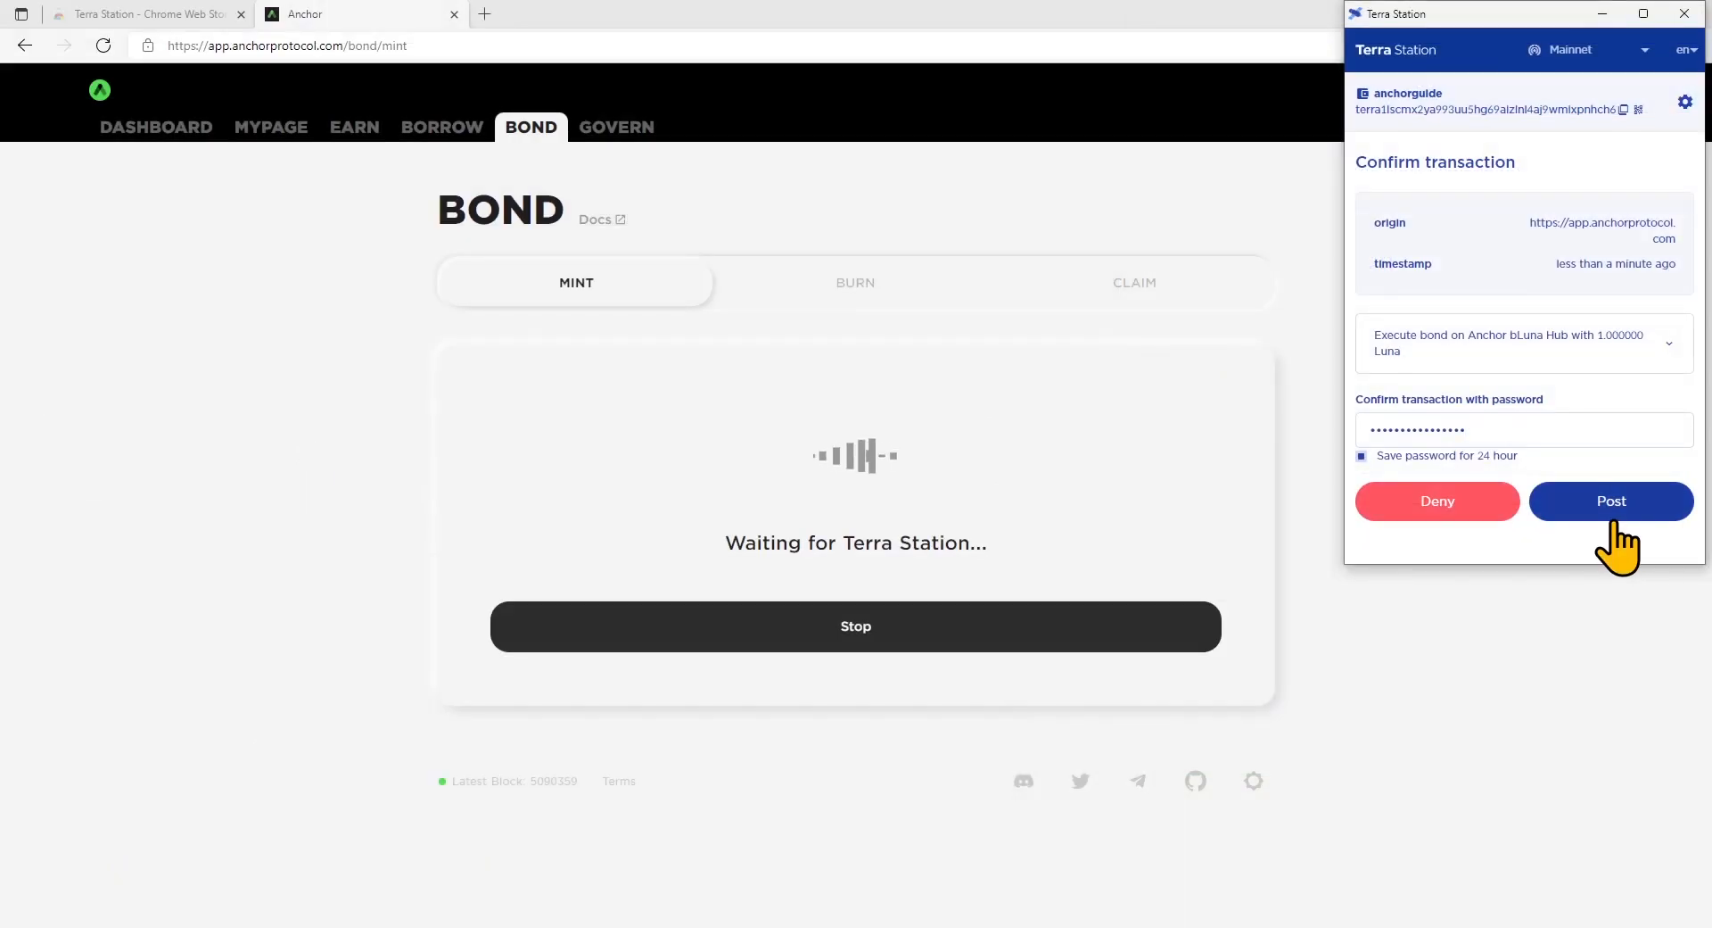
click(1610, 500)
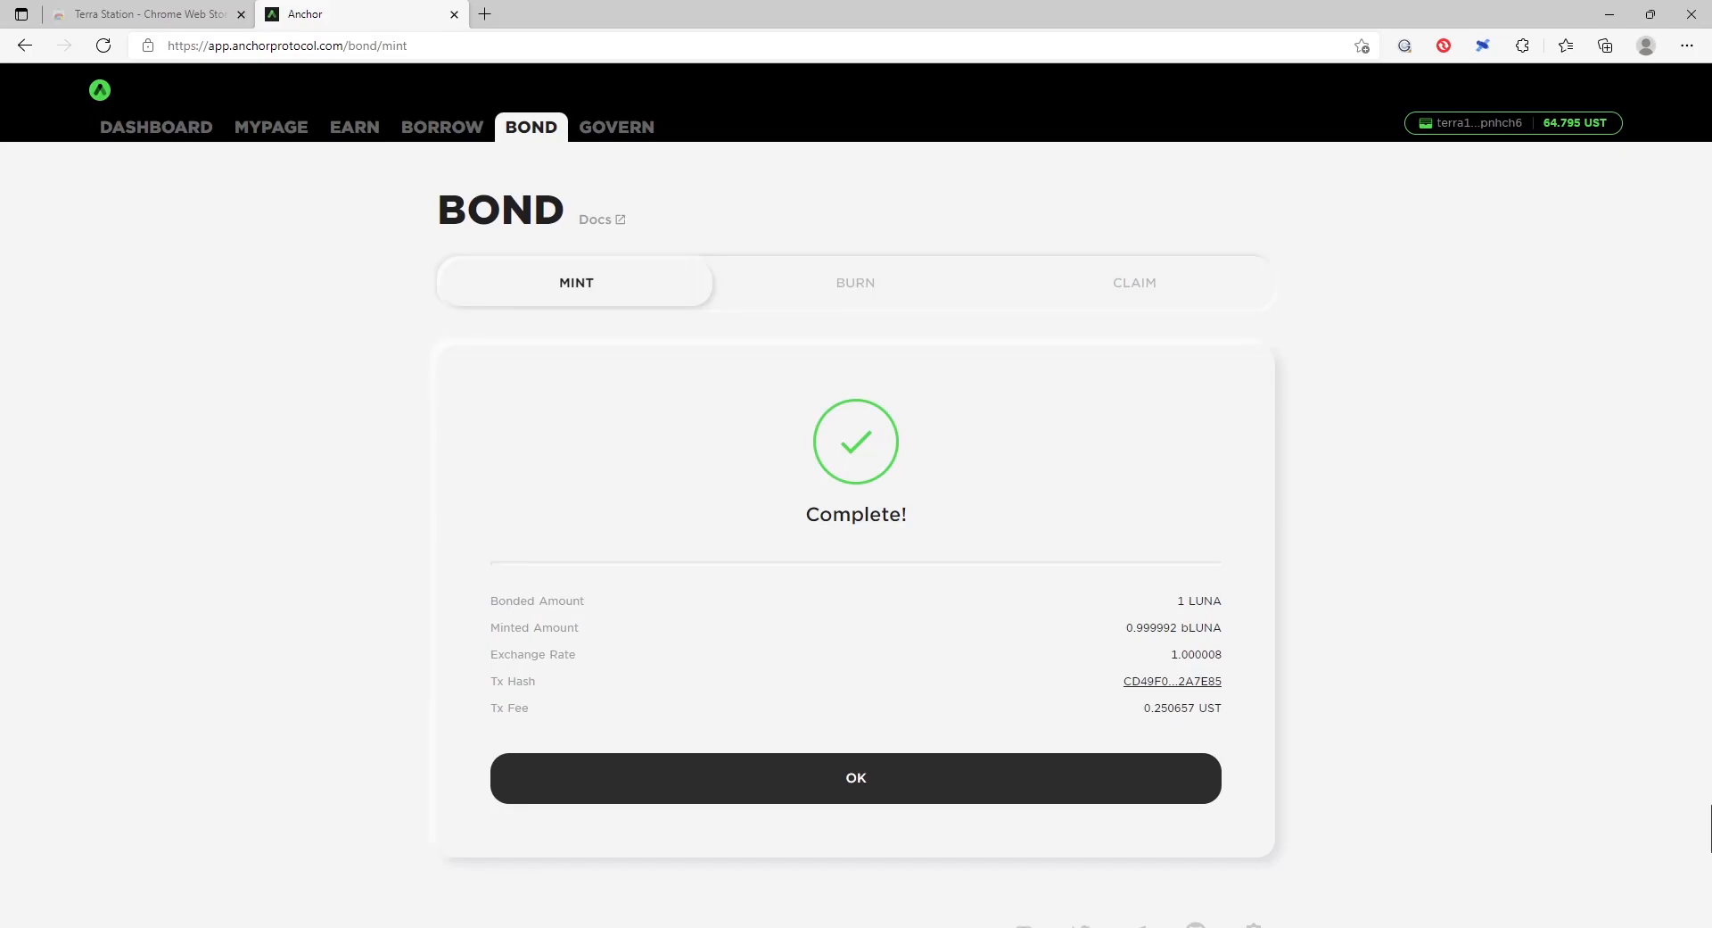
mouse_move(866, 335)
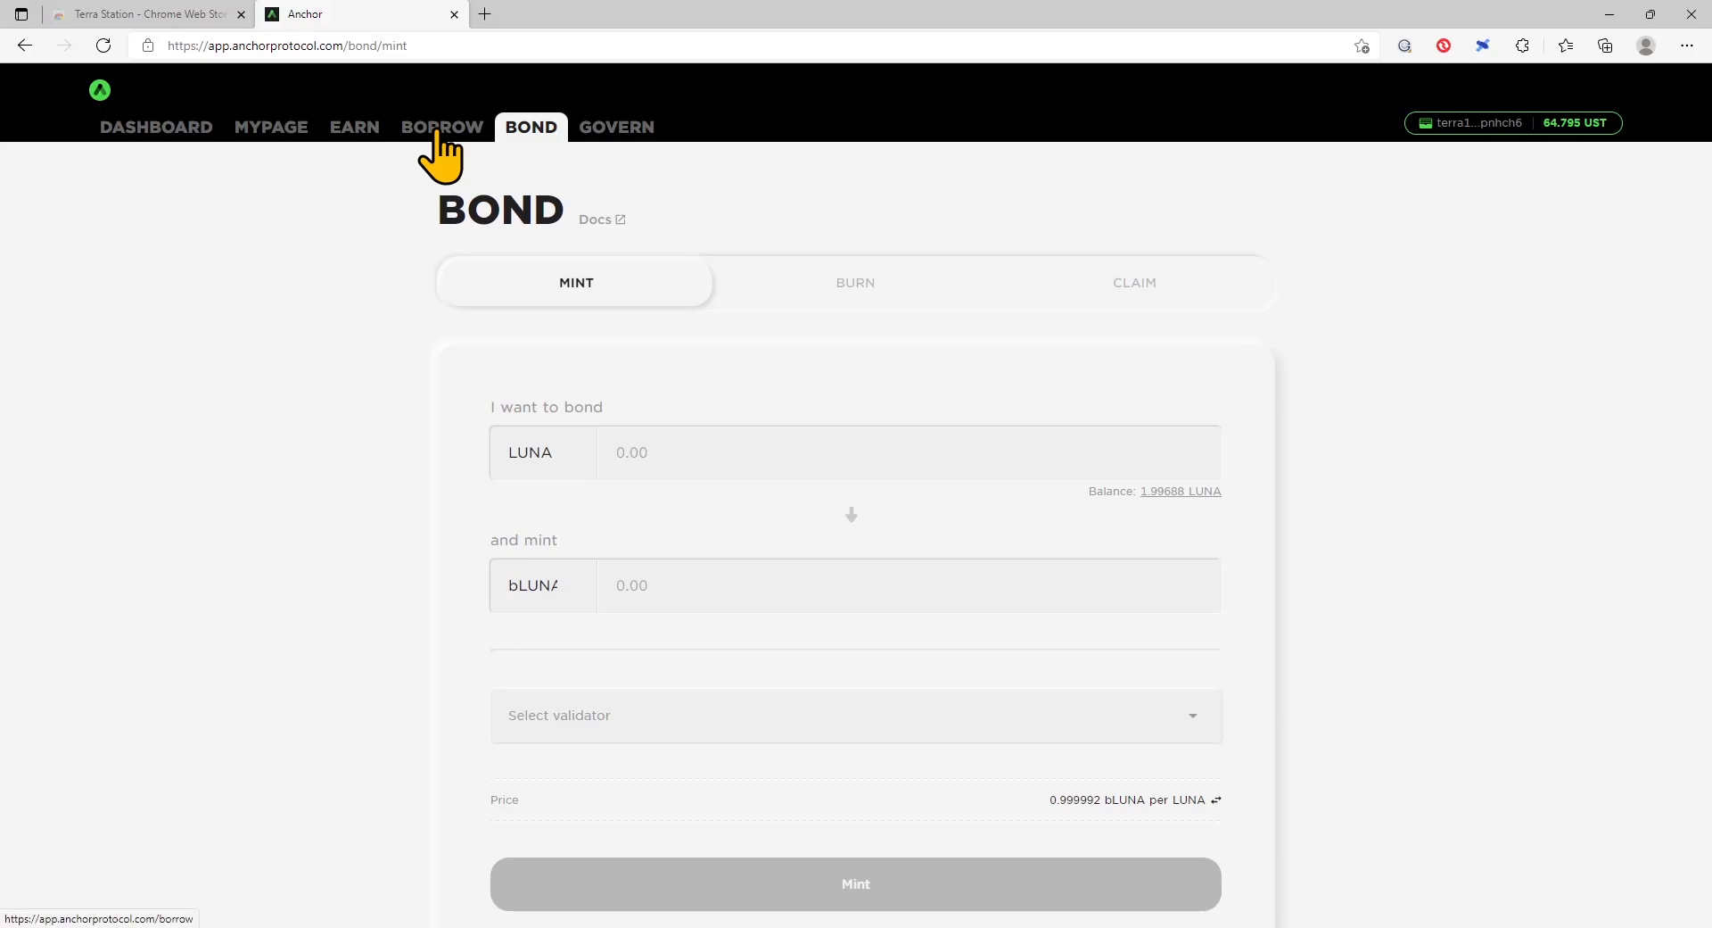
click(443, 127)
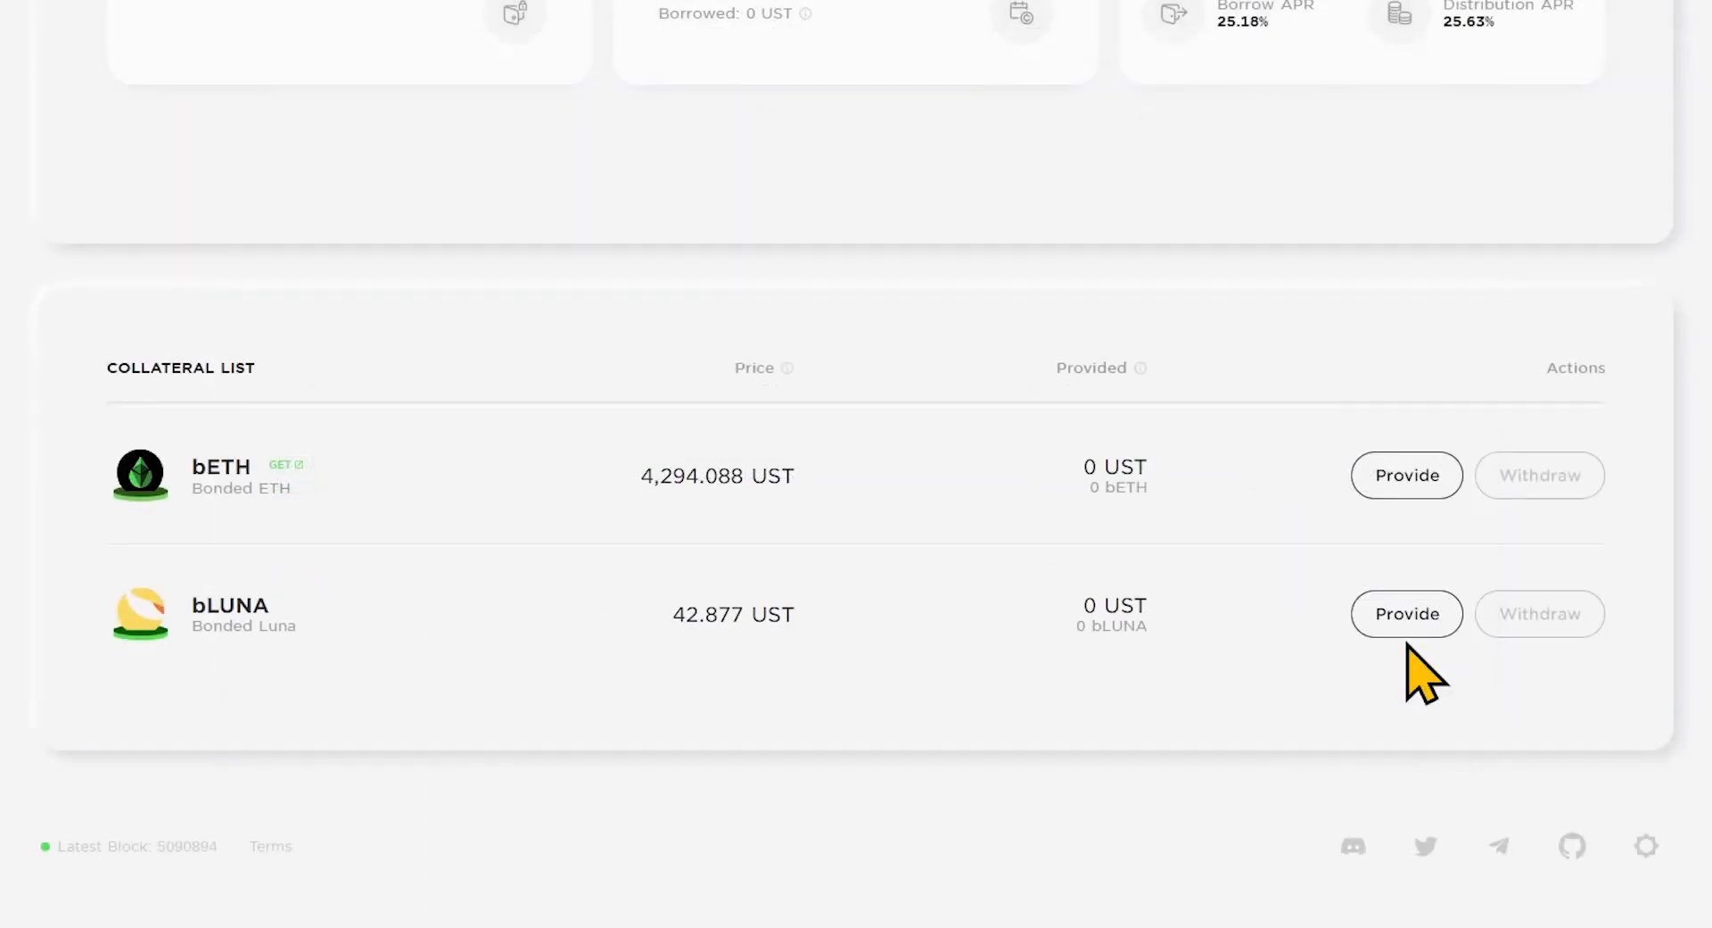
click(1406, 613)
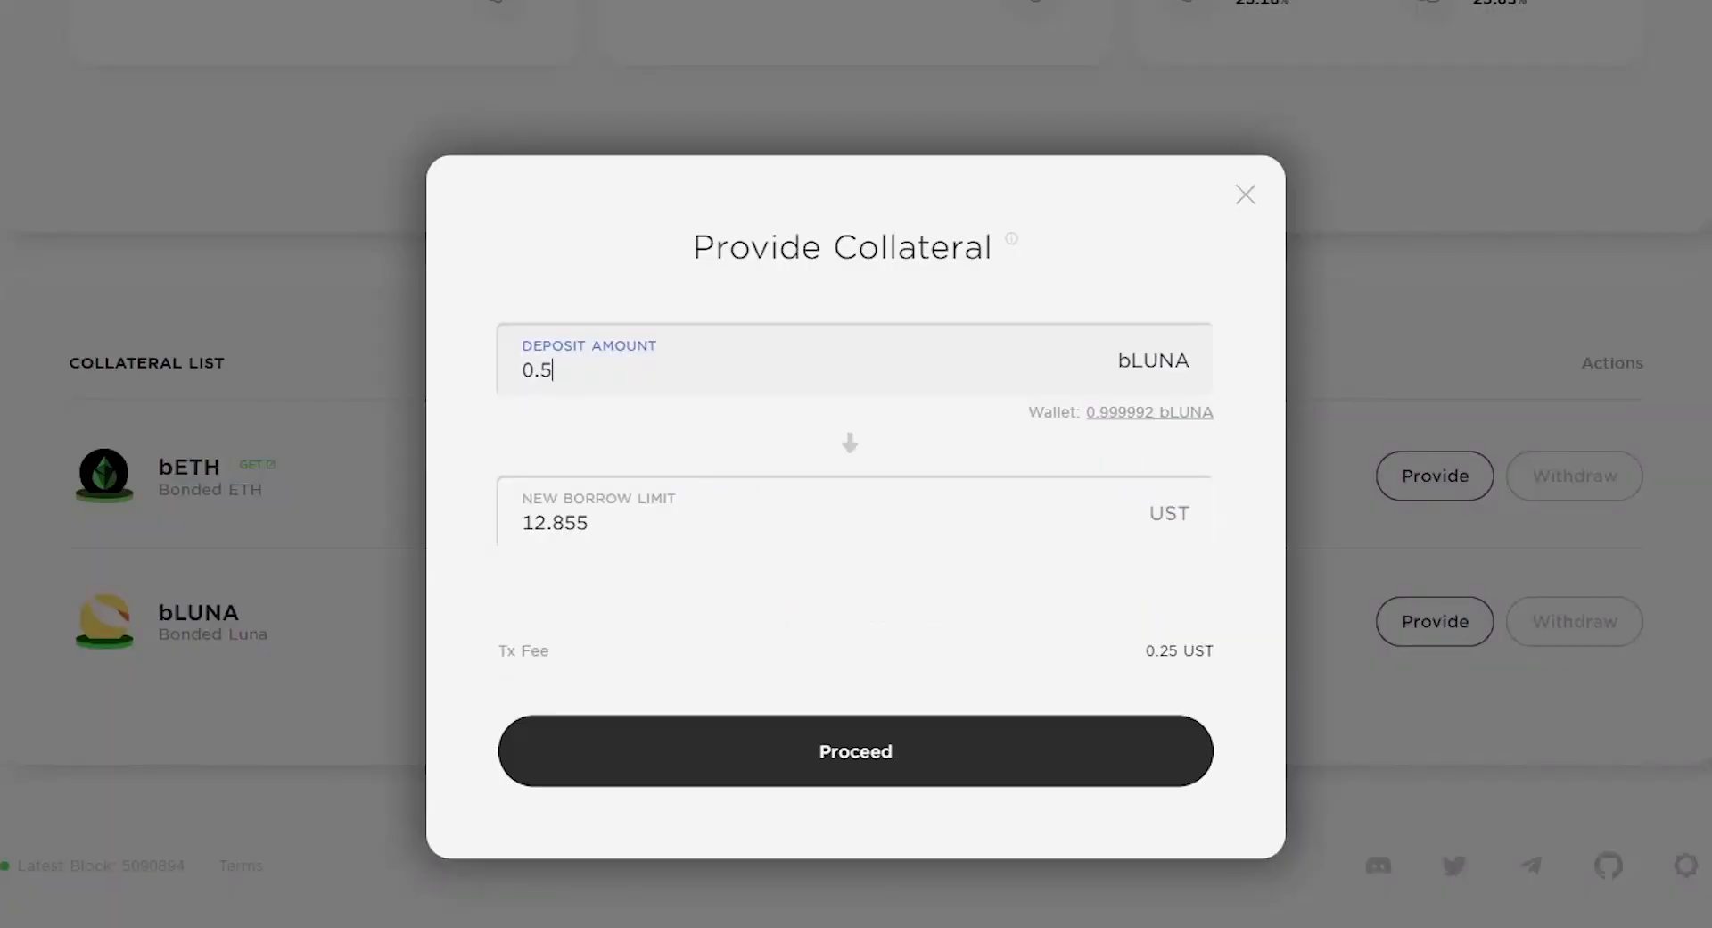
click(855, 751)
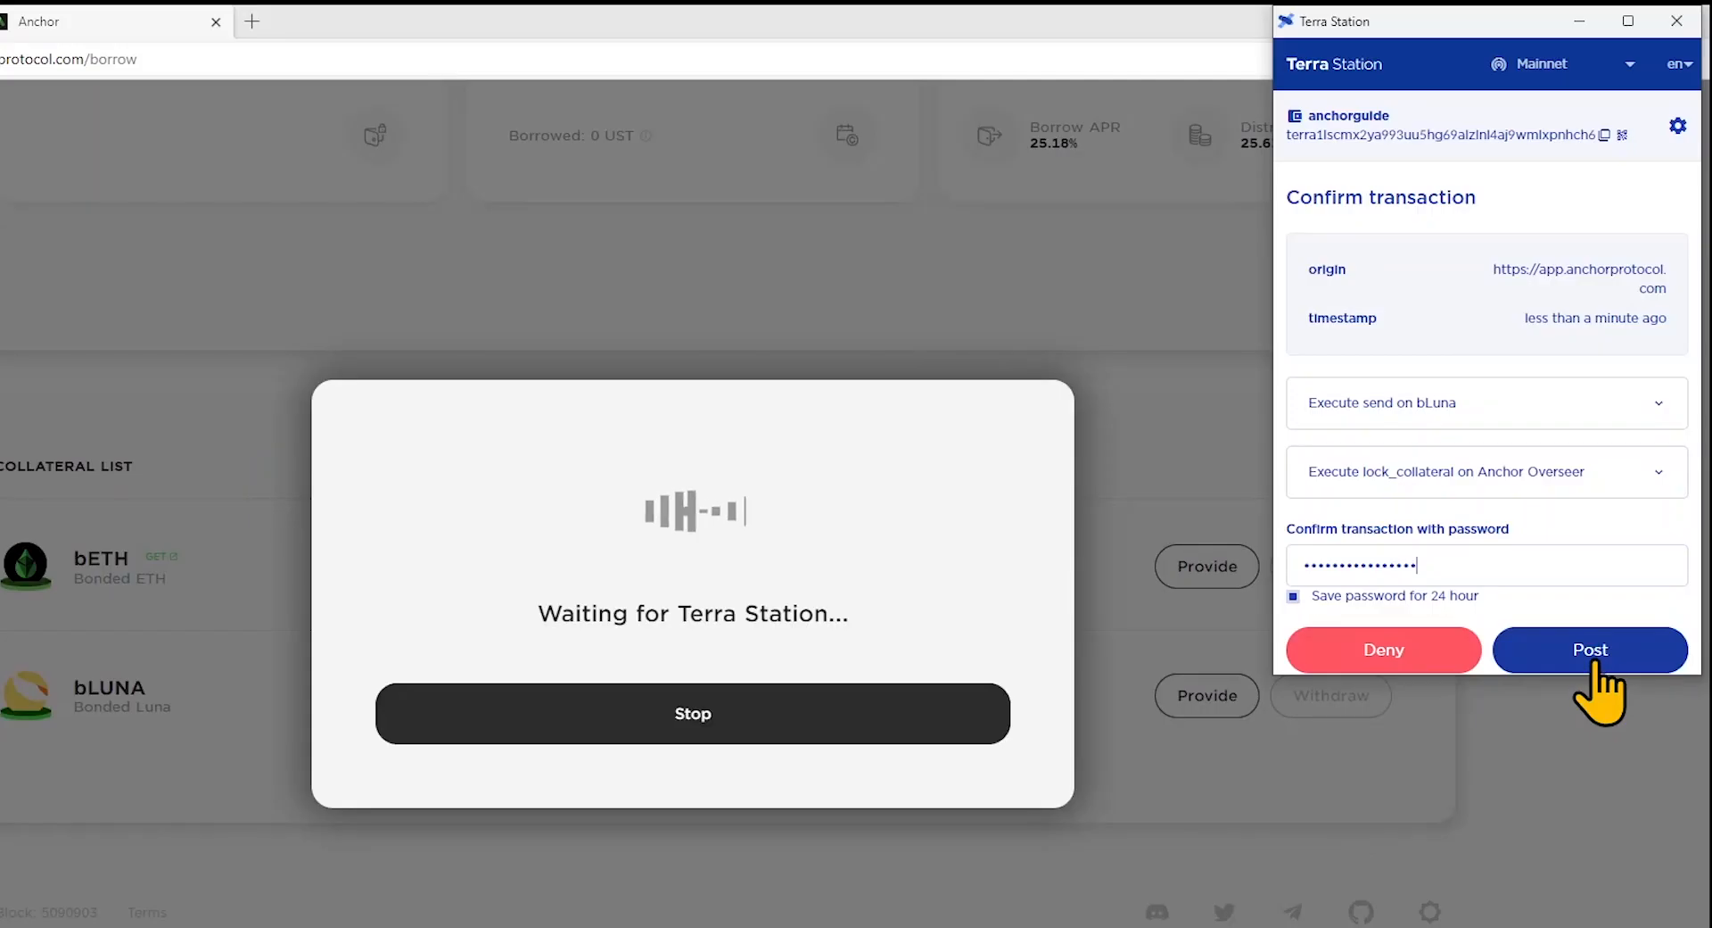
click(1590, 650)
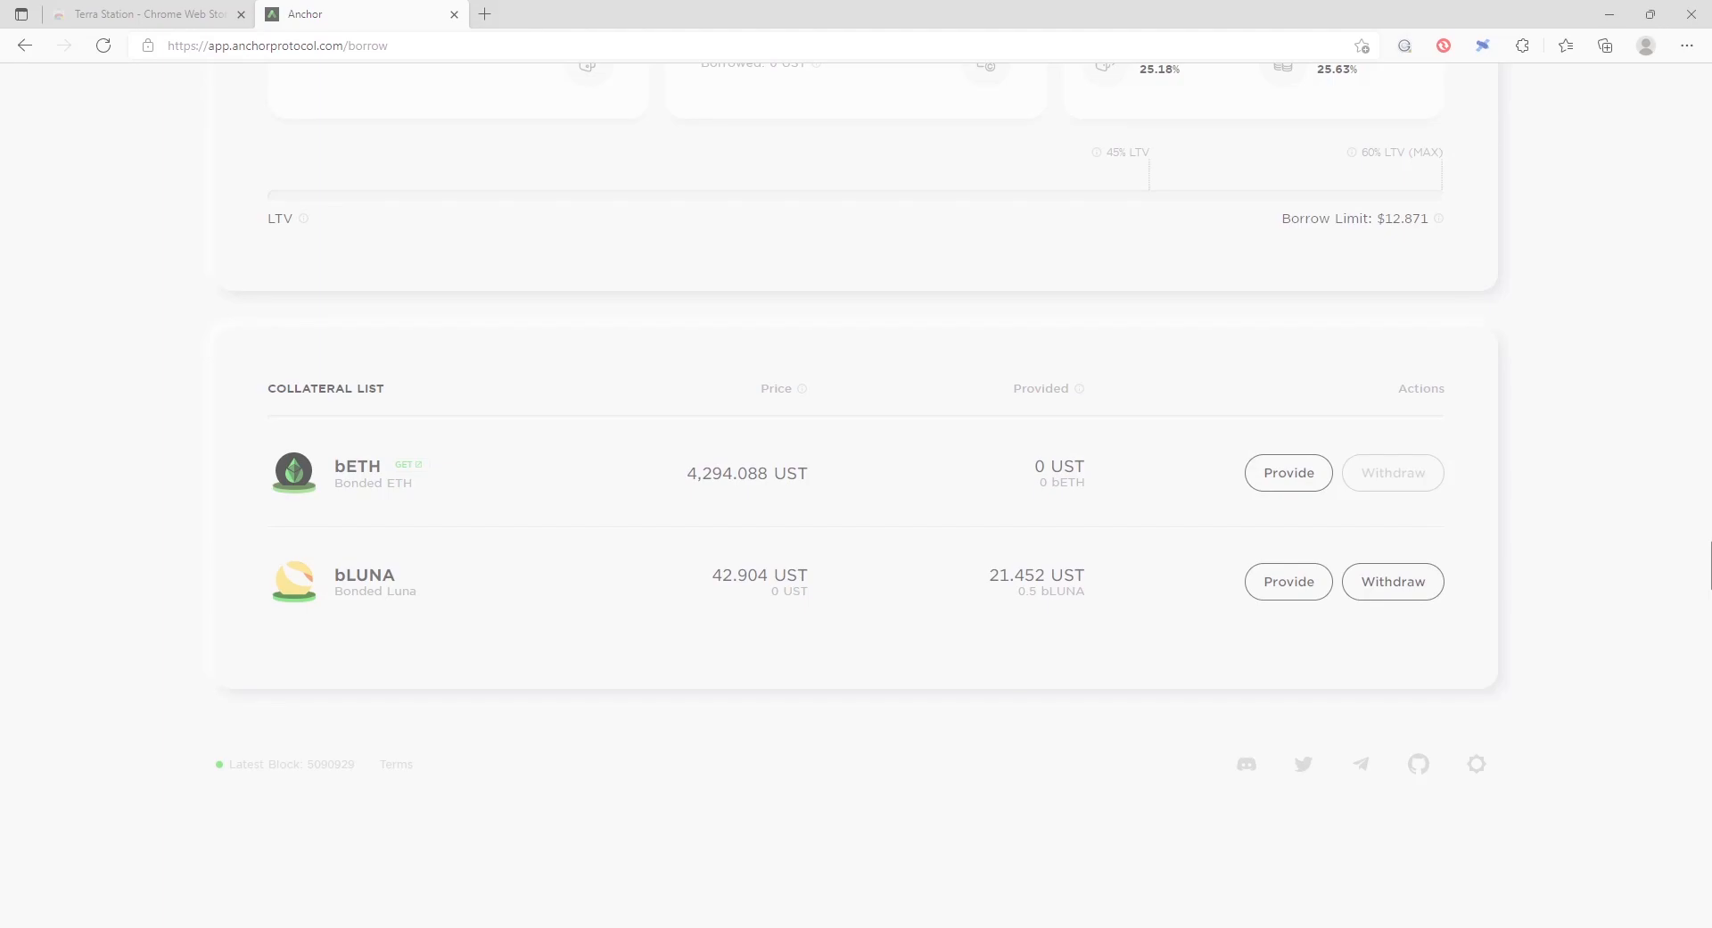
mouse_move(289, 251)
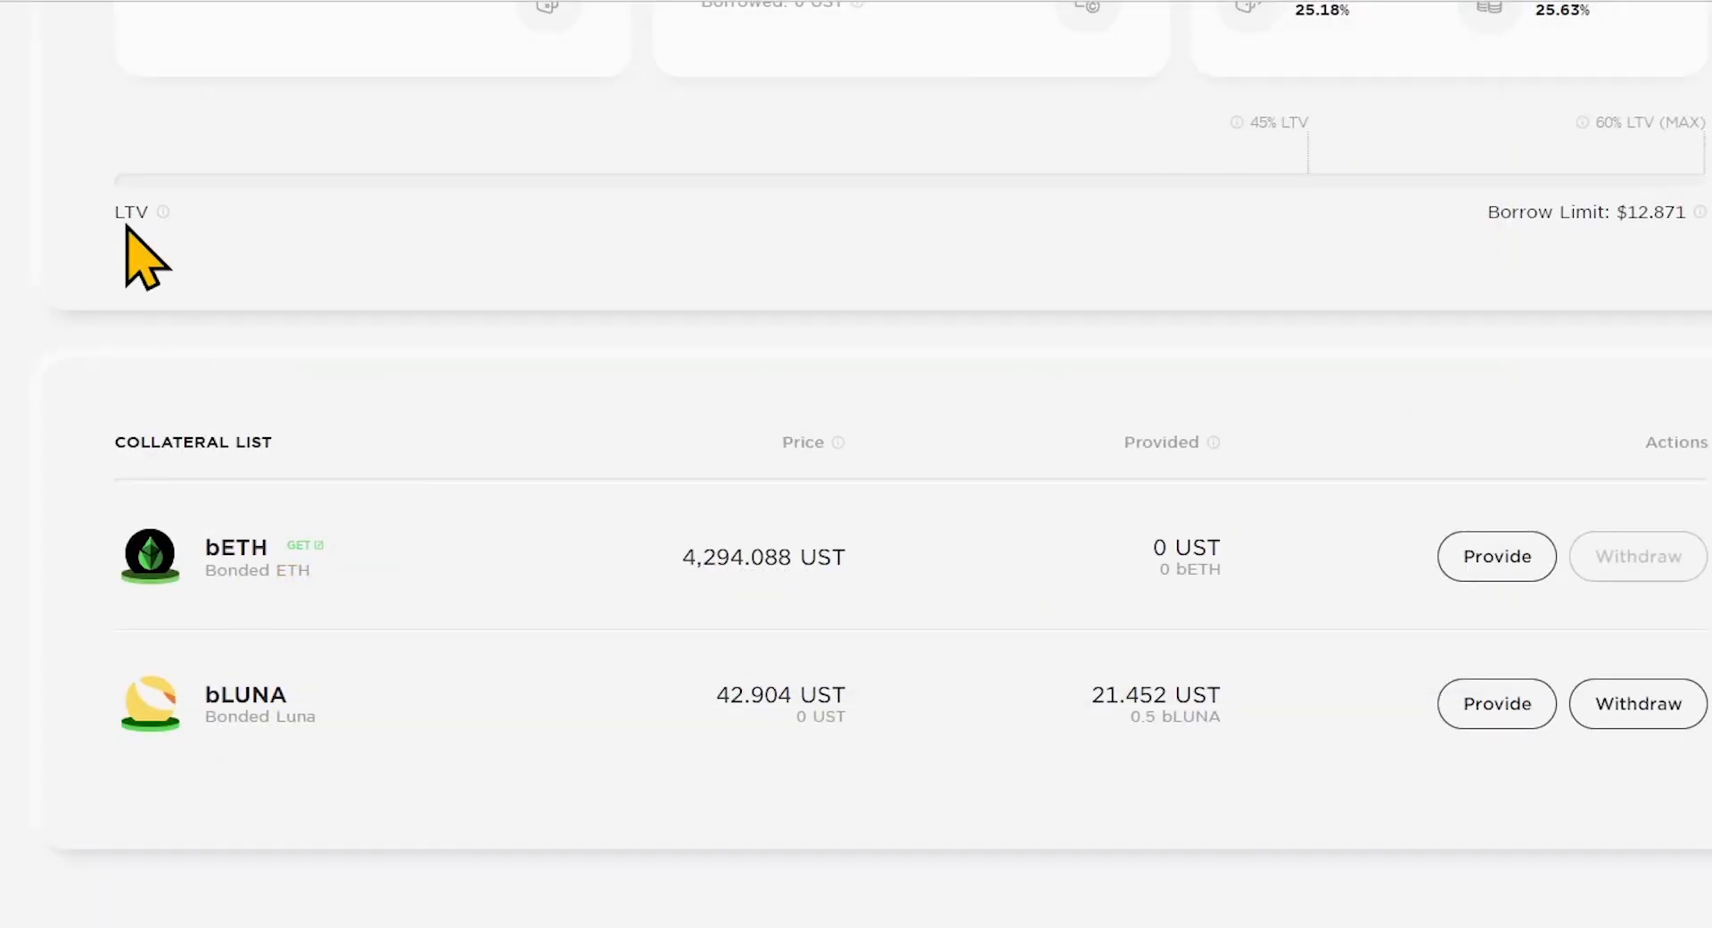
scroll(up, 3)
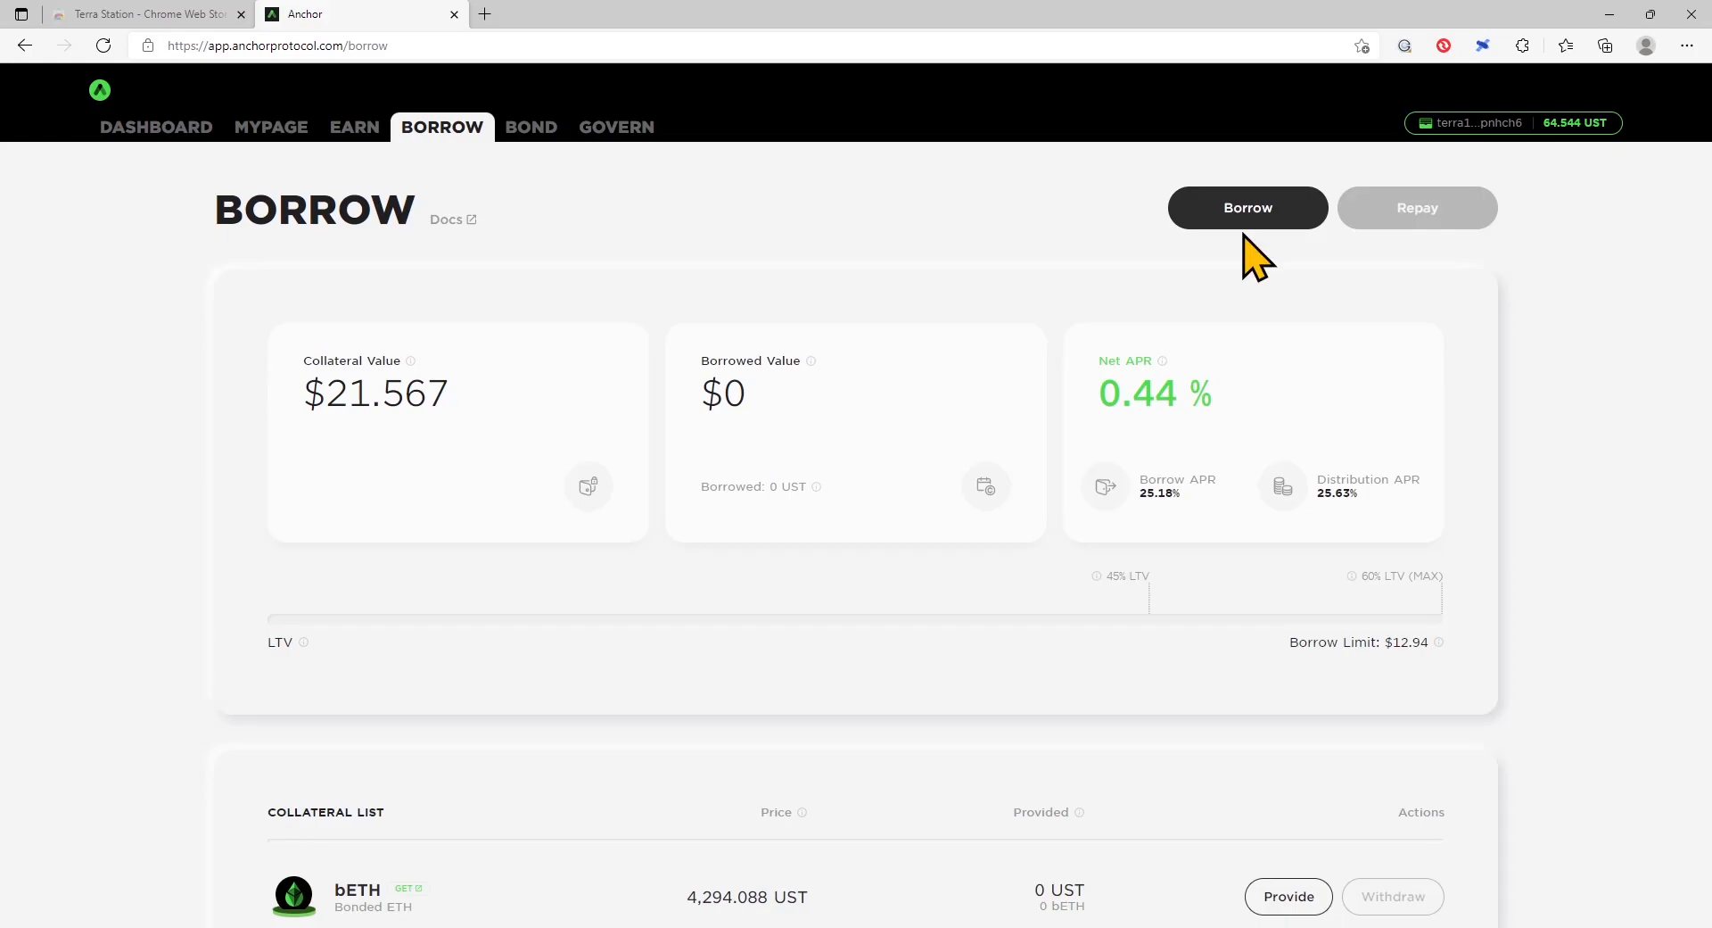
Step: Borrow 9.701 UST against the $21.613 bLUNA collateral at about 45% LTV, approved in Terra Station
click(1247, 208)
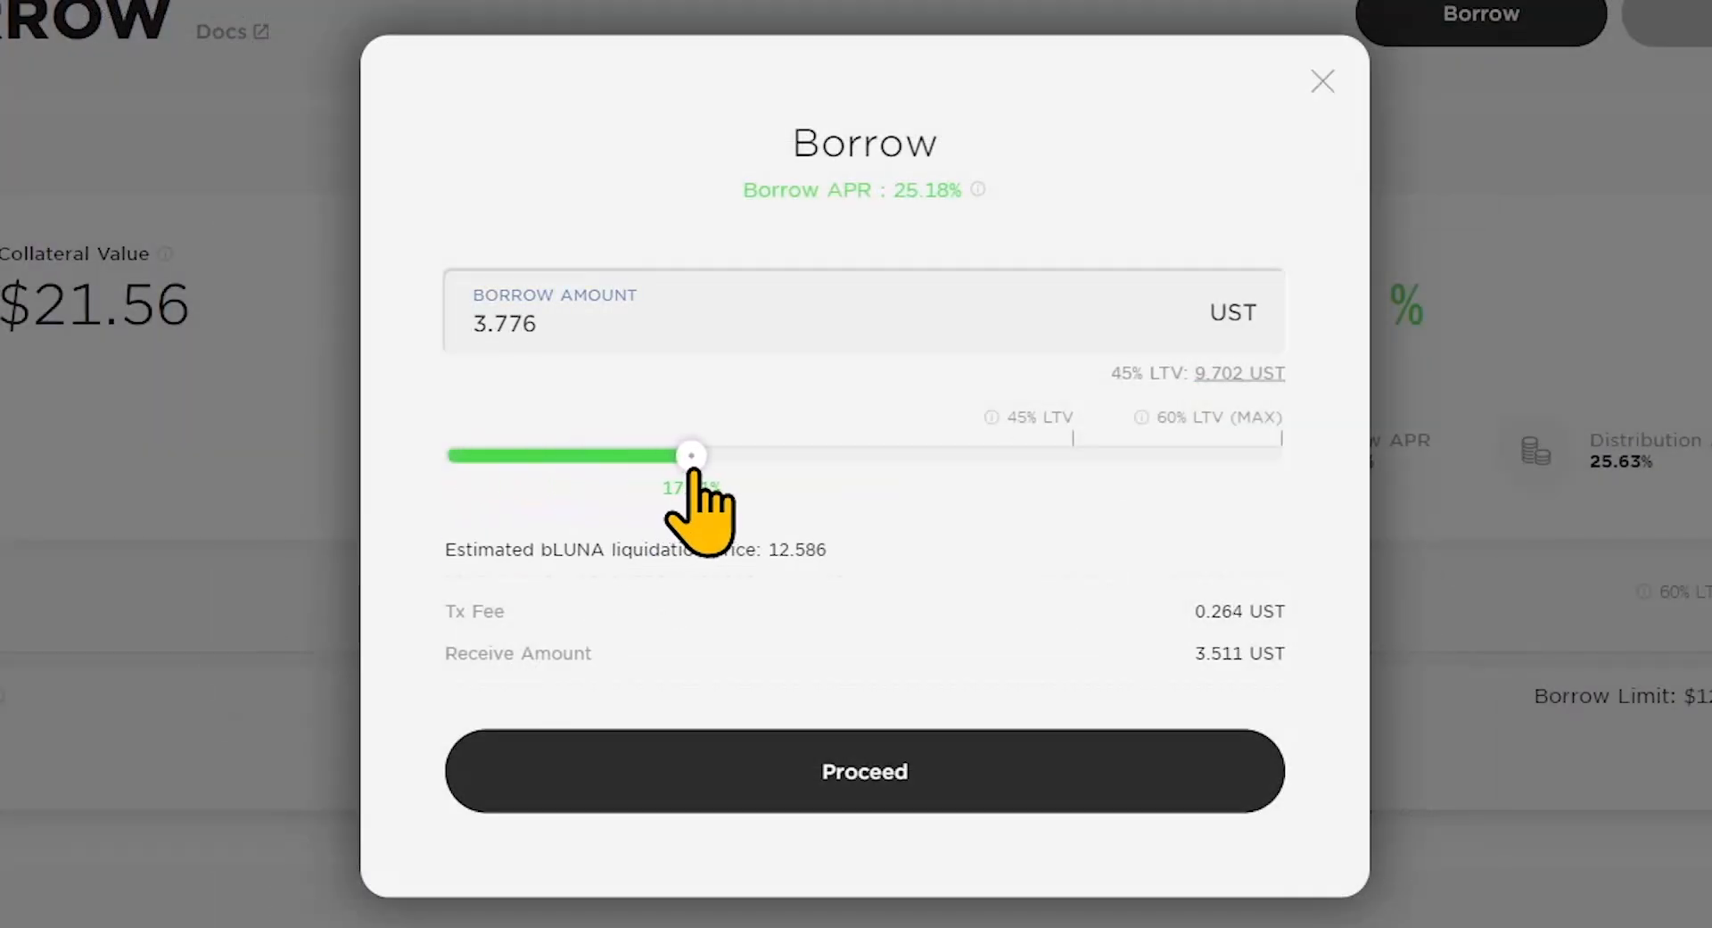
drag(690, 455, 1074, 454)
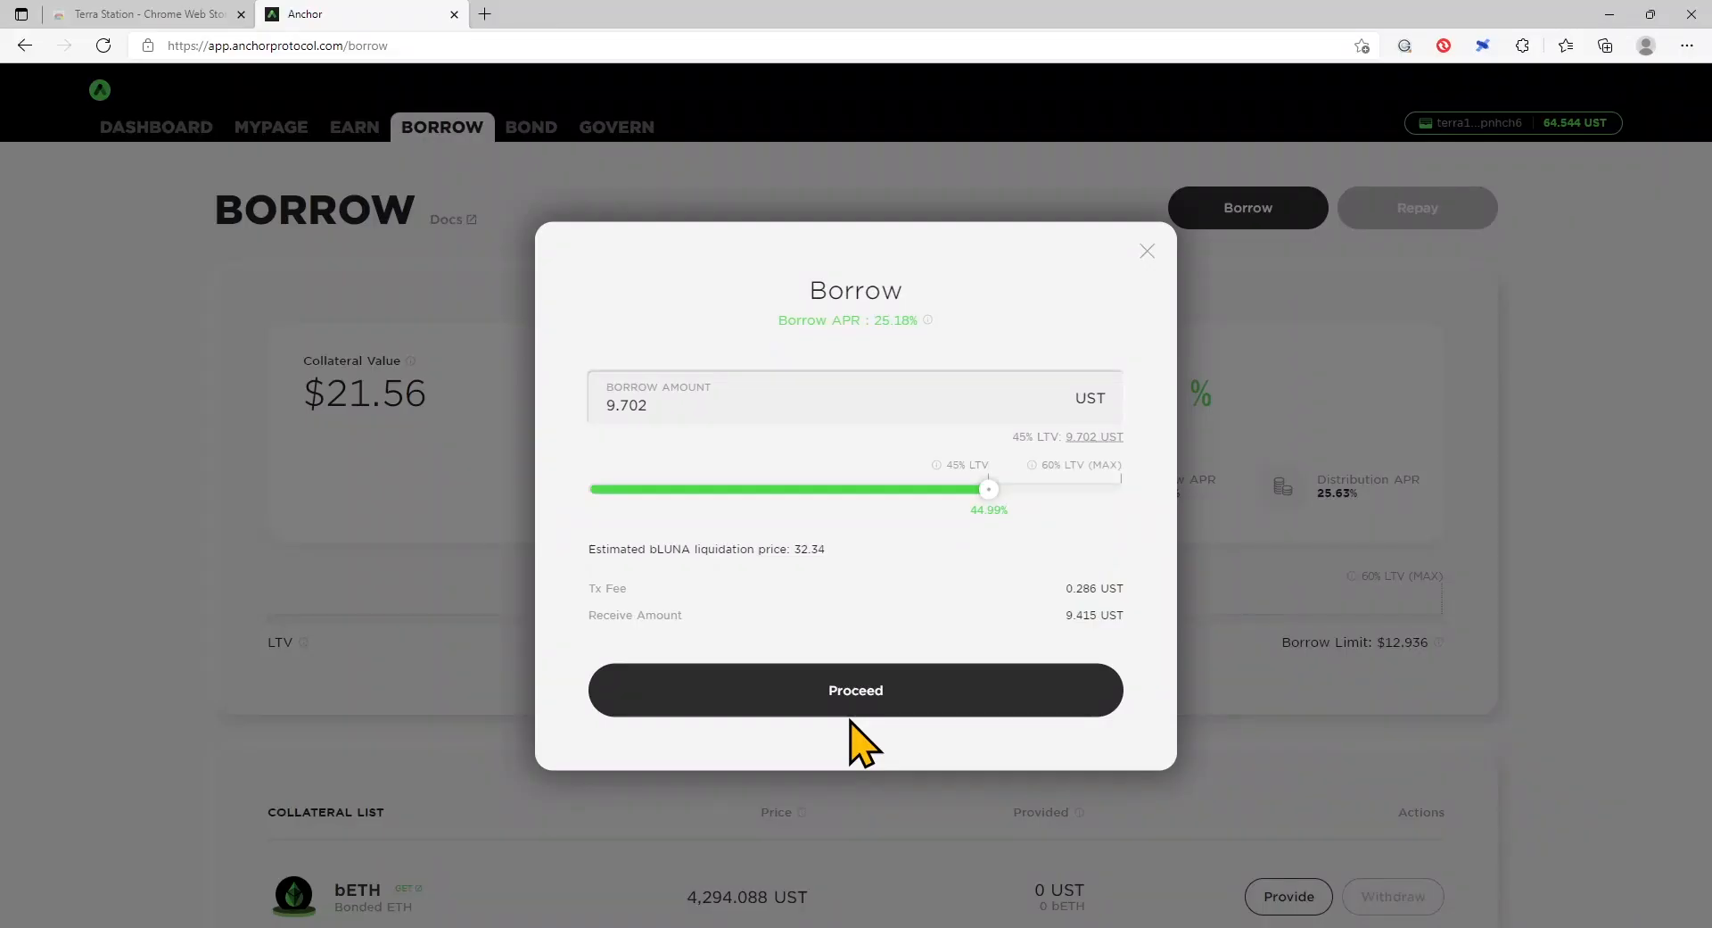
click(855, 690)
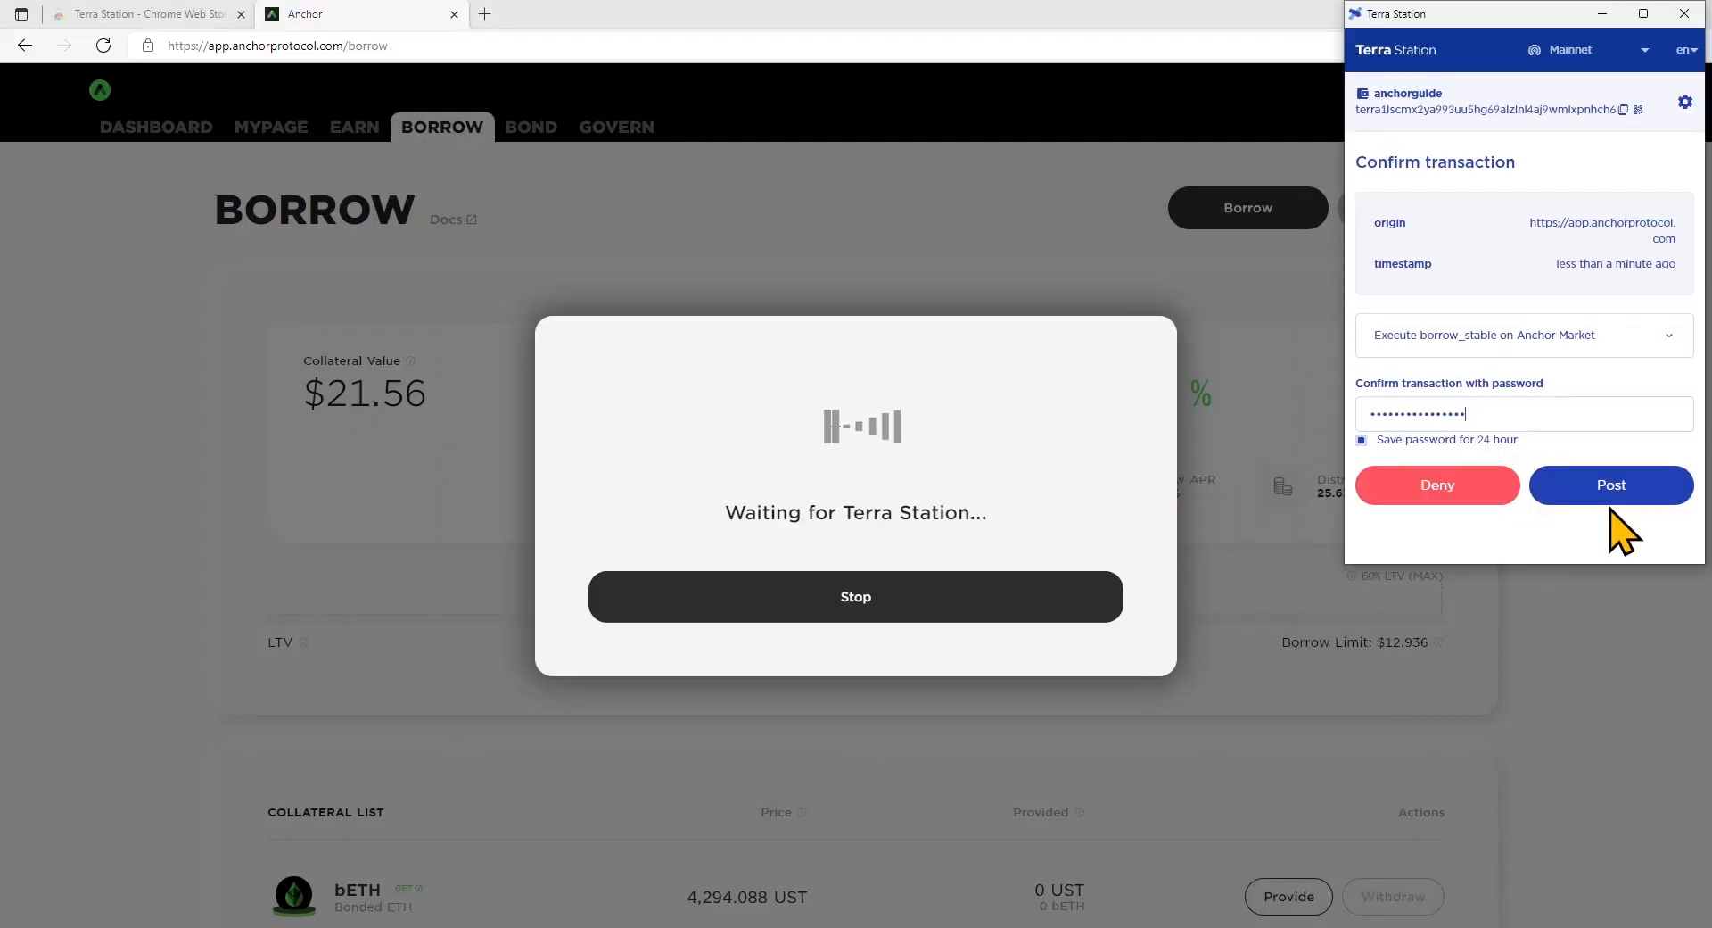
click(1610, 485)
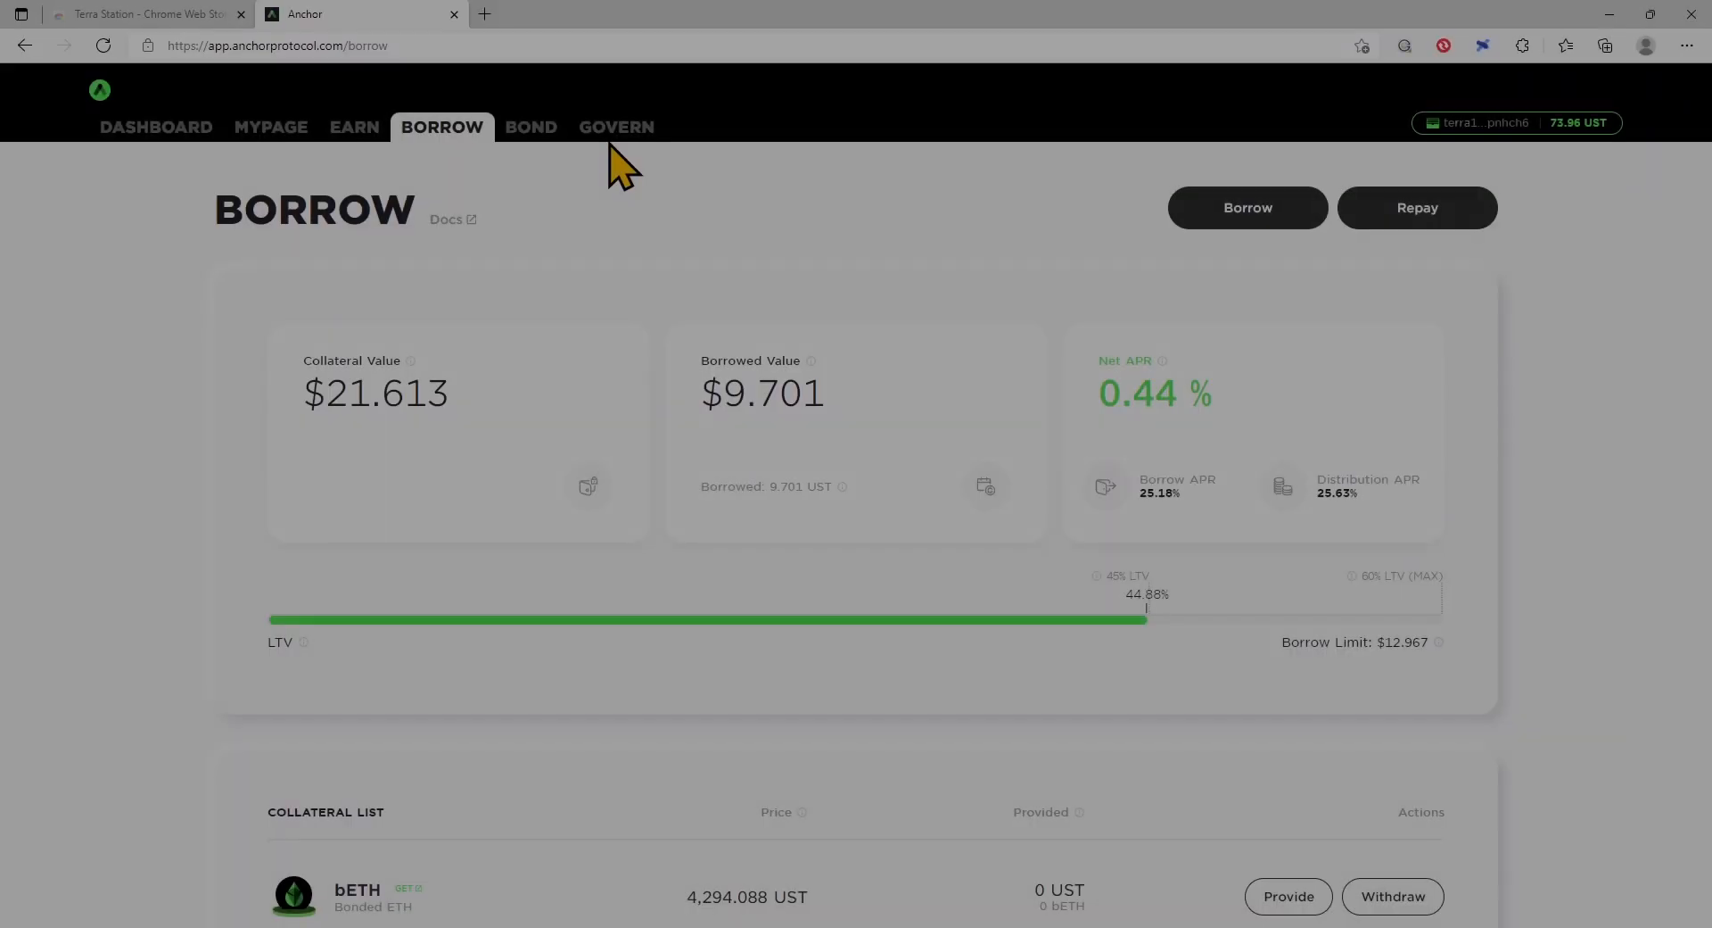
Step: Stake 1 ANC in governance from the GOVERN page, approved in Terra Station
click(616, 126)
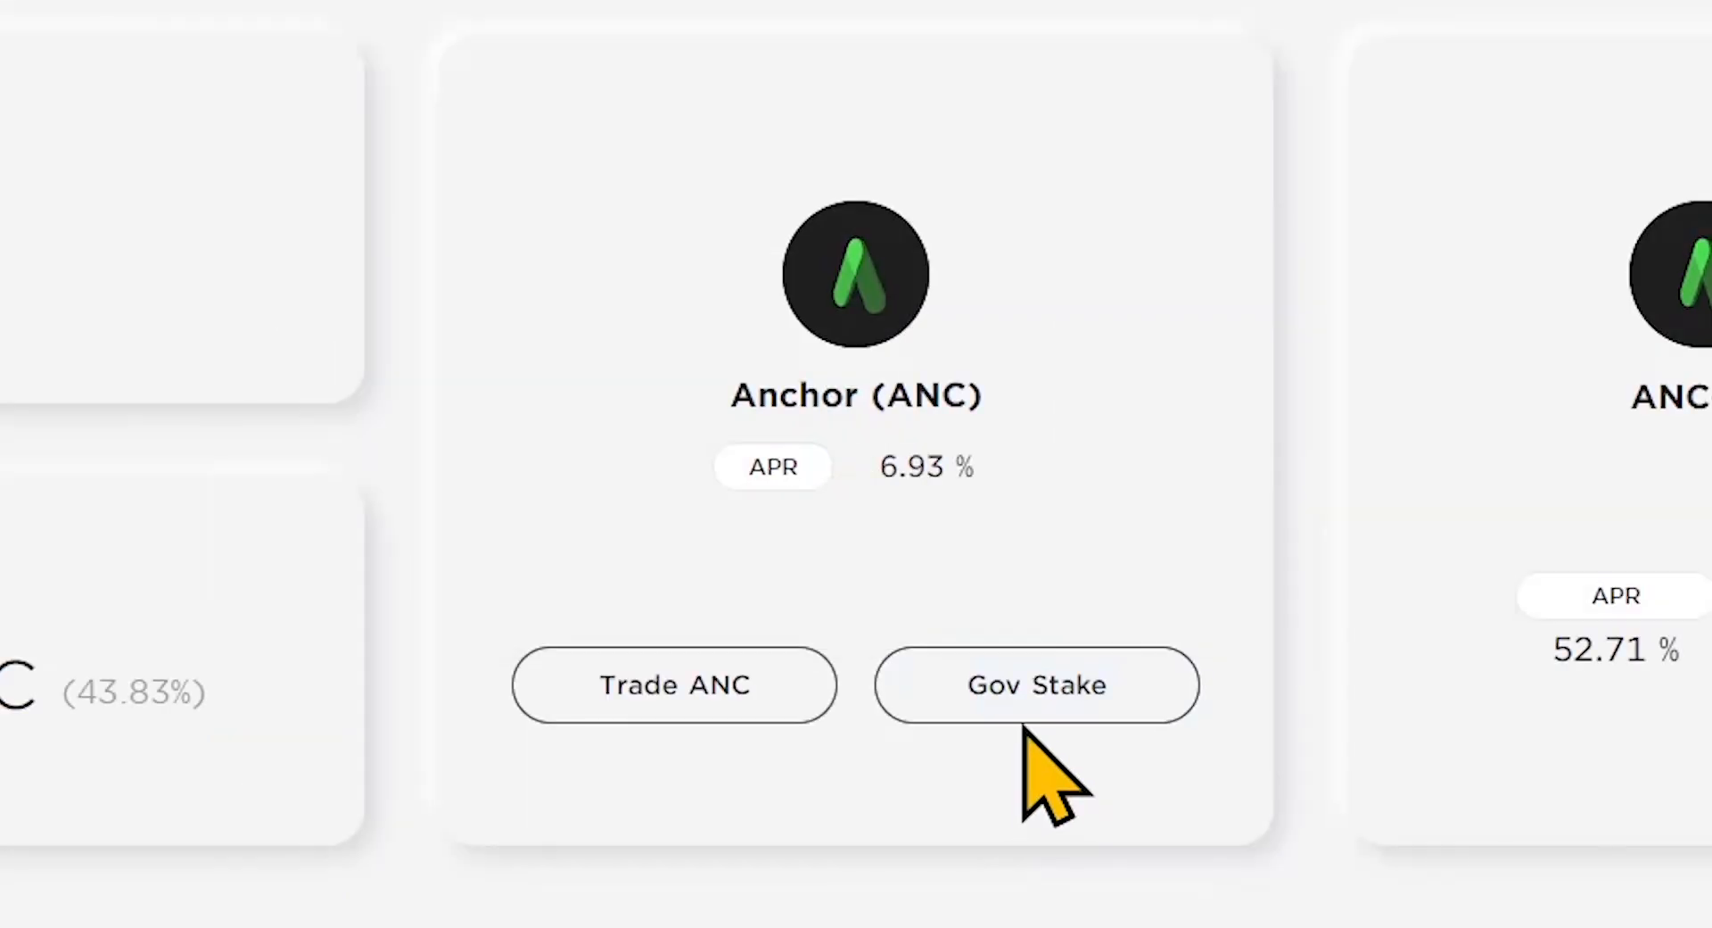
click(1036, 685)
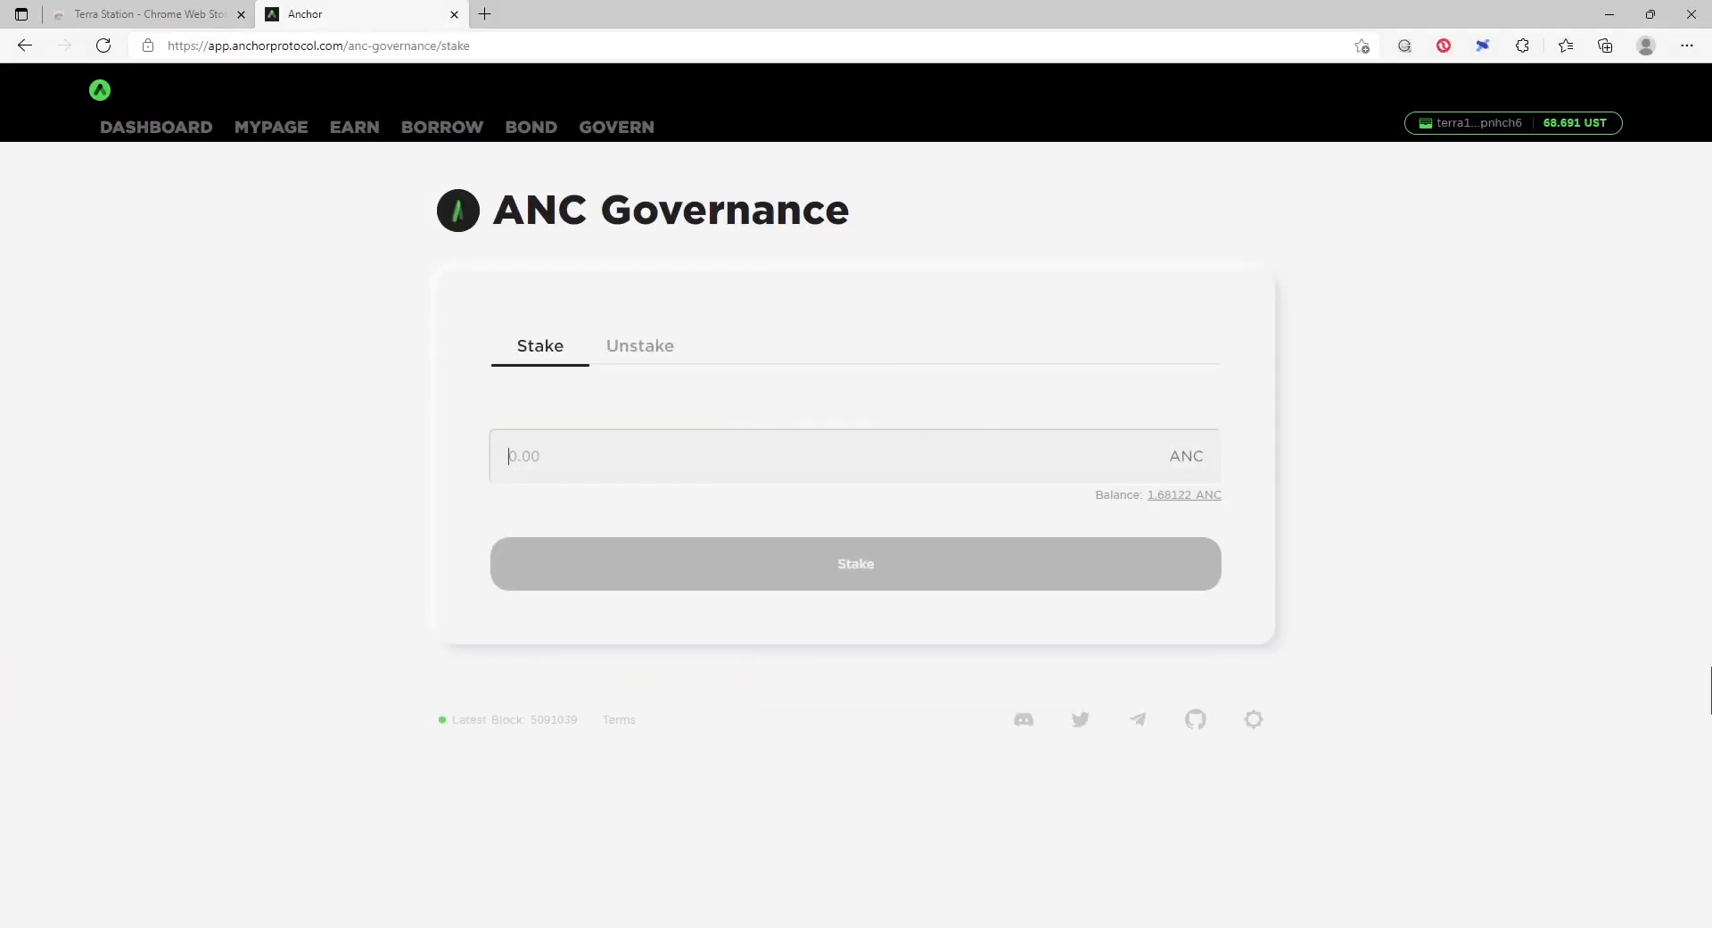
text(1)
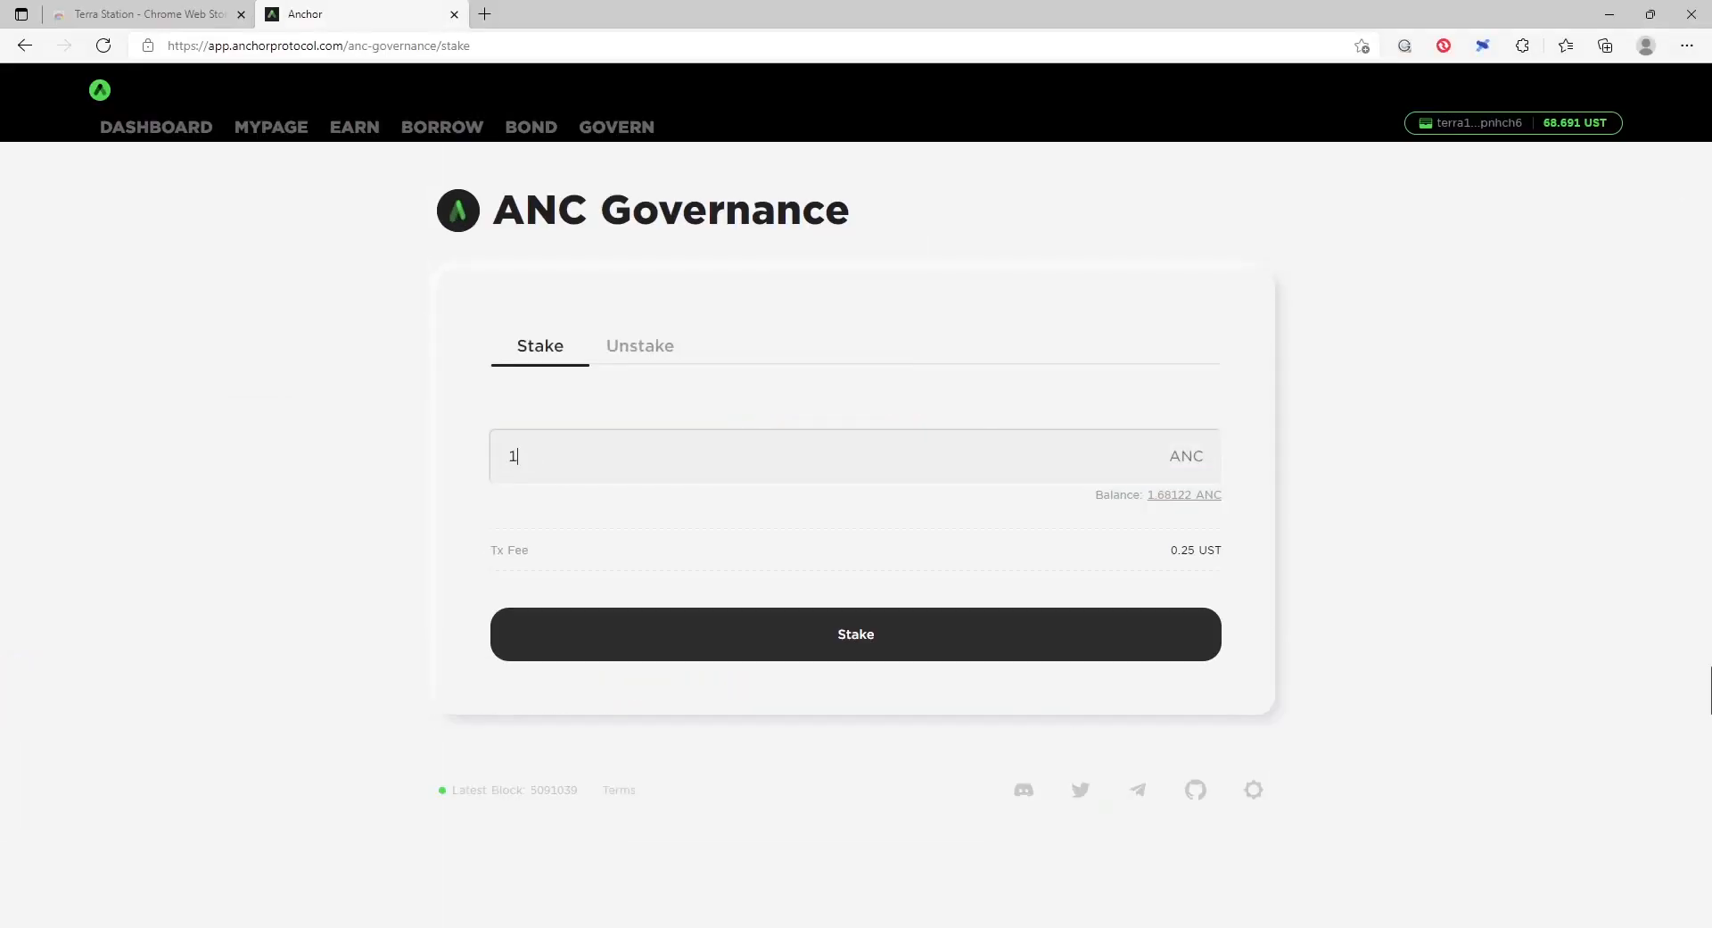
mouse_move(874, 688)
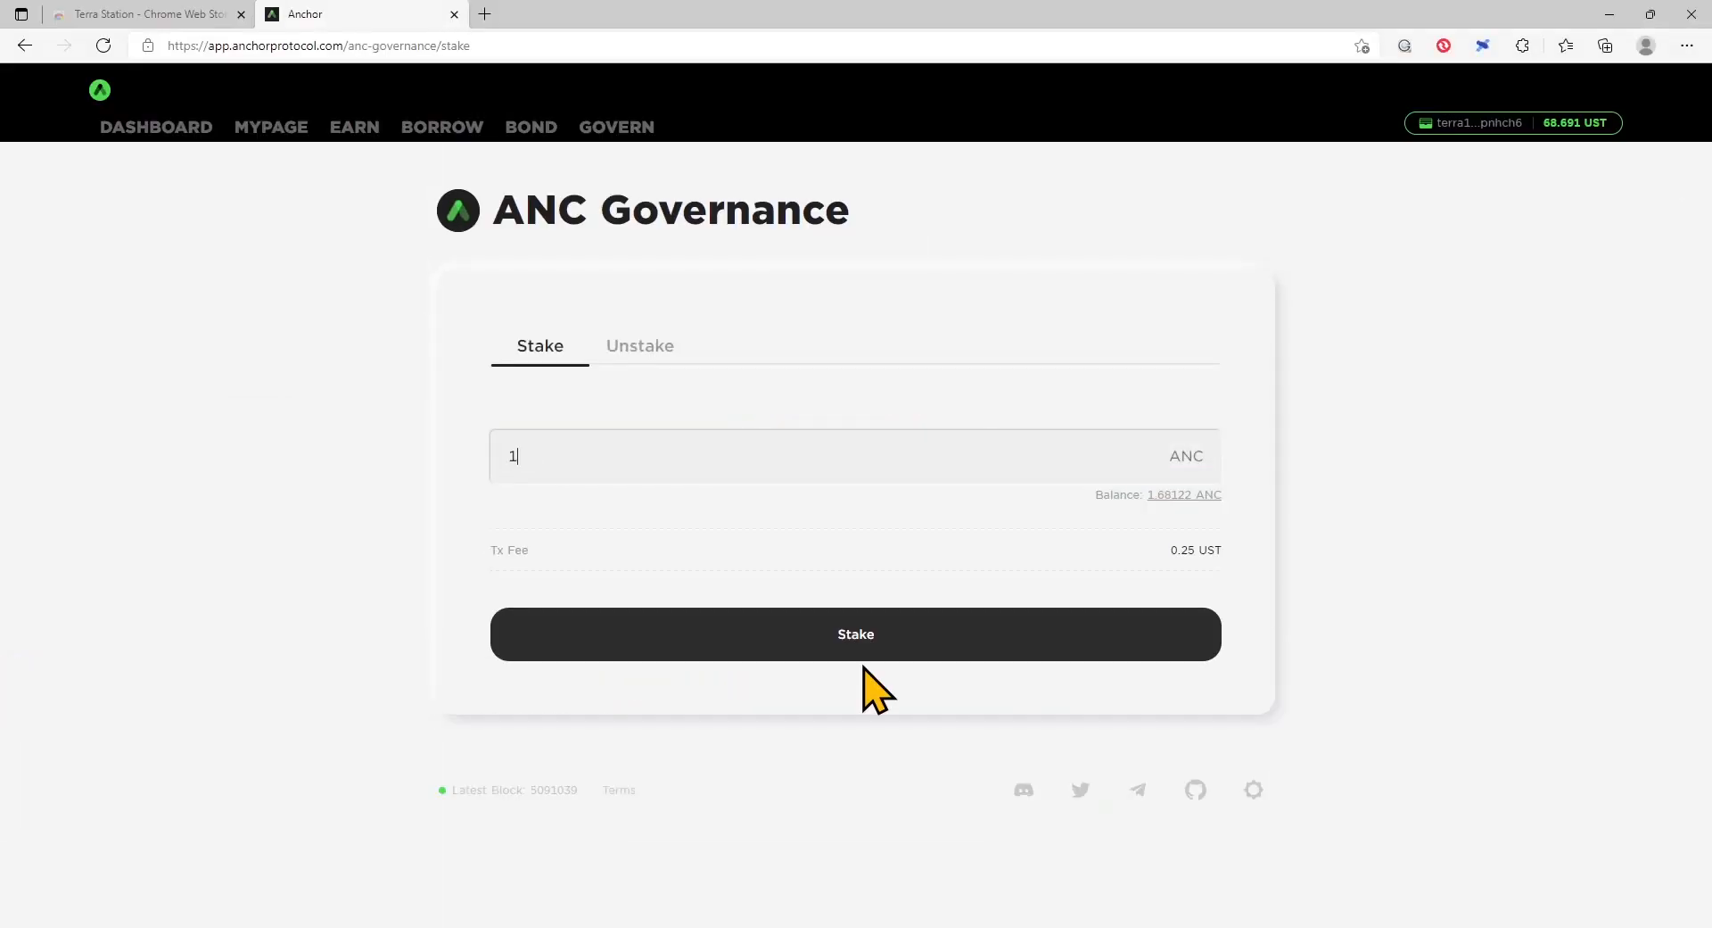
click(855, 633)
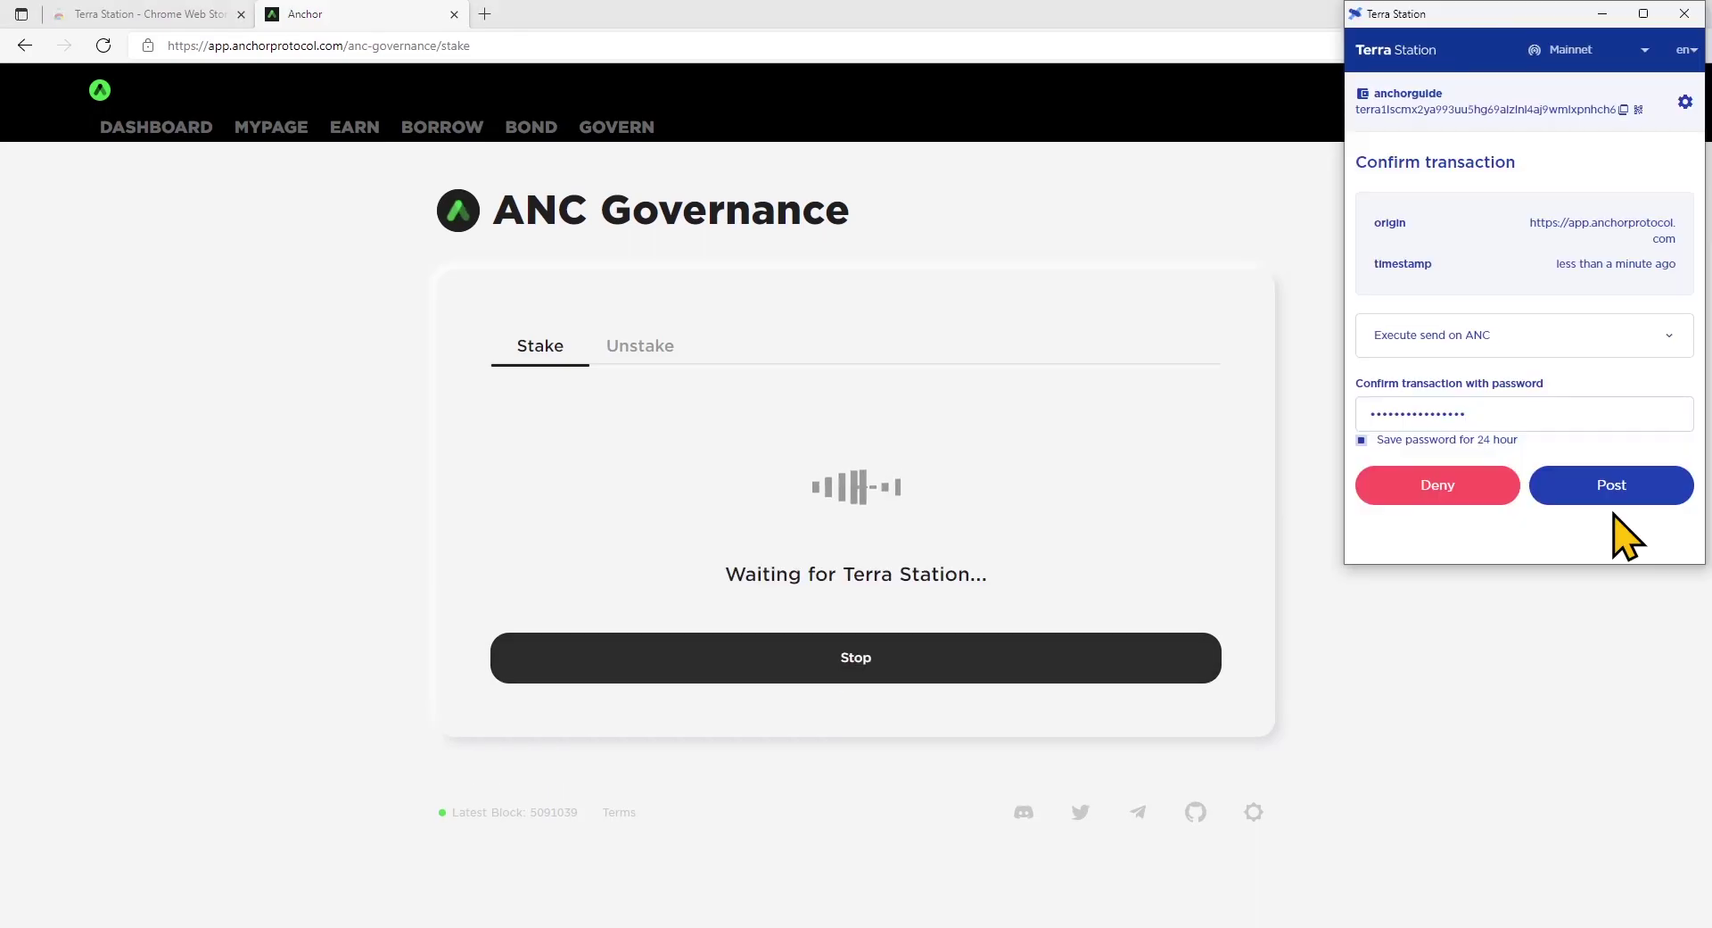
click(1610, 485)
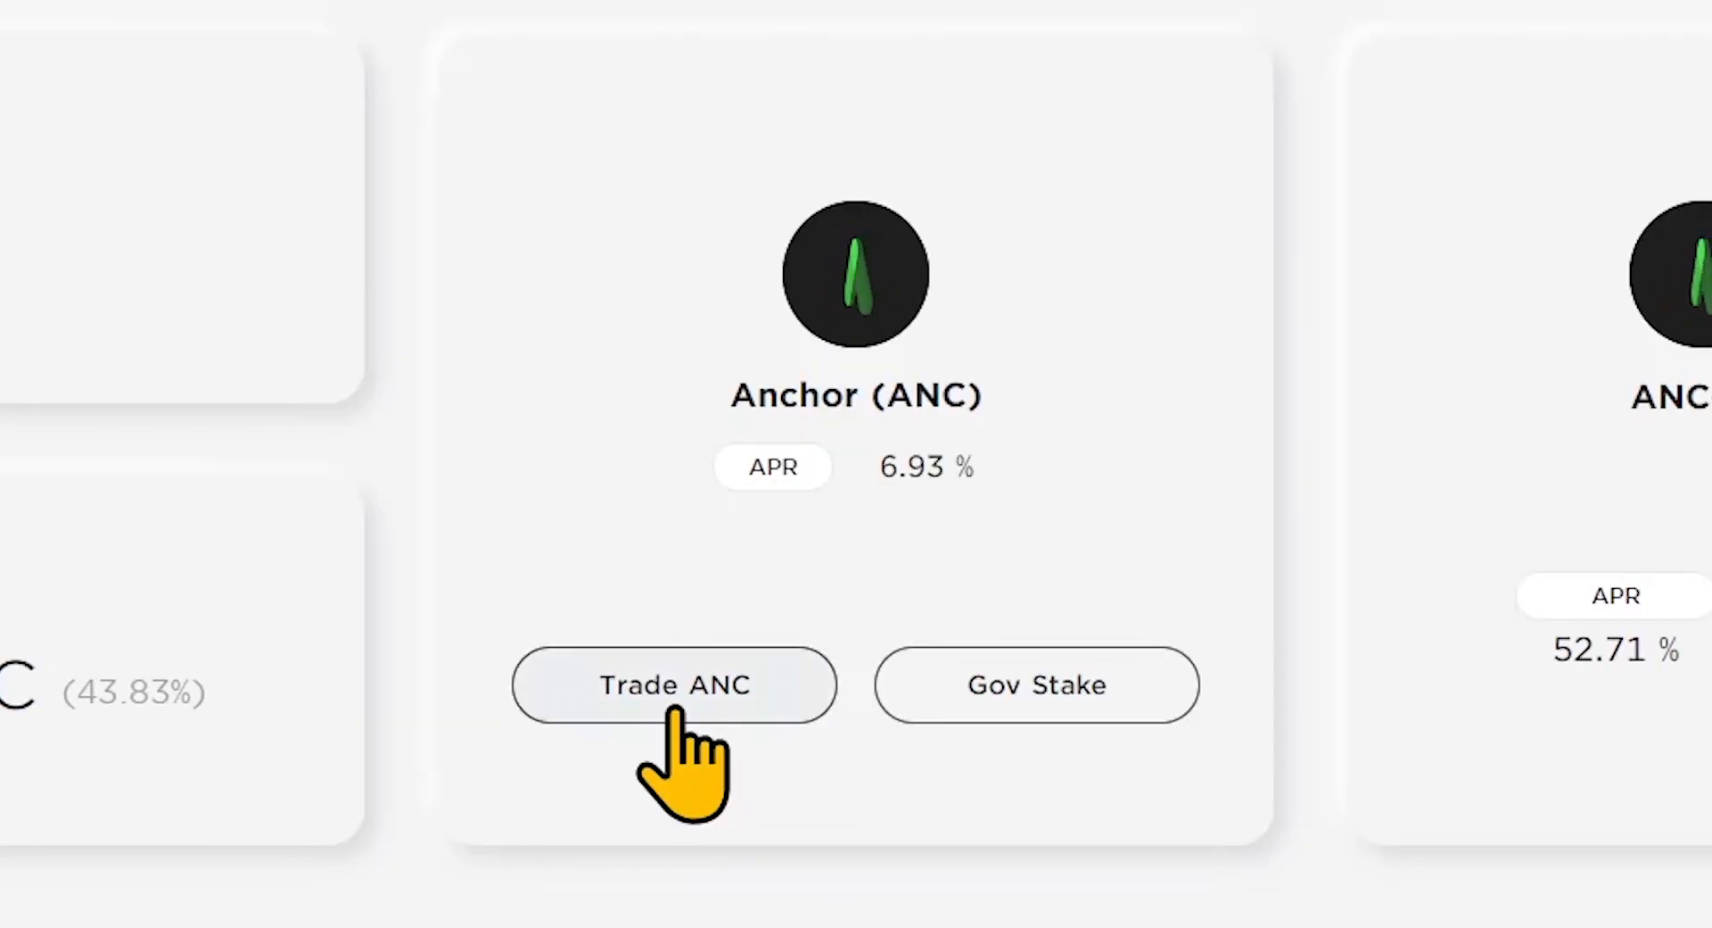
Step: Buy 1.68122 ANC with 5 UST via Trade ANC and dismiss the summary
click(674, 684)
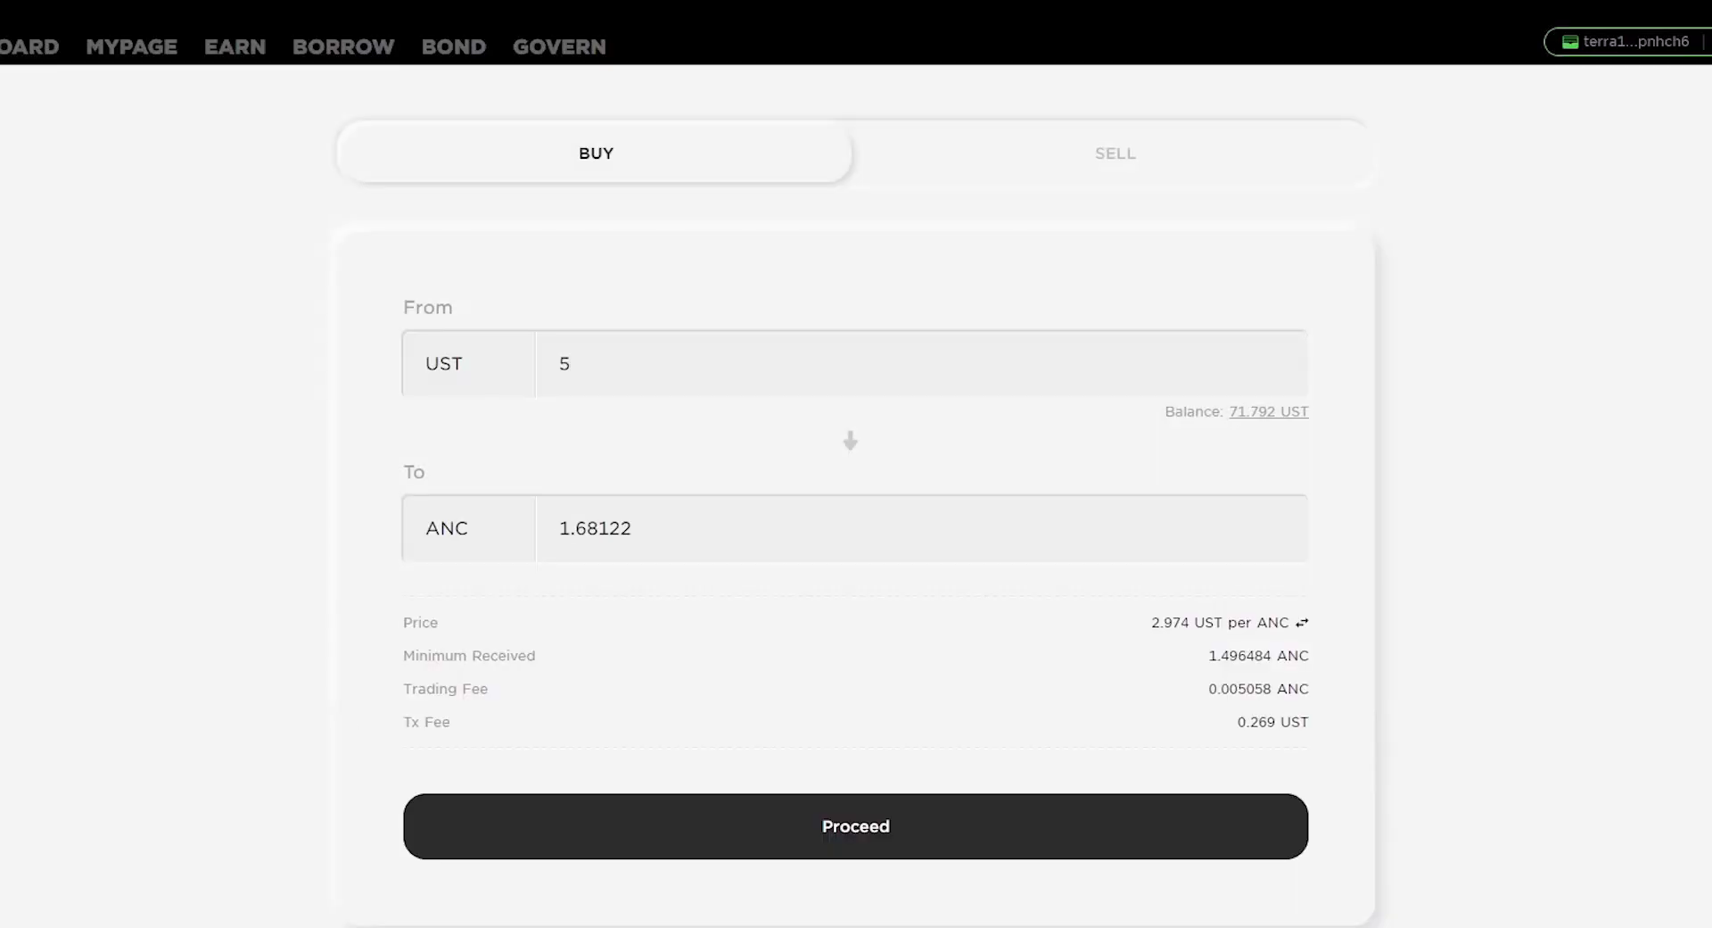
mouse_move(866, 891)
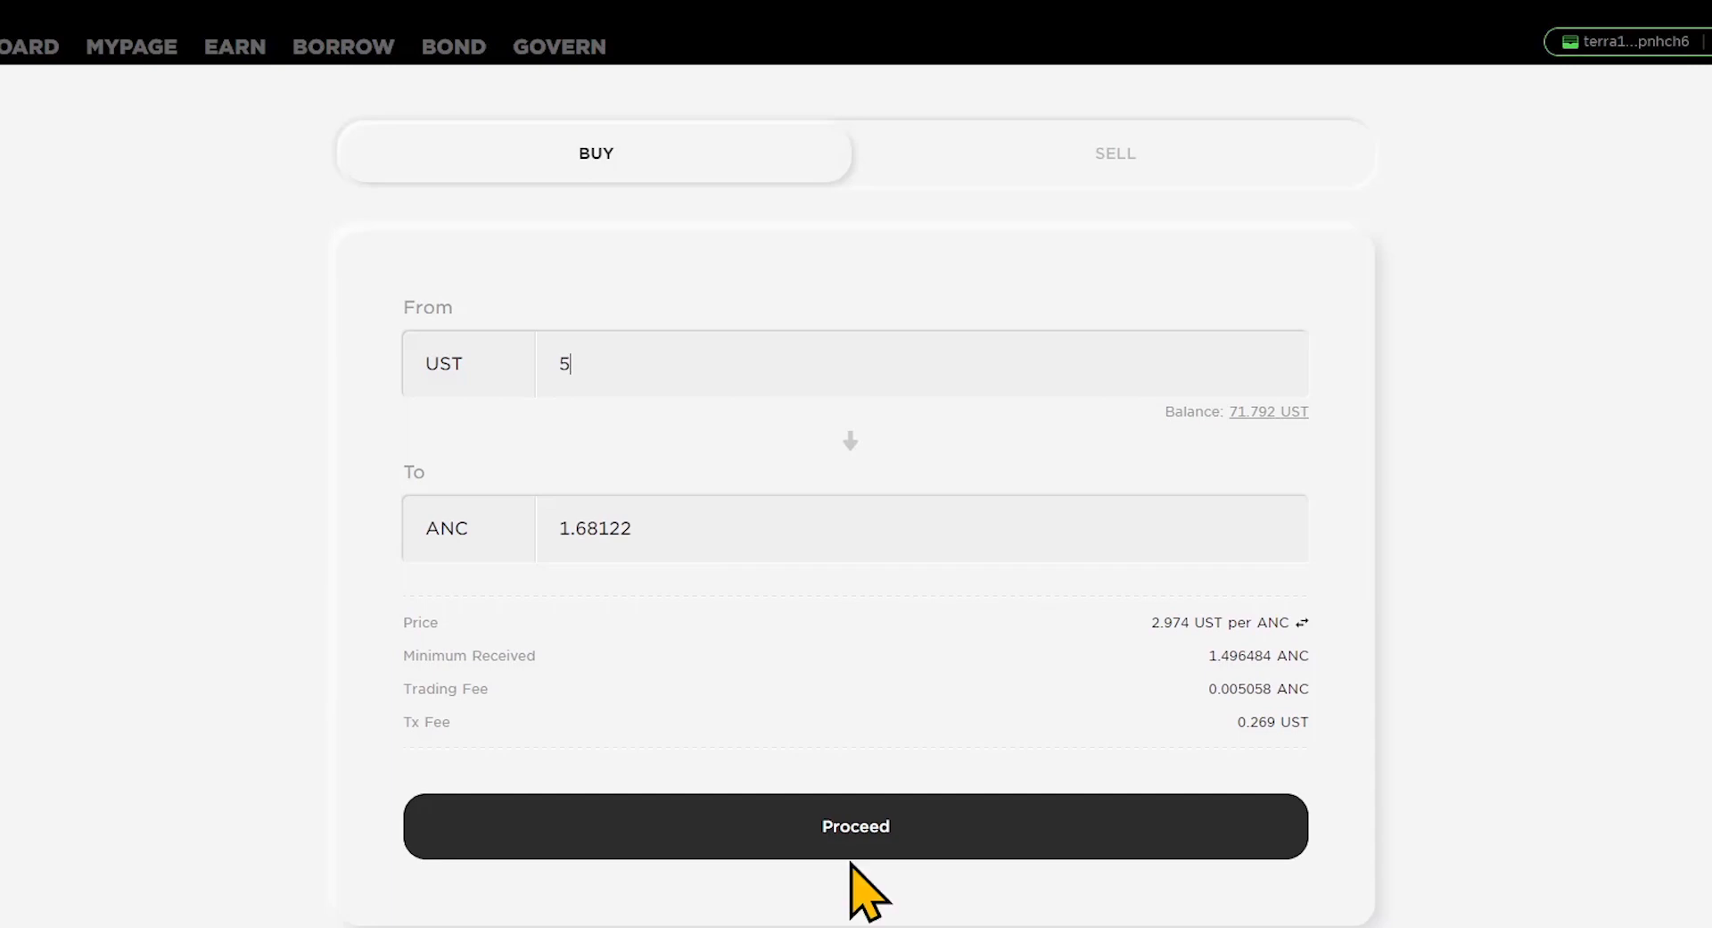
click(856, 825)
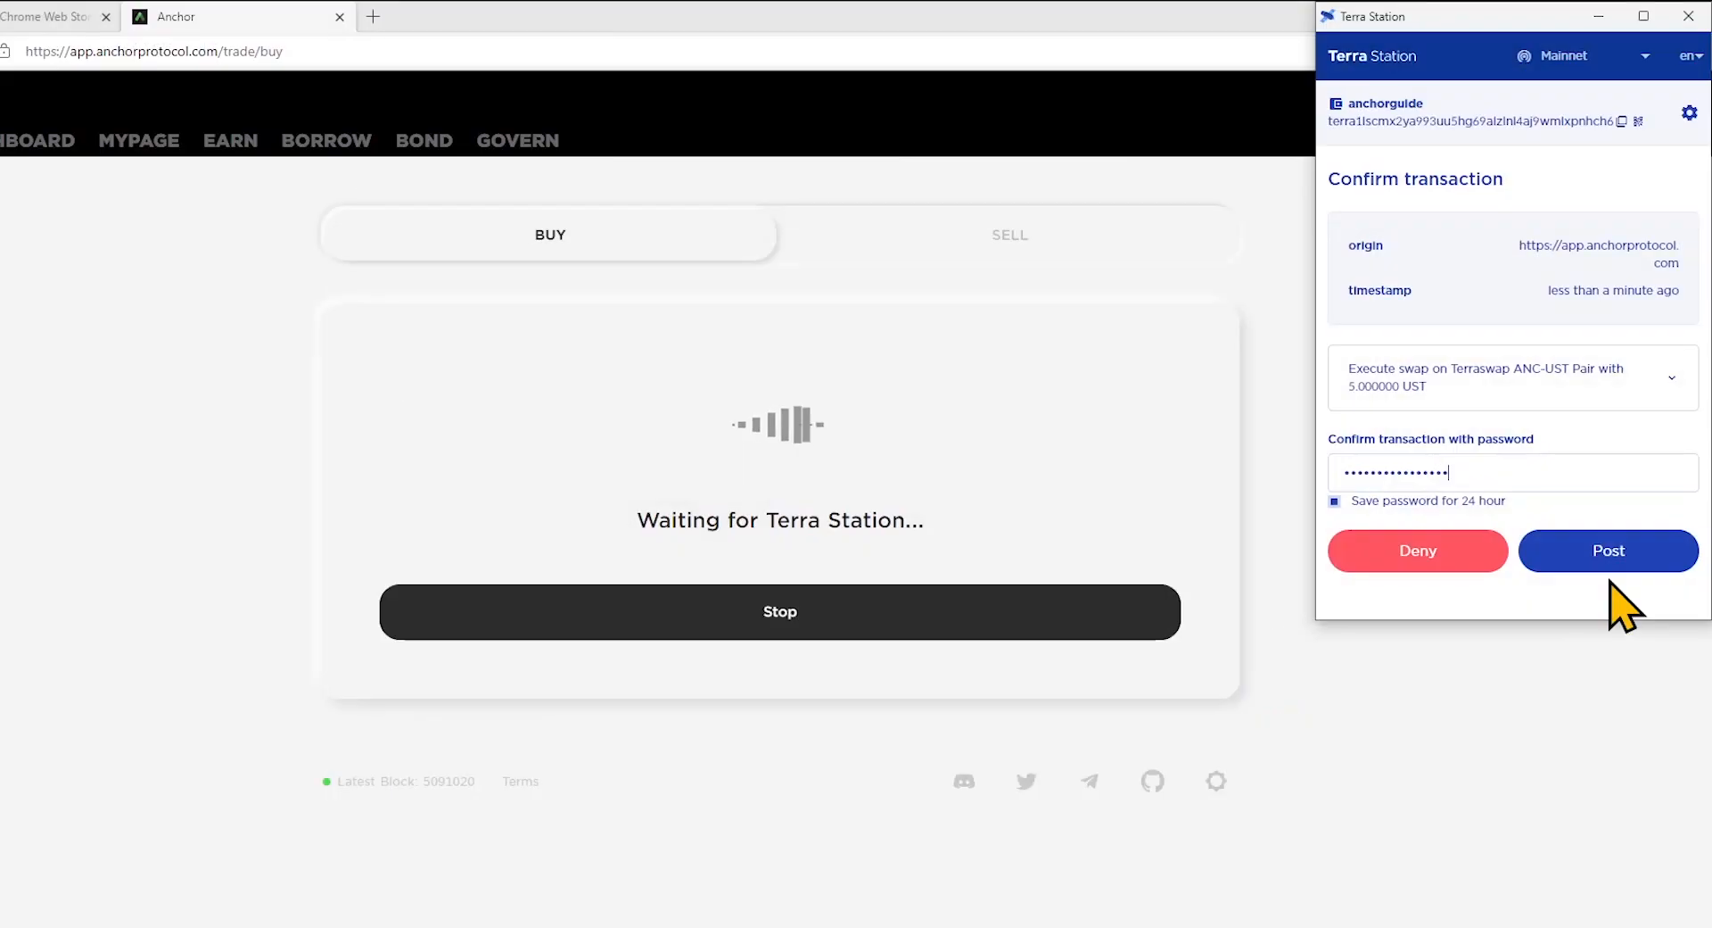
click(1607, 549)
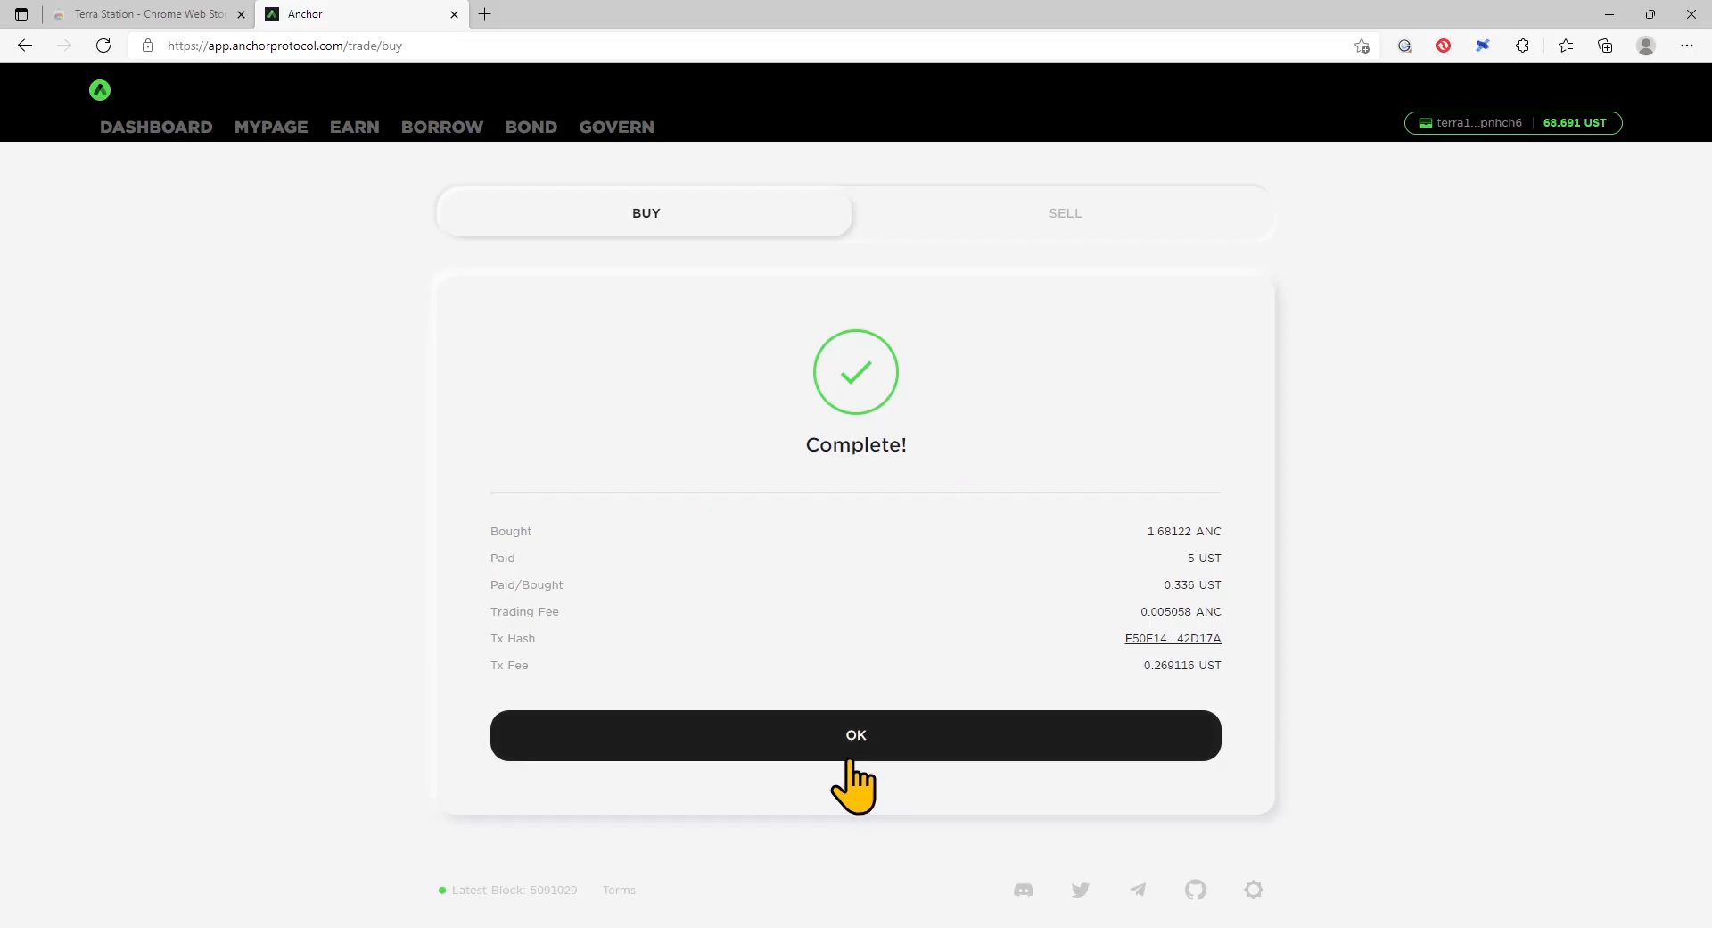
click(856, 734)
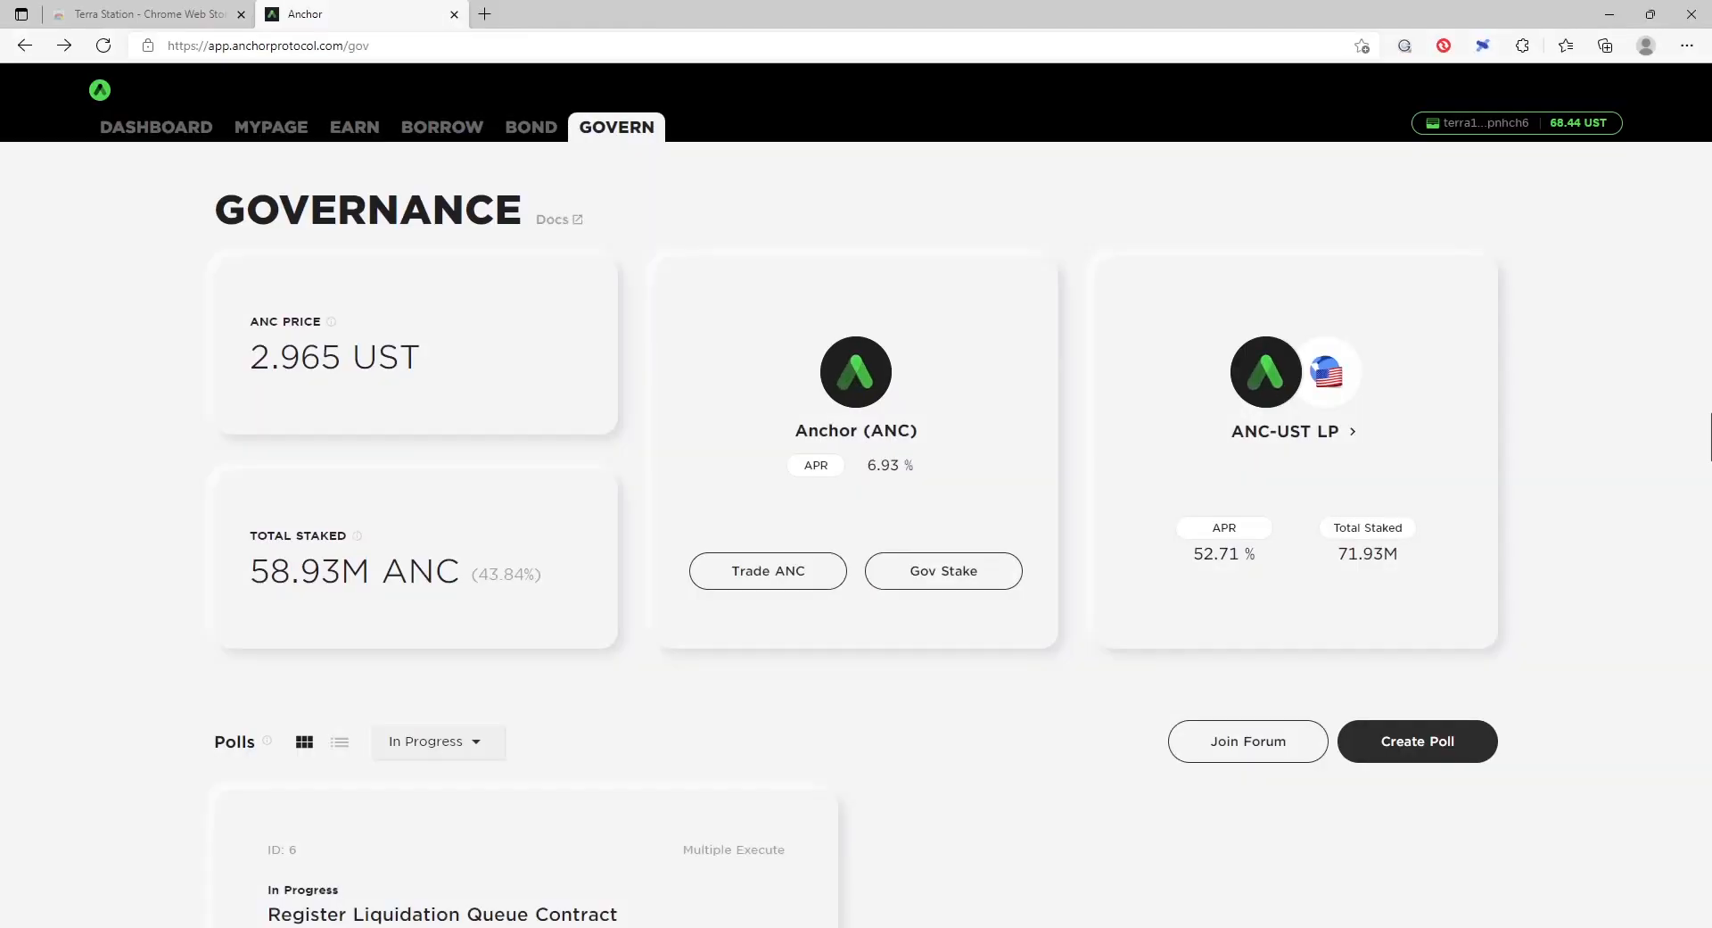
mouse_move(1293, 477)
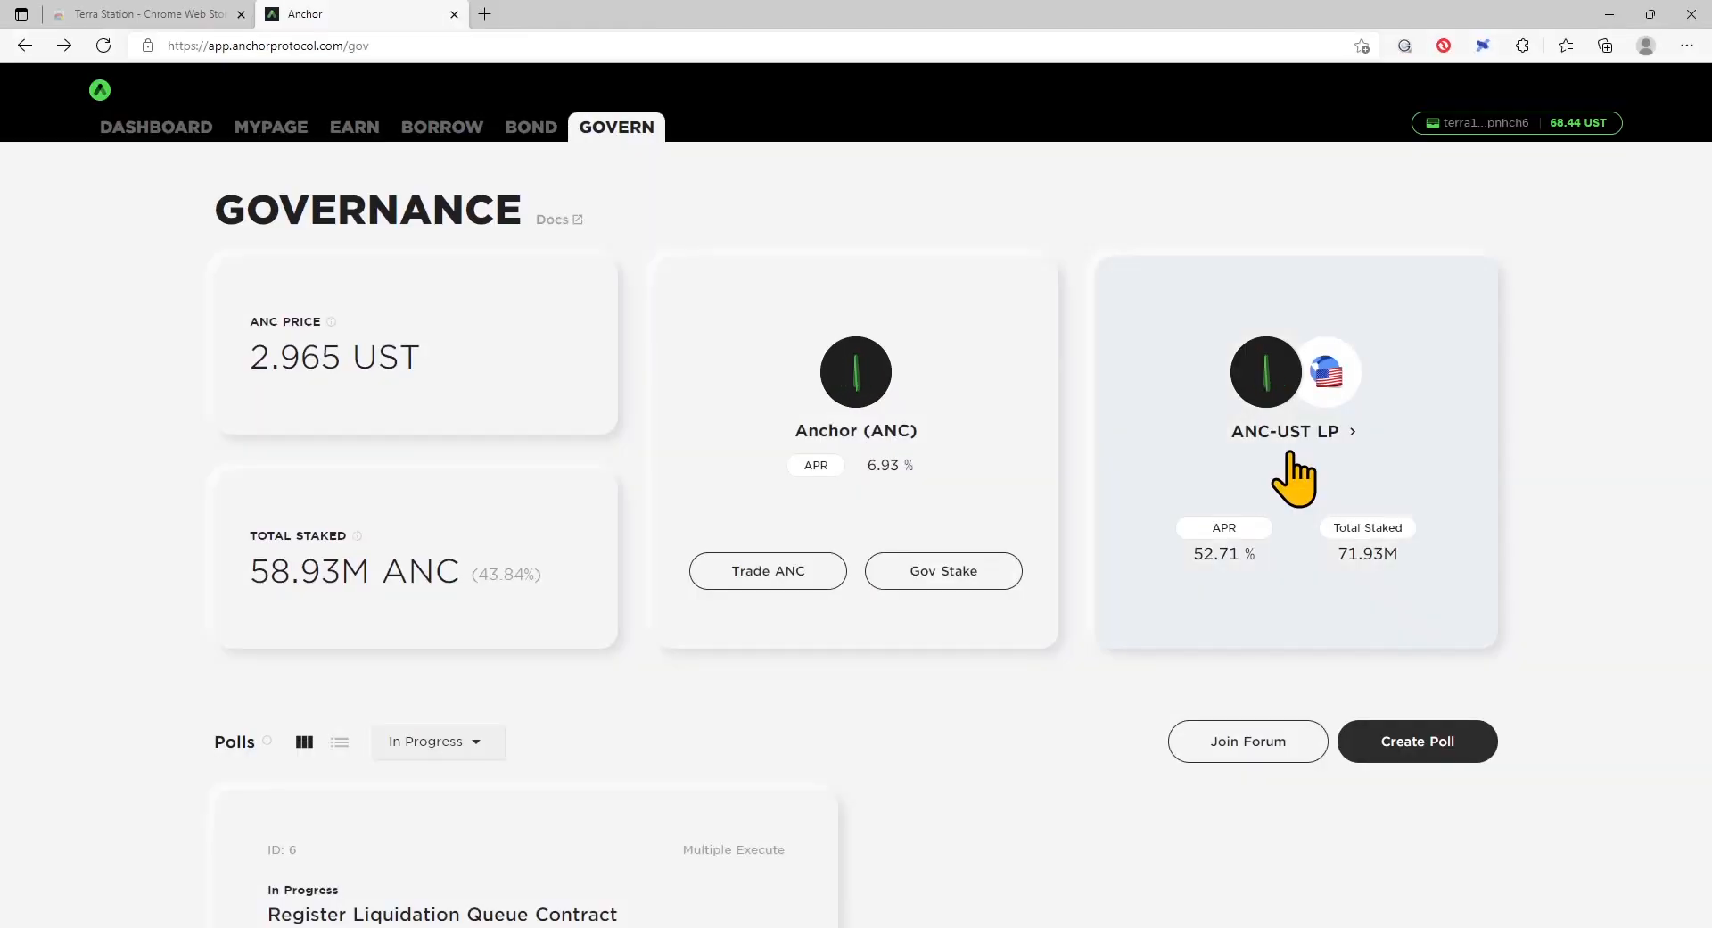
Step: Add 0.5 ANC plus 1.482 UST to the ANC-UST pool, receiving 0.798576 LP tokens
click(1294, 430)
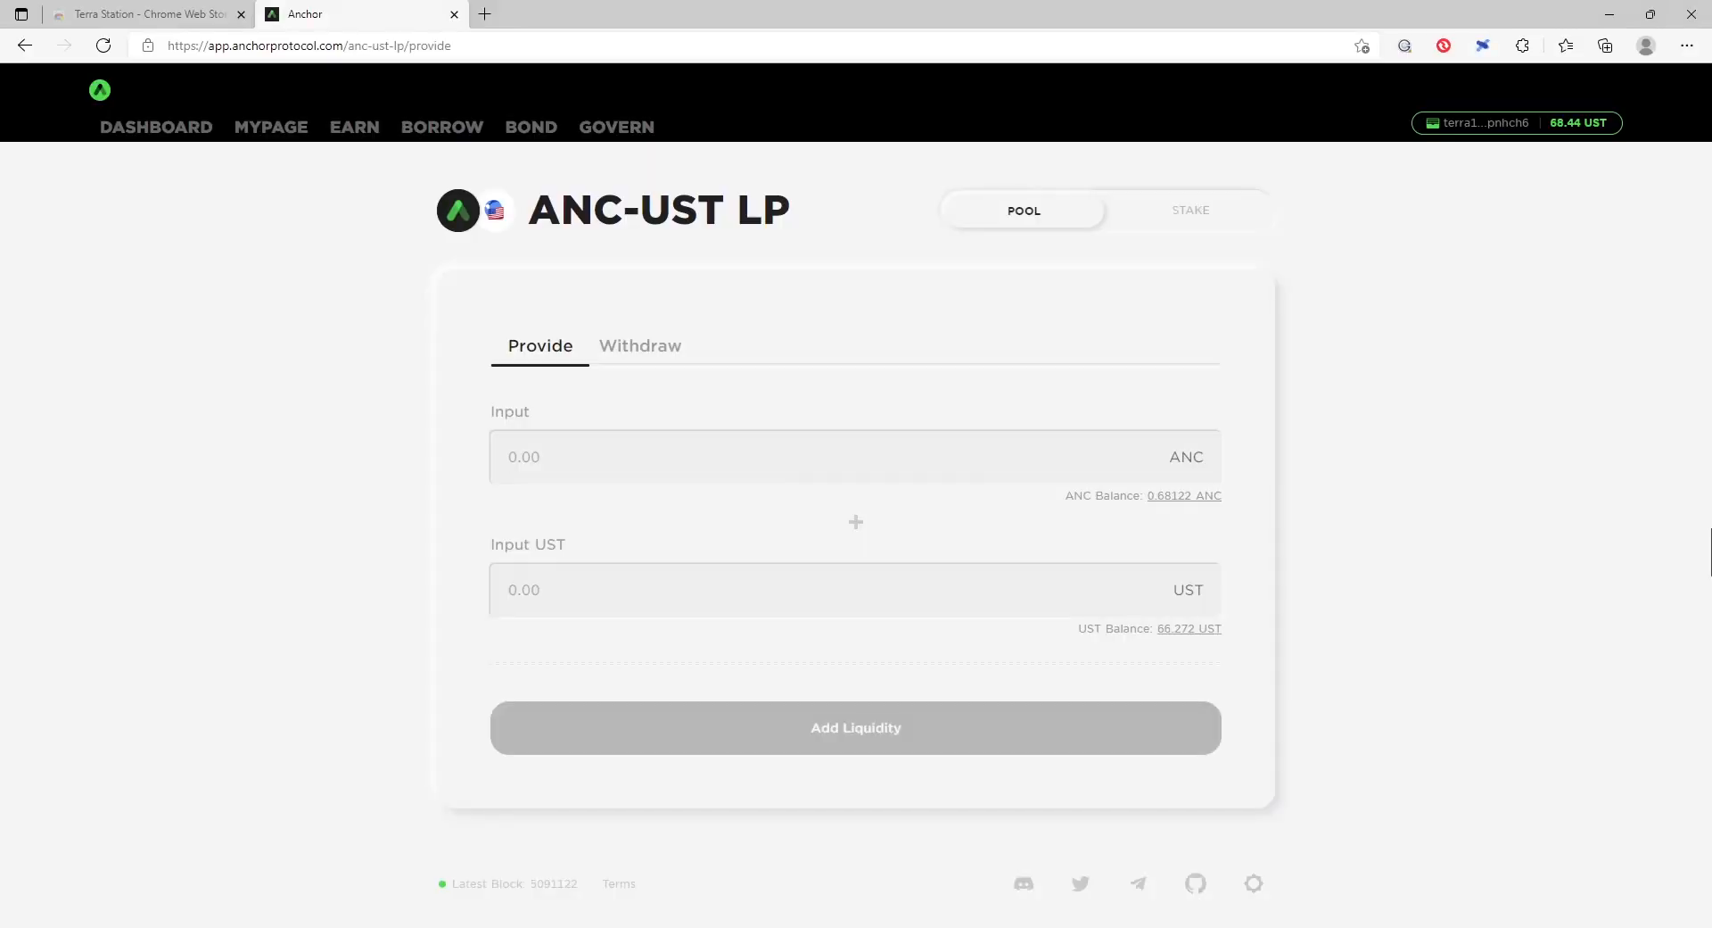
text(0.5)
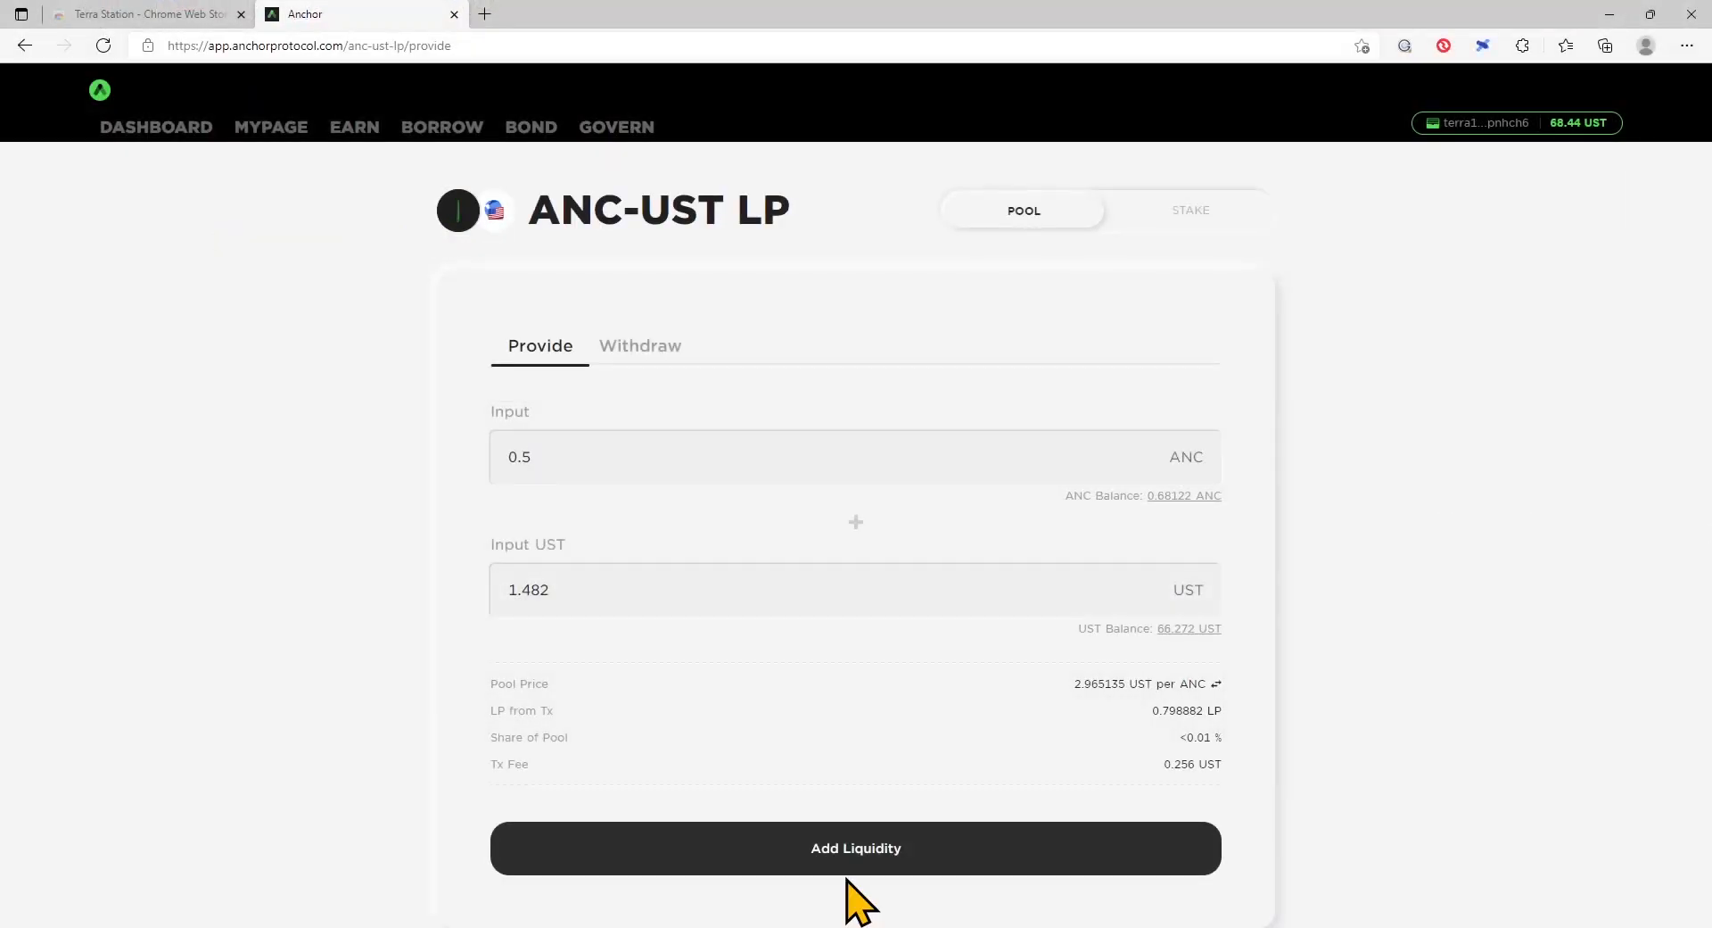
click(855, 846)
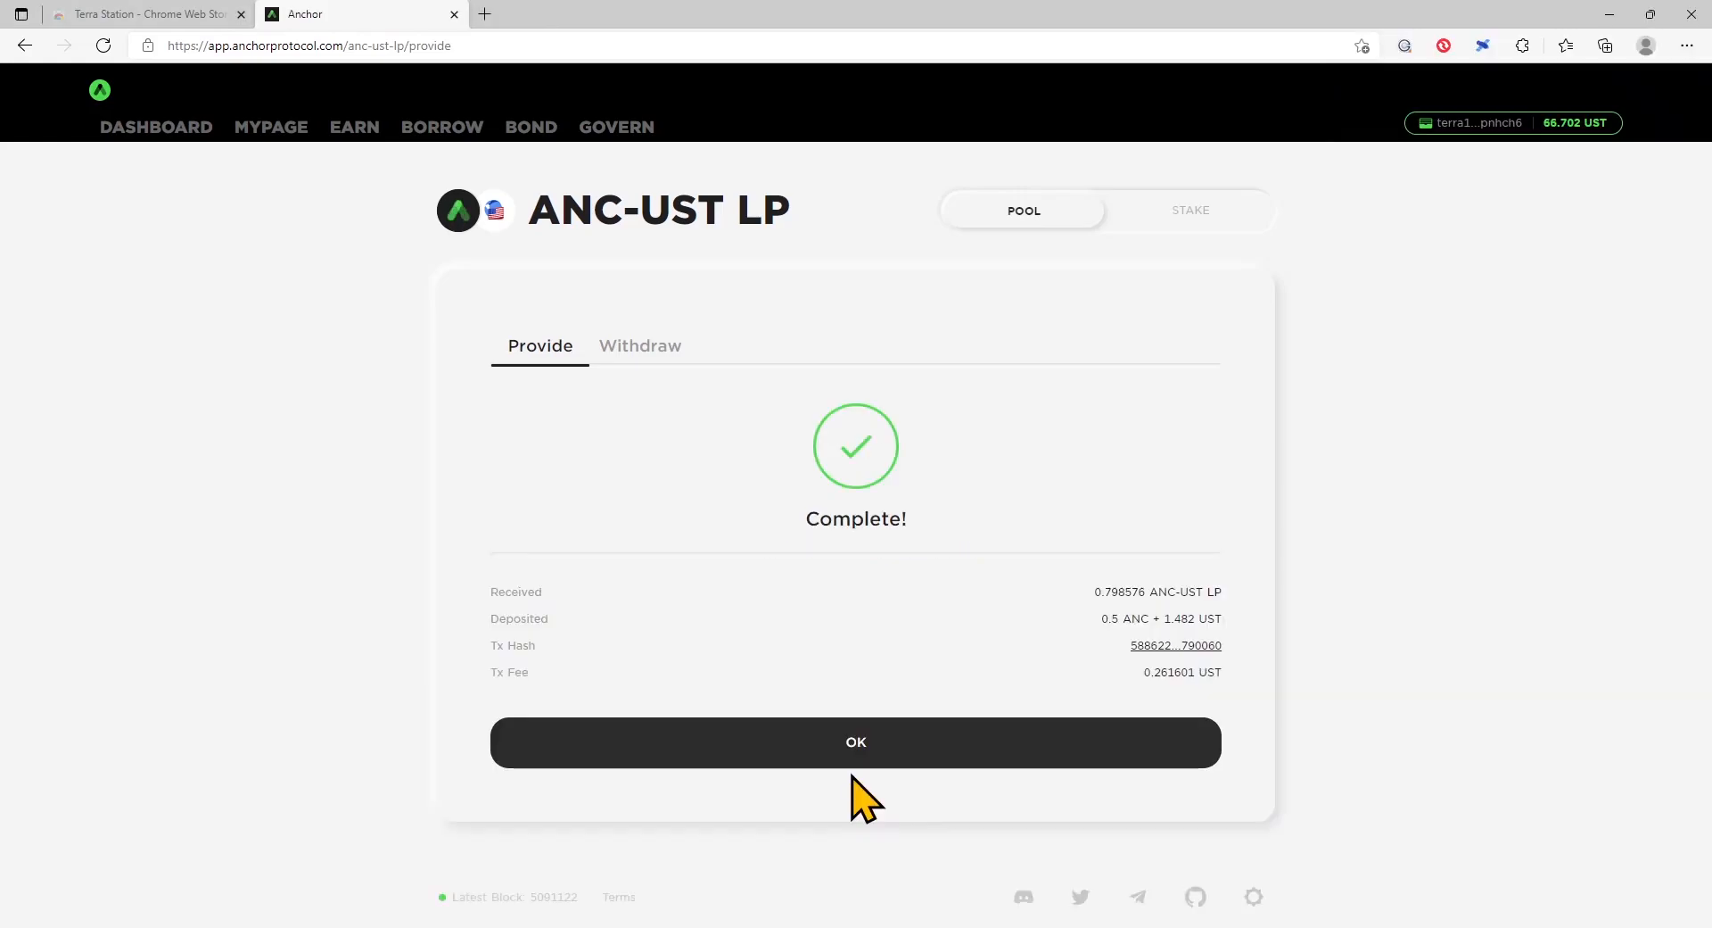
click(856, 742)
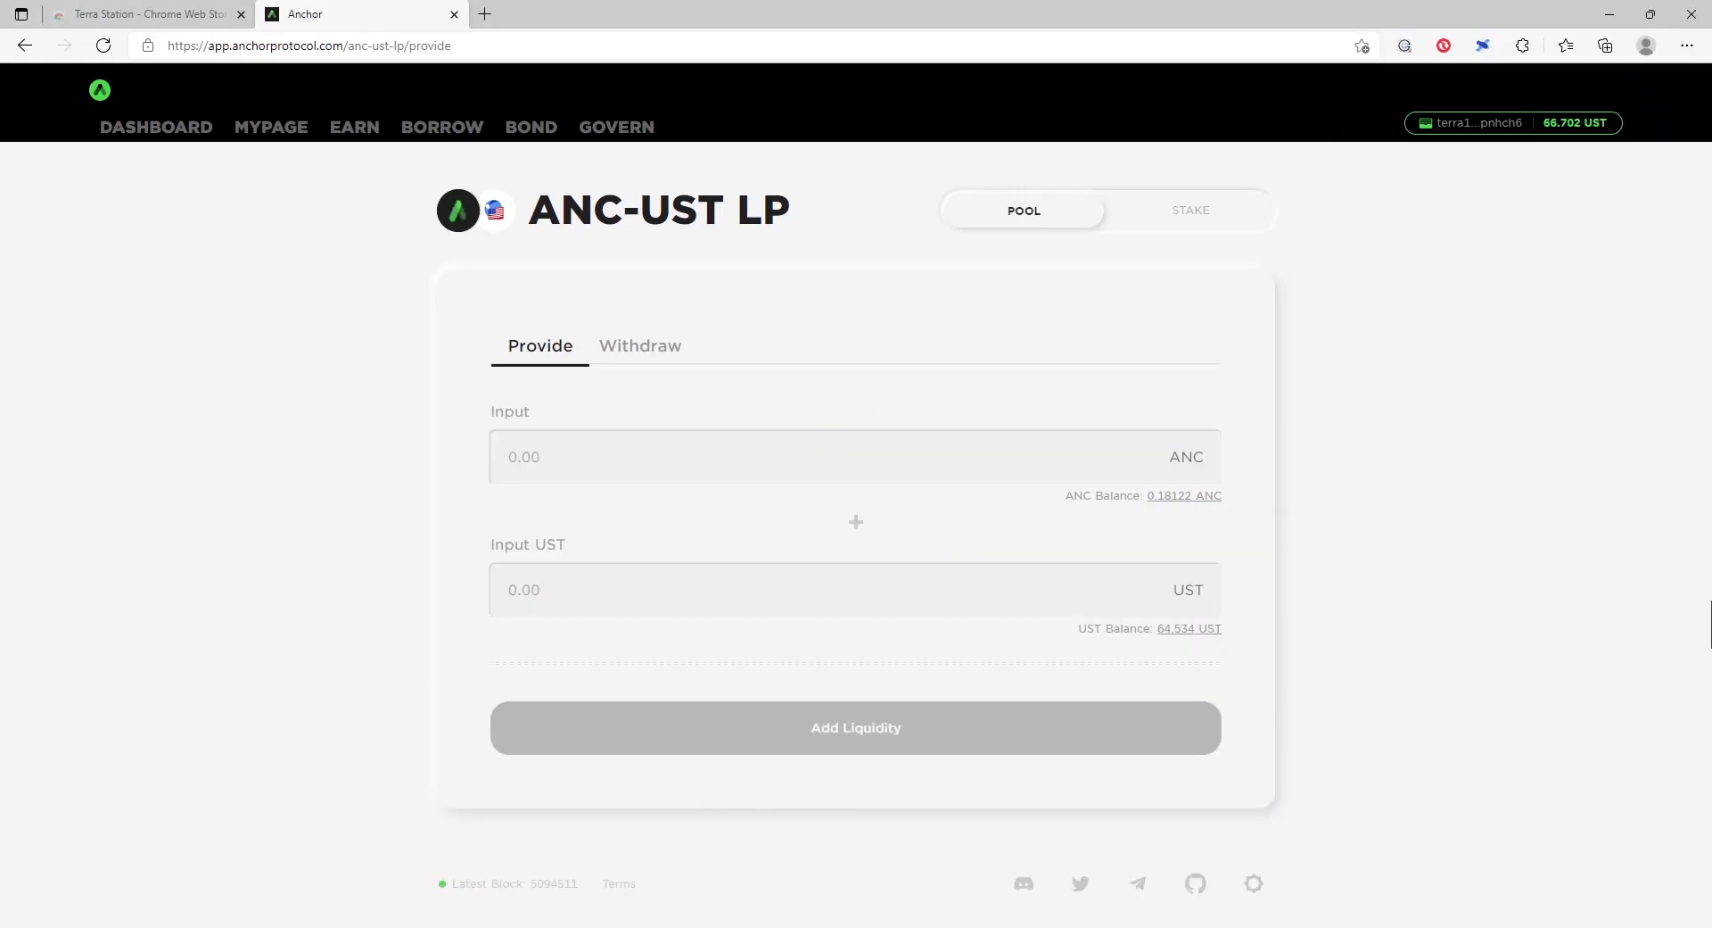
mouse_move(1202, 257)
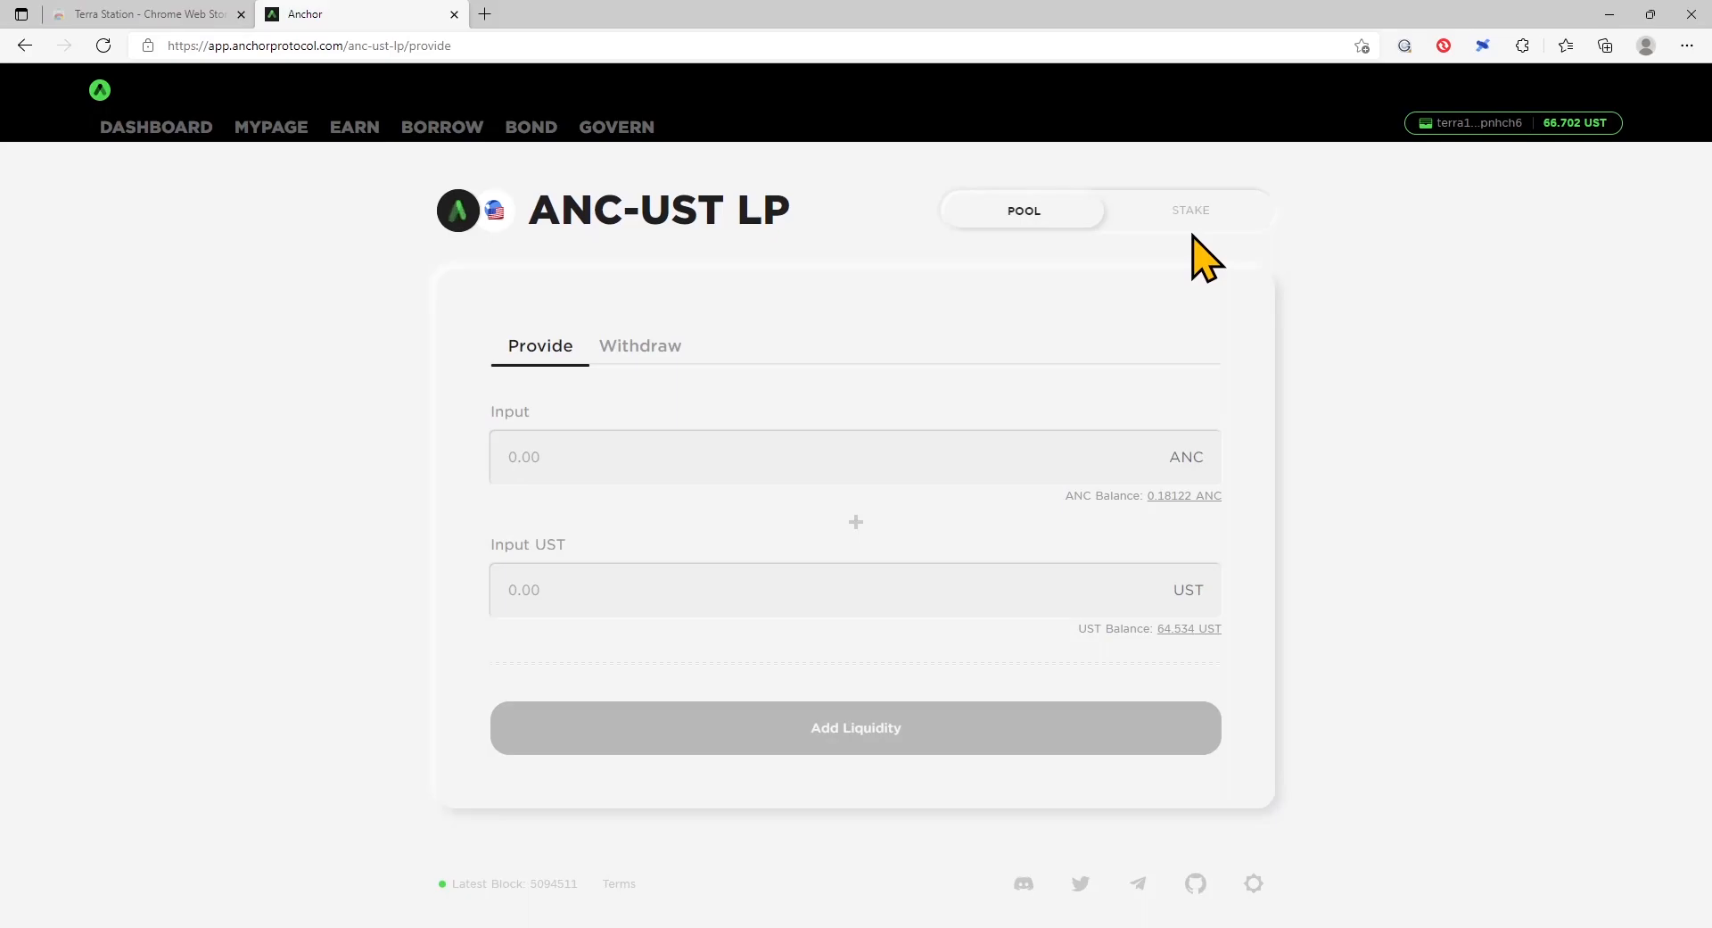
Step: Switch the ANC-UST LP page to the STAKE form showing 0.798576 LP stakeable
click(1189, 210)
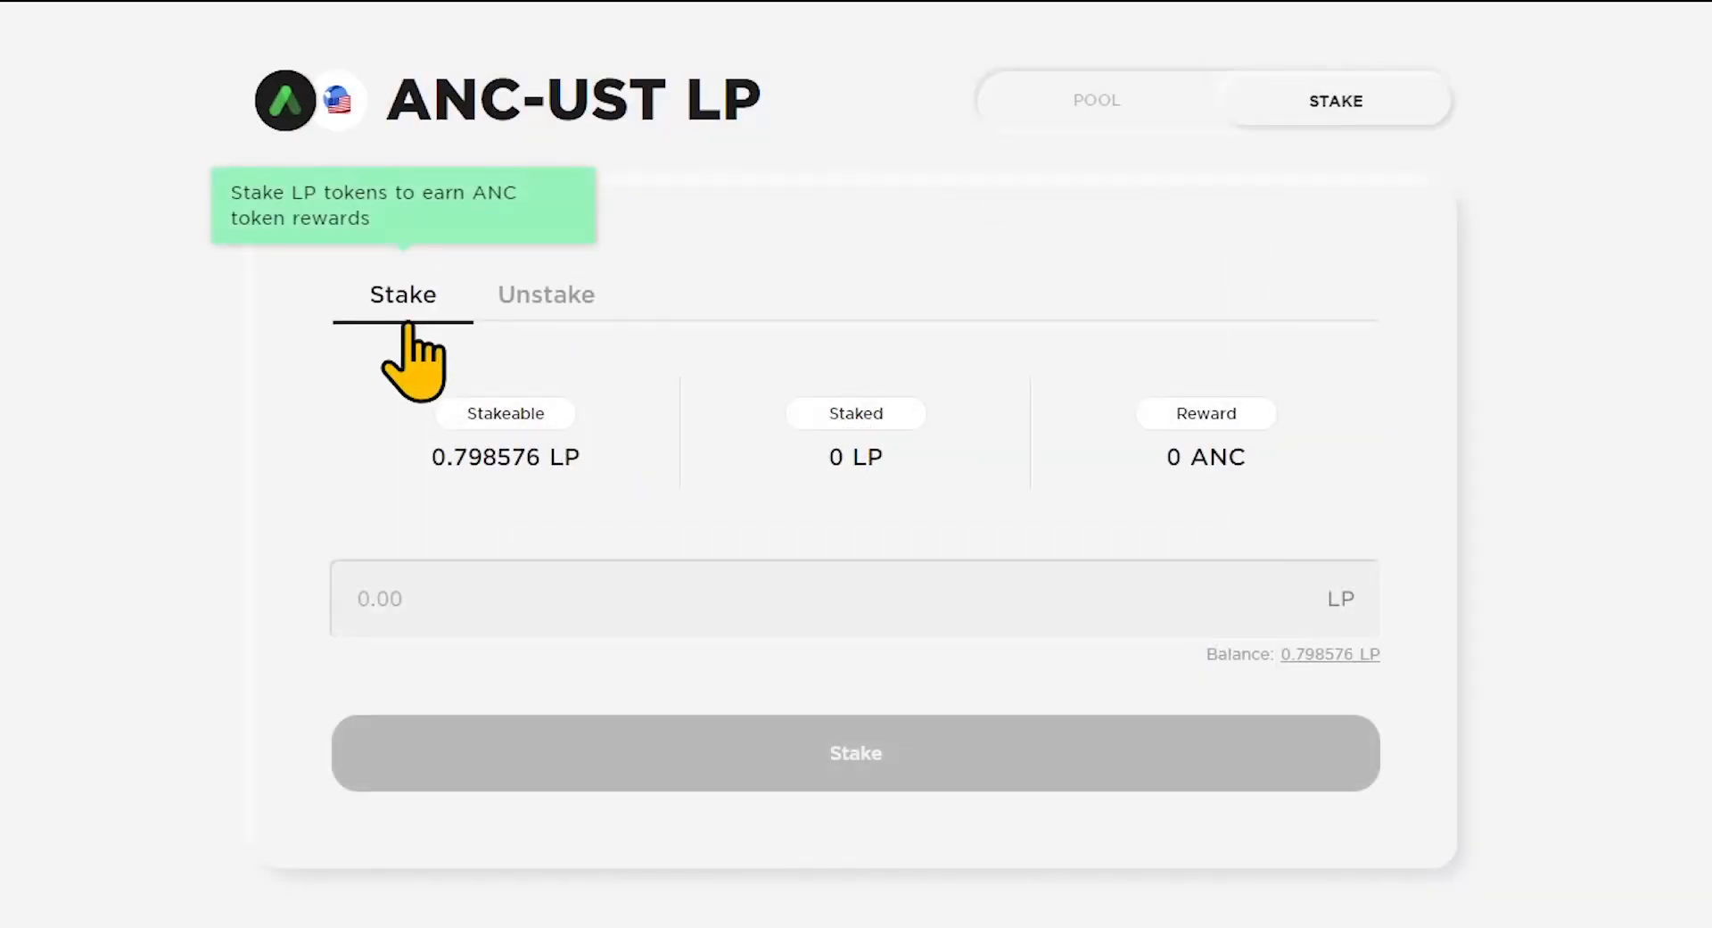
mouse_move(545, 294)
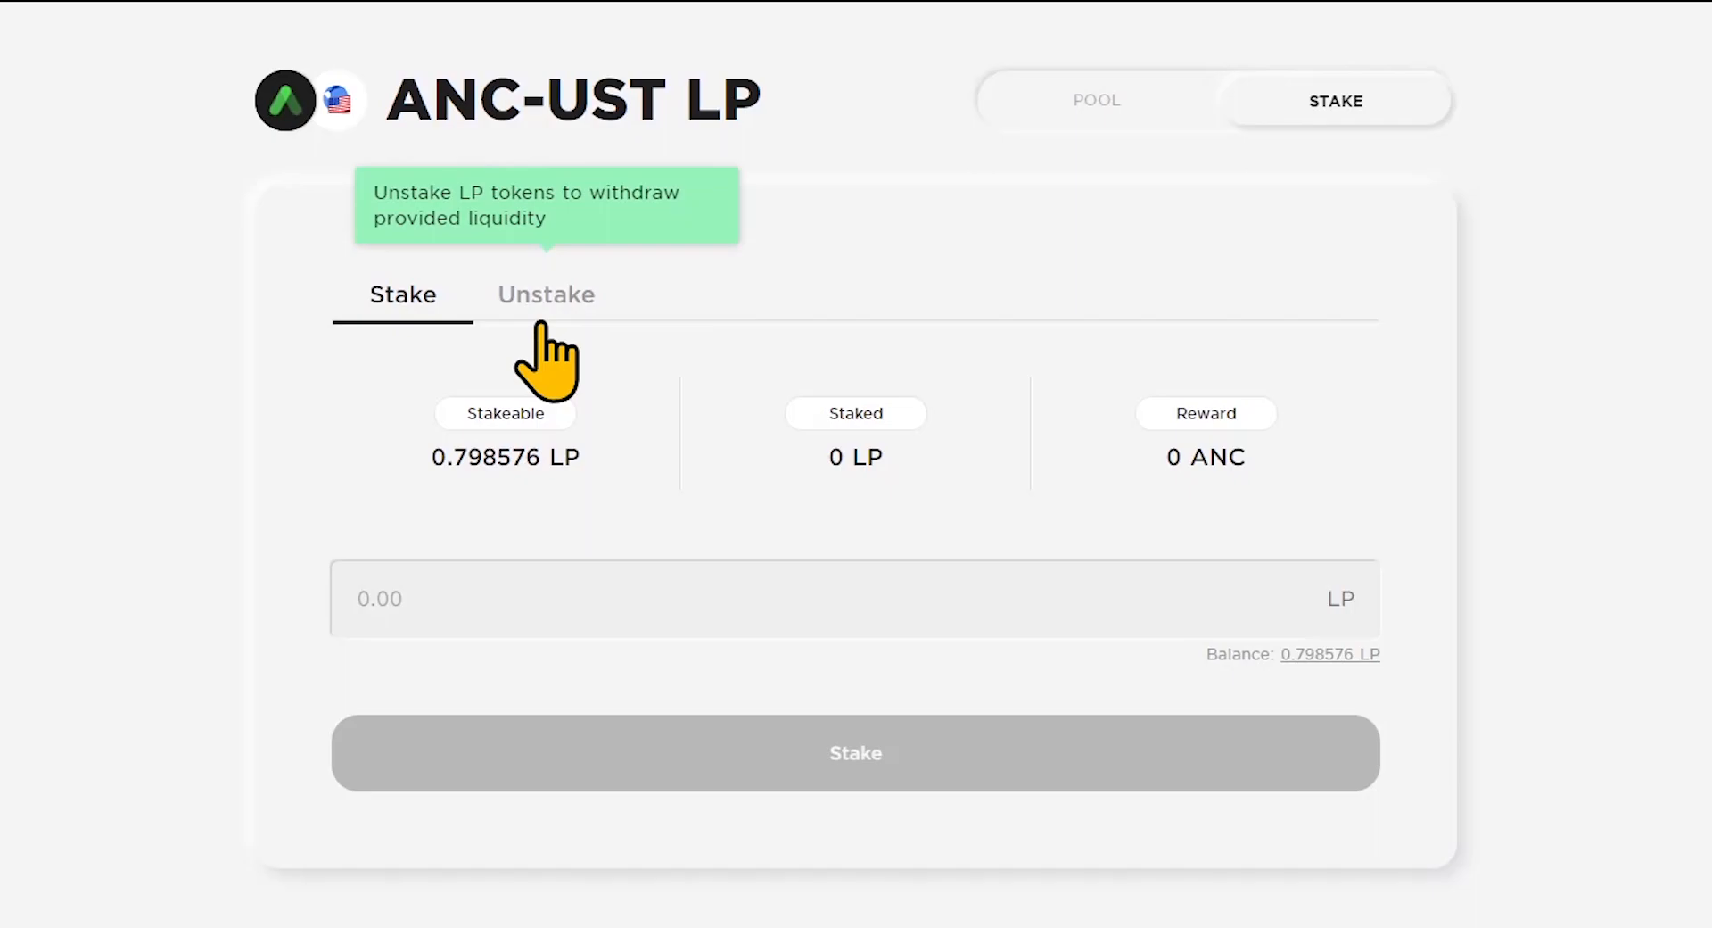